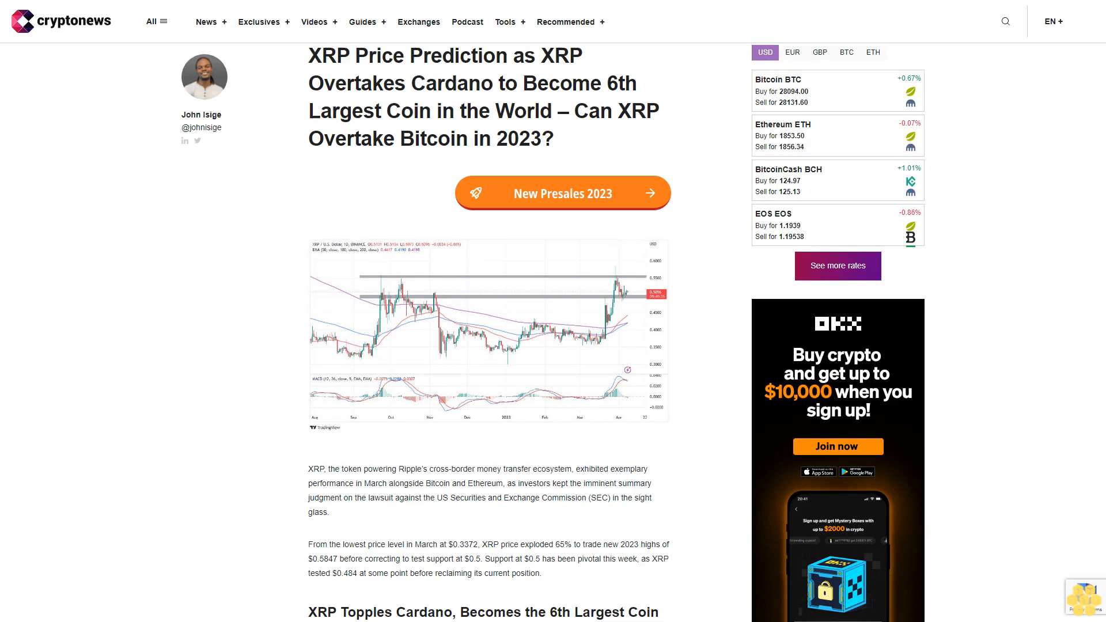
scroll(down, 3)
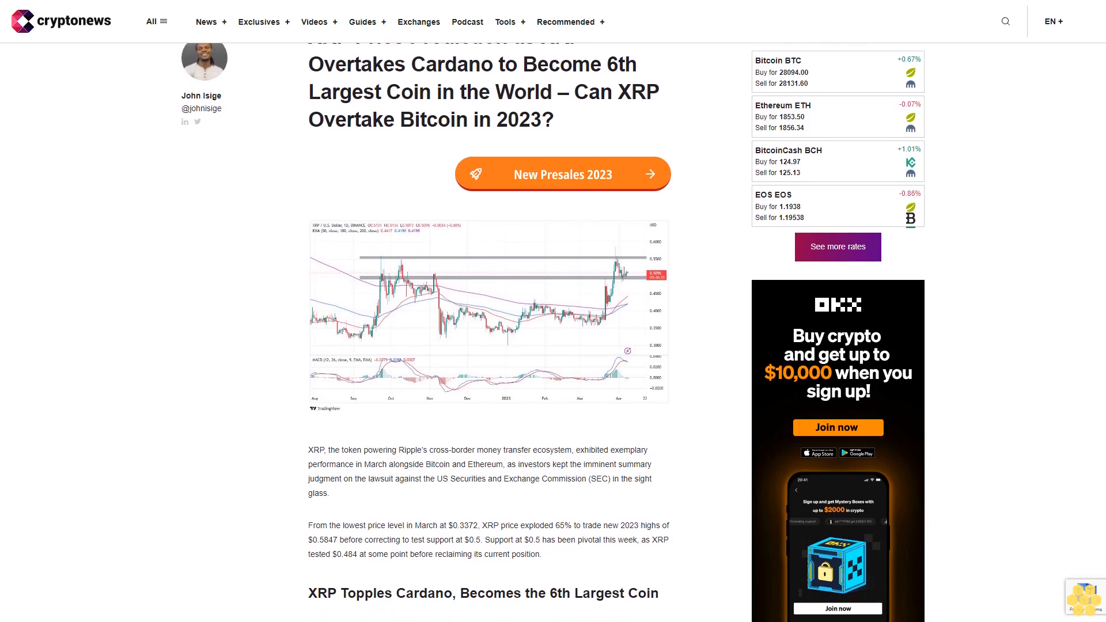
scroll(down, 3)
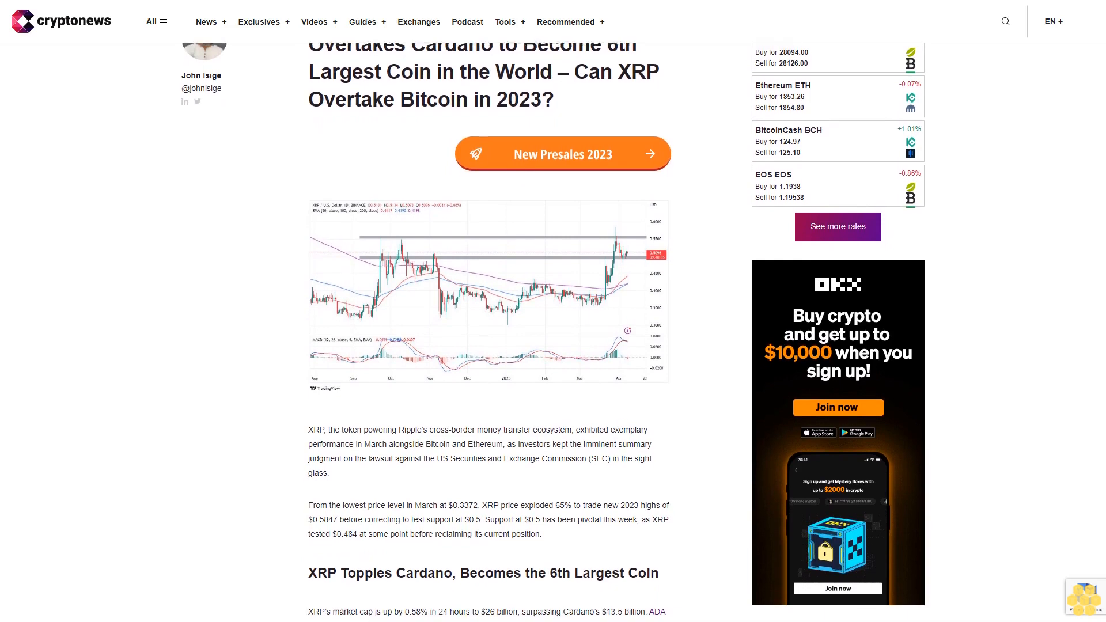
scroll(down, 3)
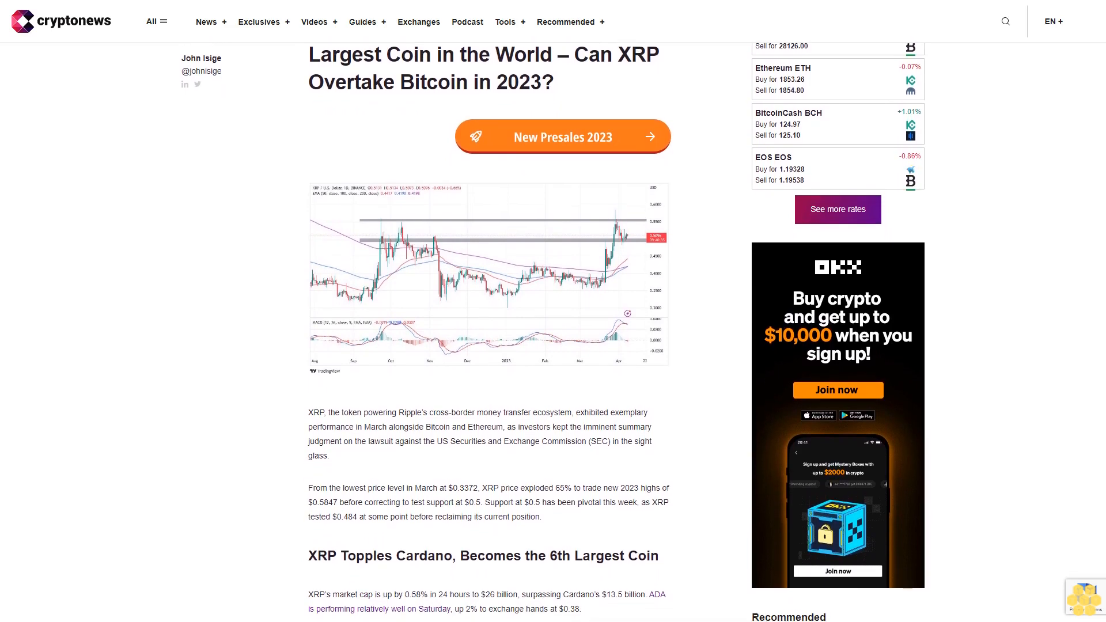
scroll(down, 3)
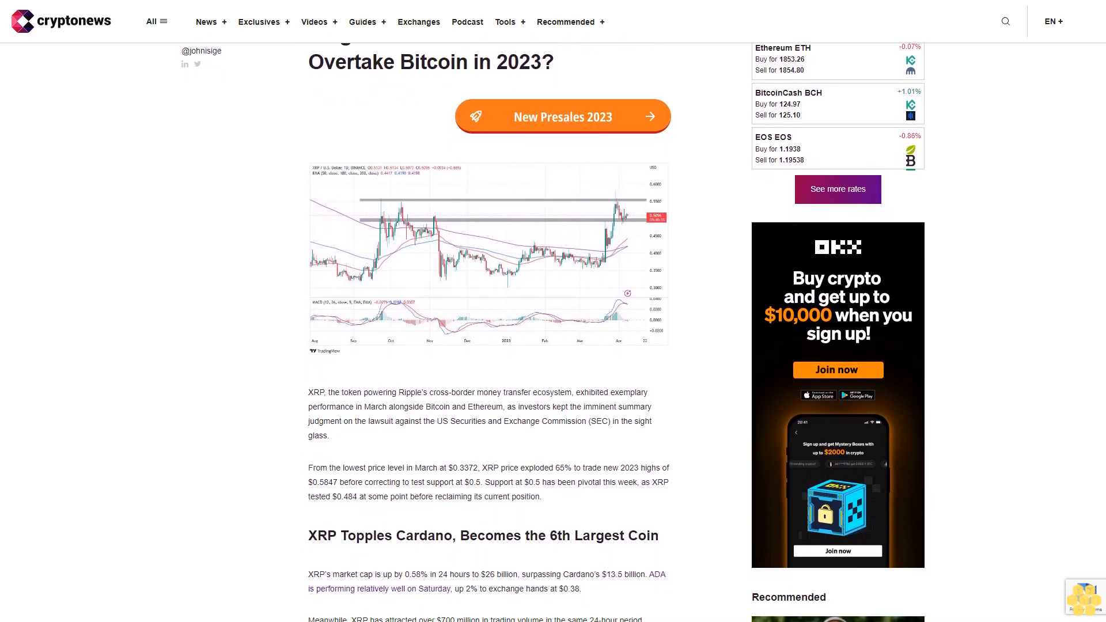
scroll(down, 3)
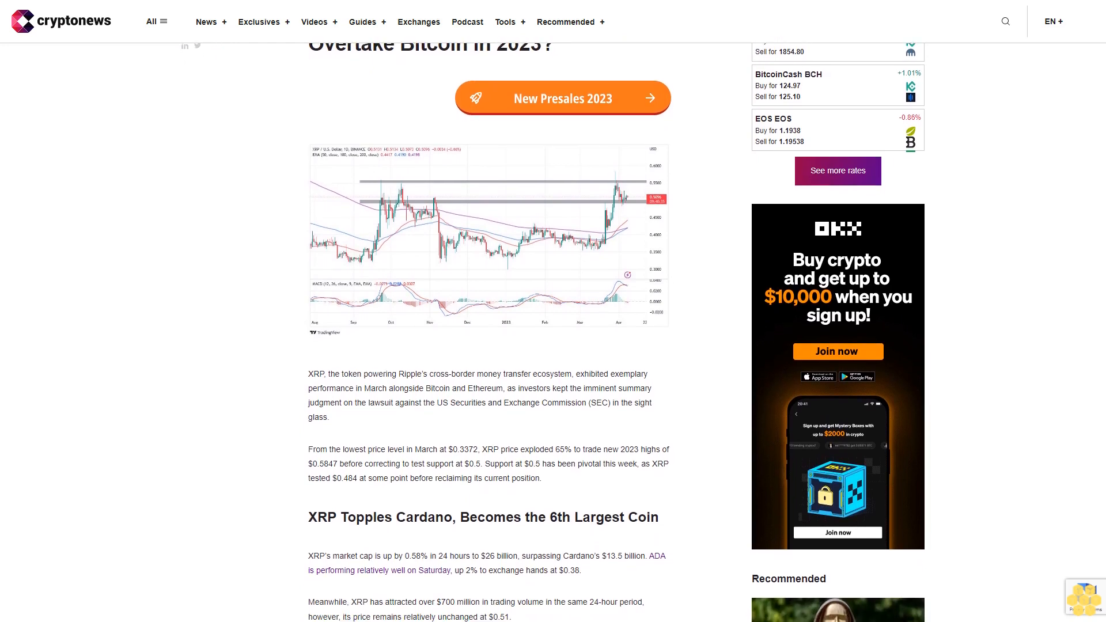
scroll(down, 3)
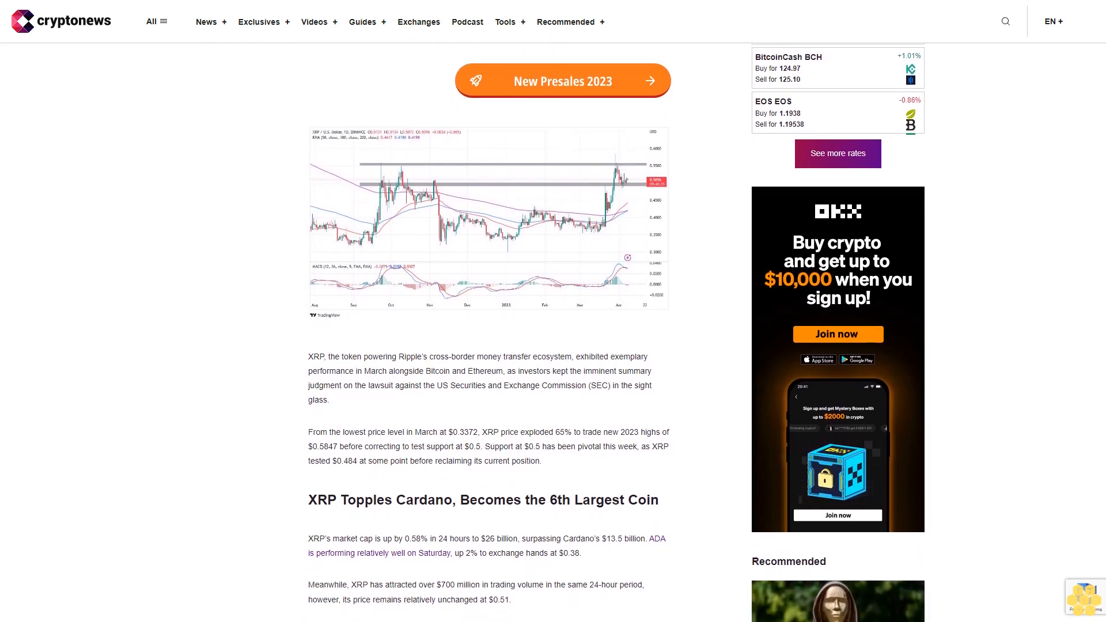
scroll(down, 3)
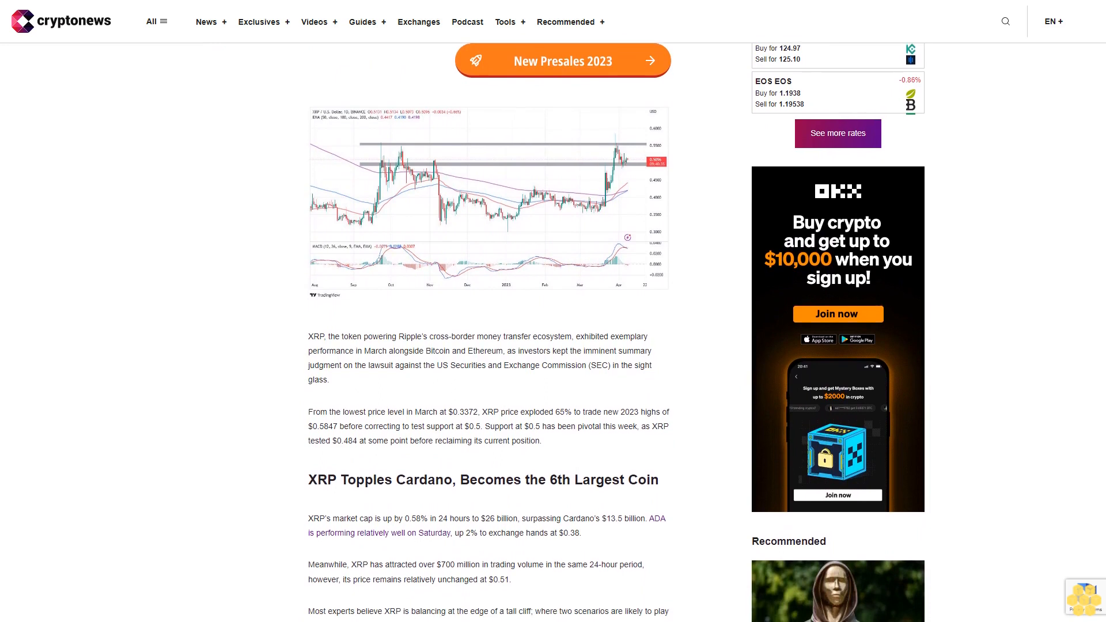
scroll(down, 3)
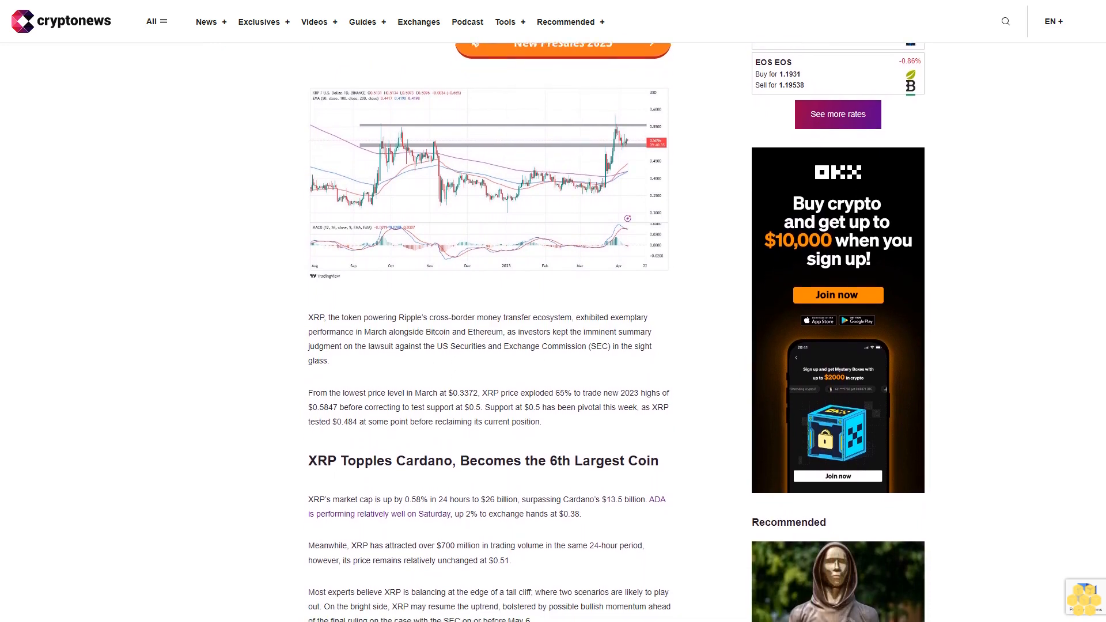
scroll(down, 3)
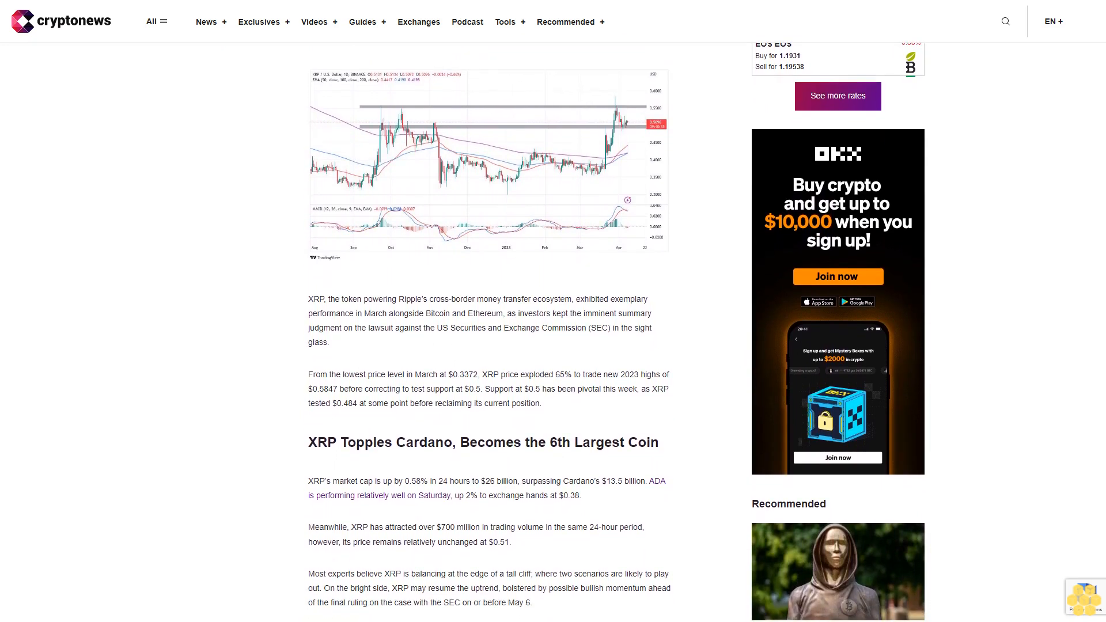
scroll(down, 3)
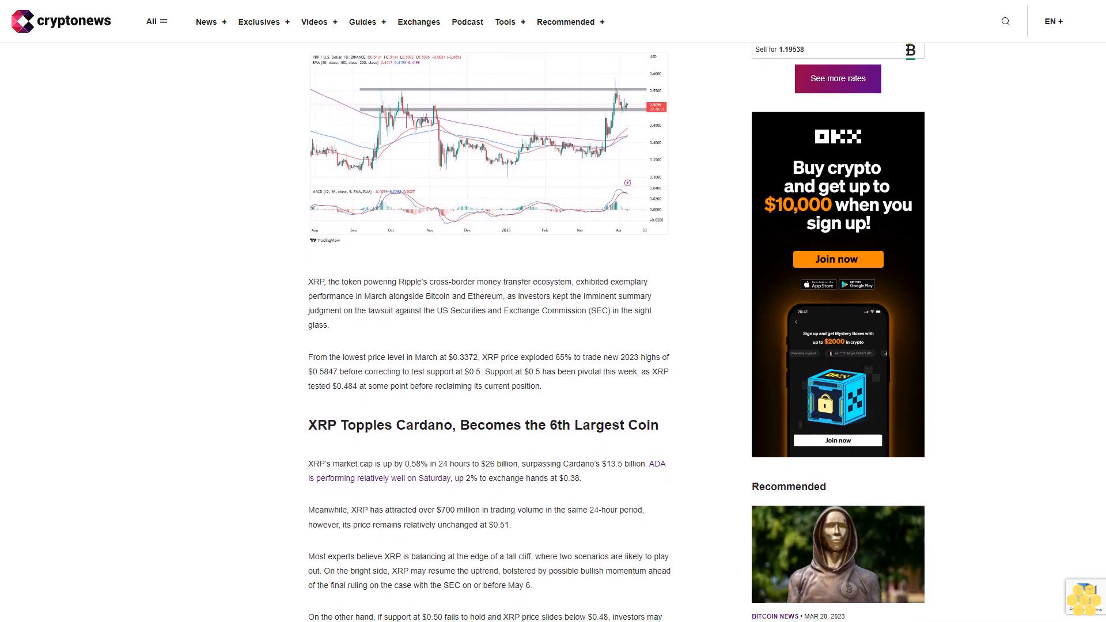
scroll(down, 3)
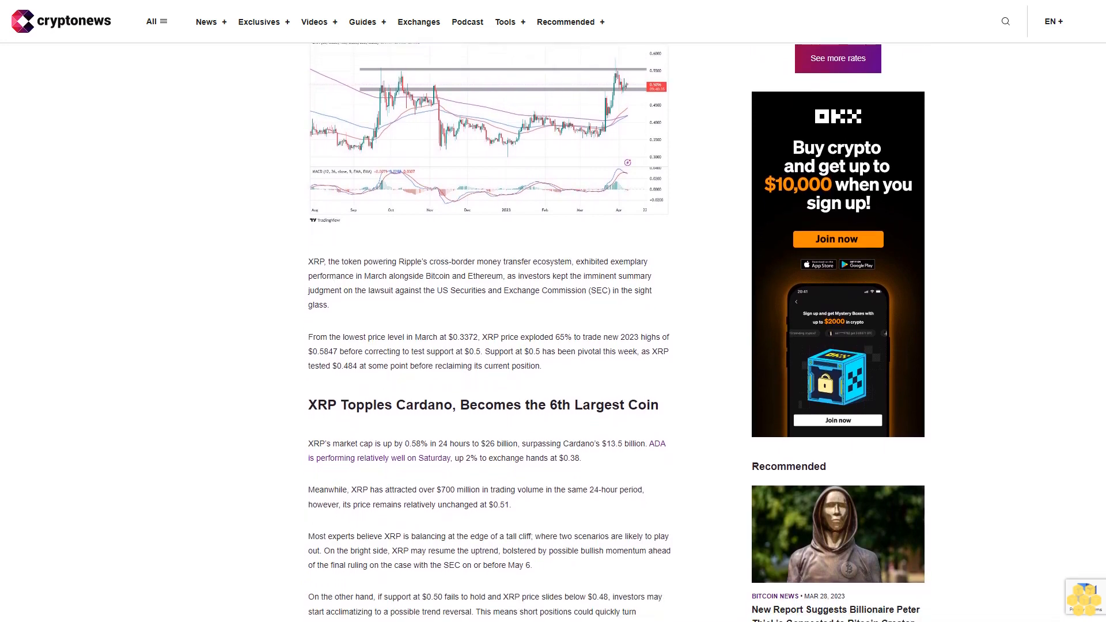
scroll(down, 3)
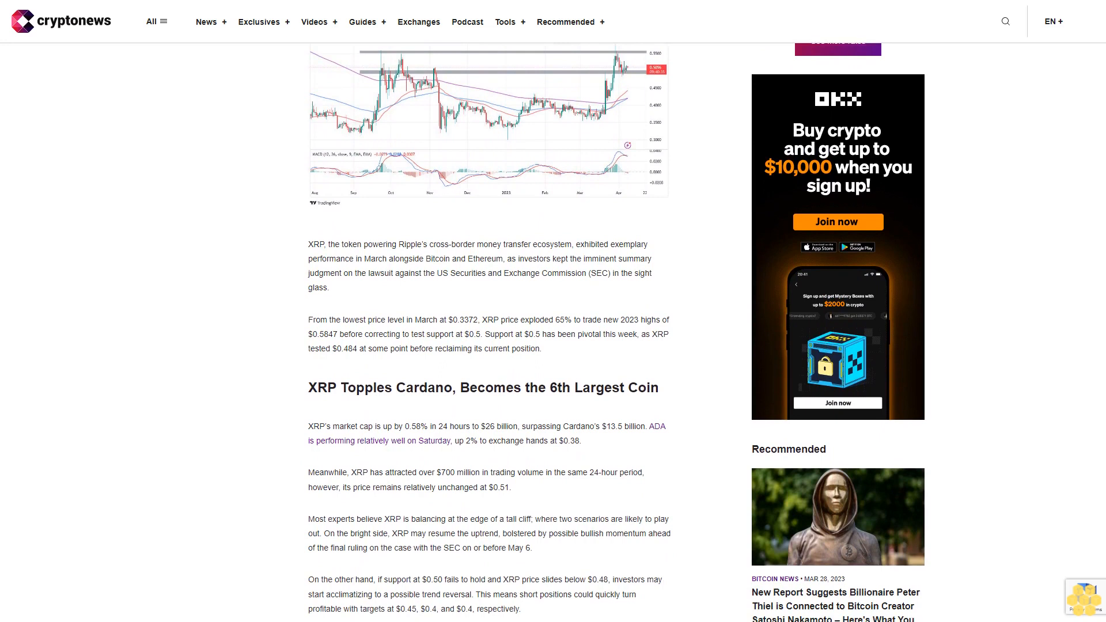
scroll(down, 3)
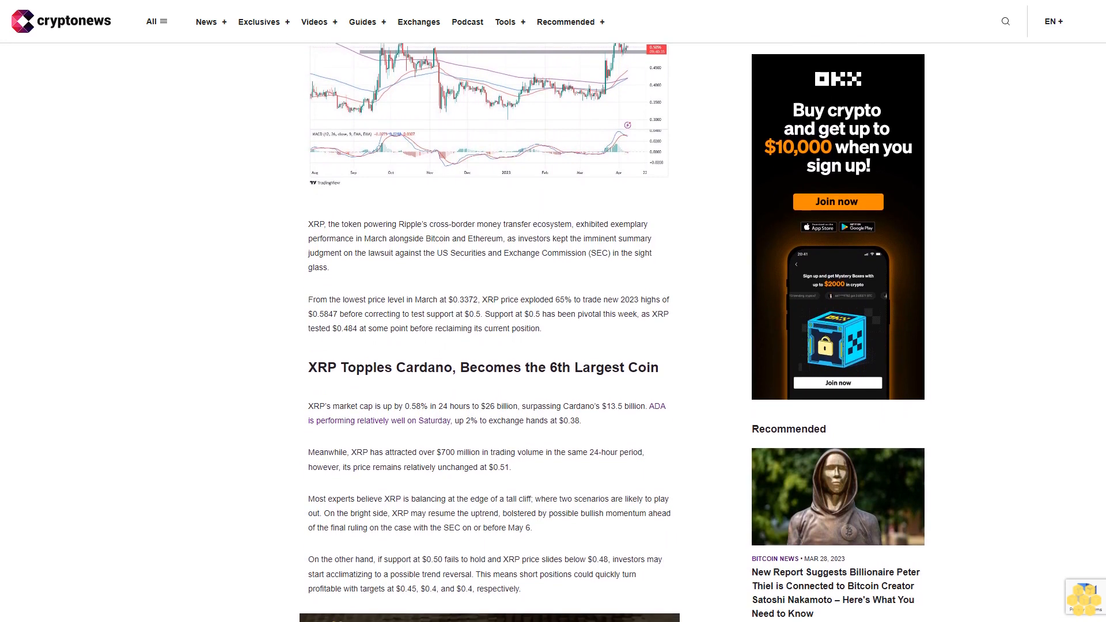
scroll(down, 3)
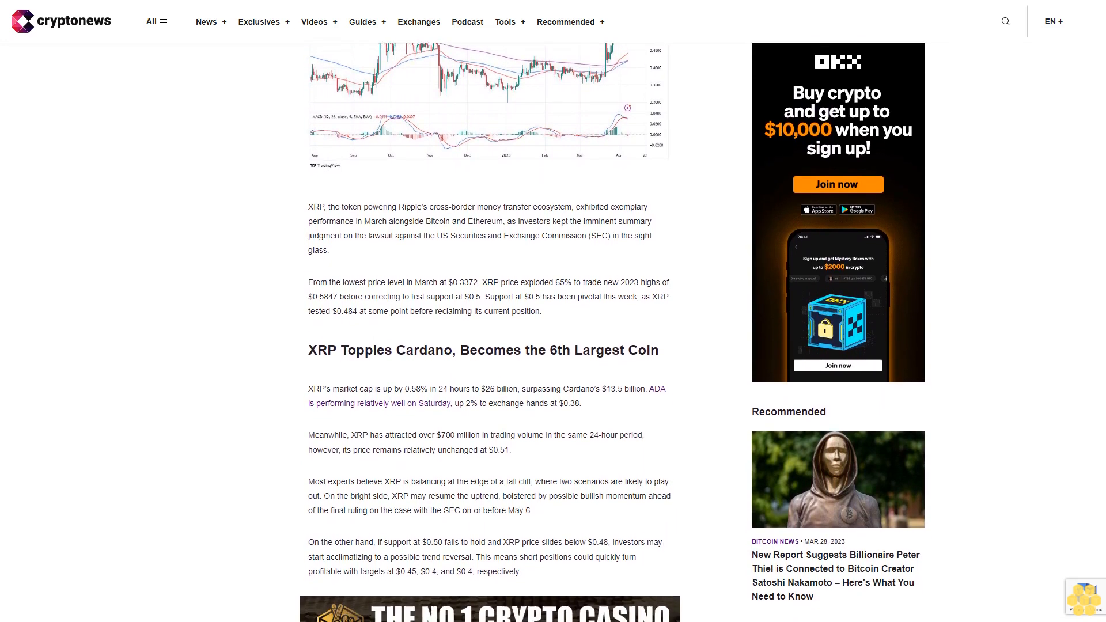
scroll(down, 3)
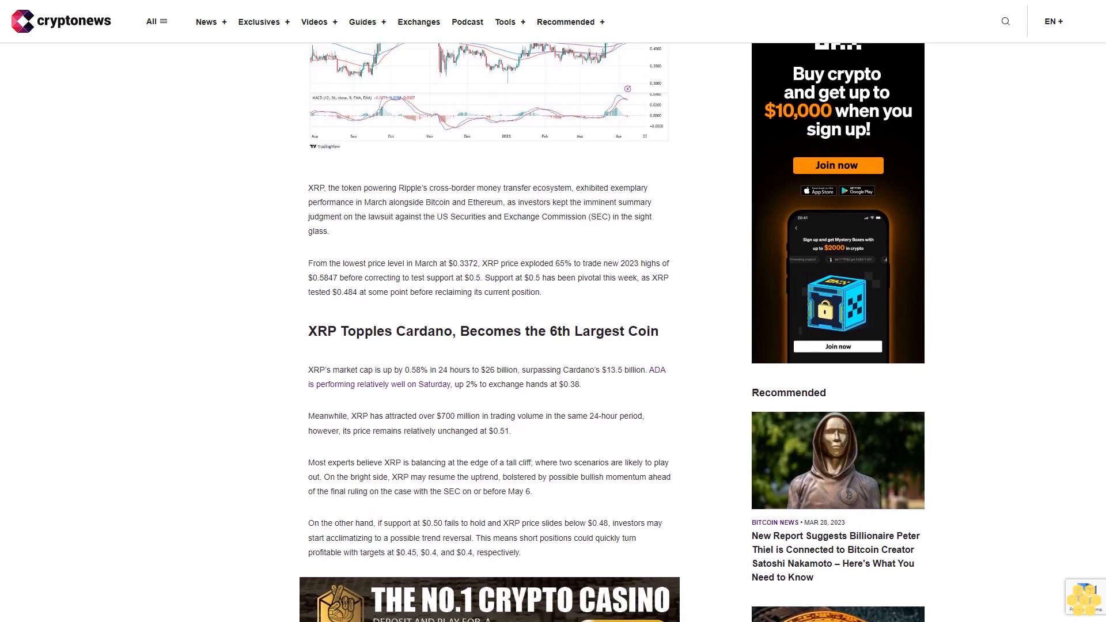
scroll(down, 3)
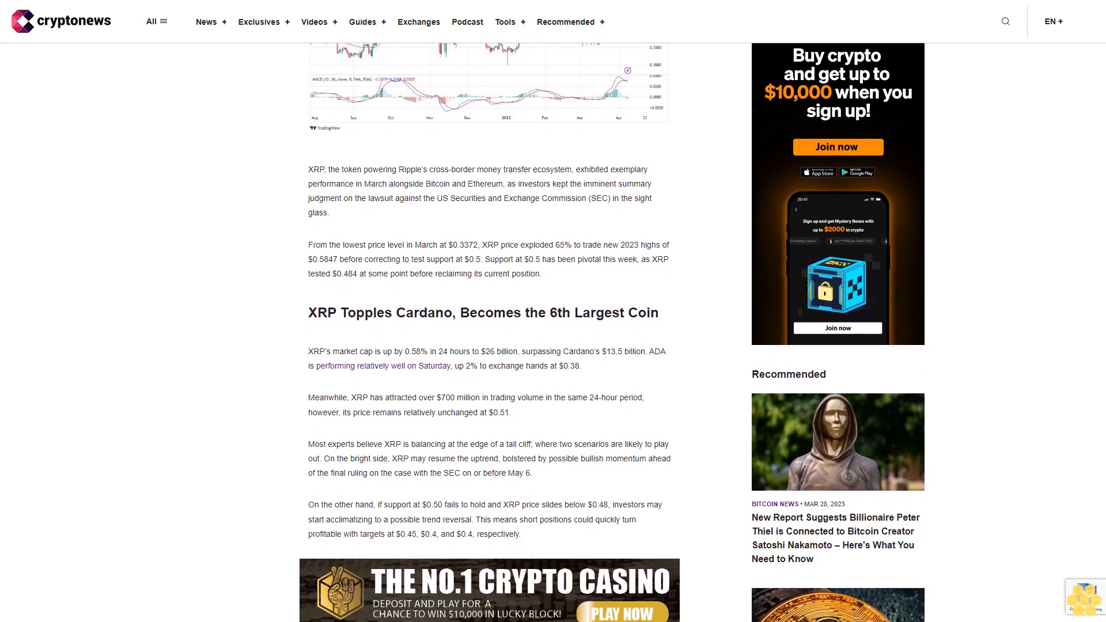
scroll(down, 3)
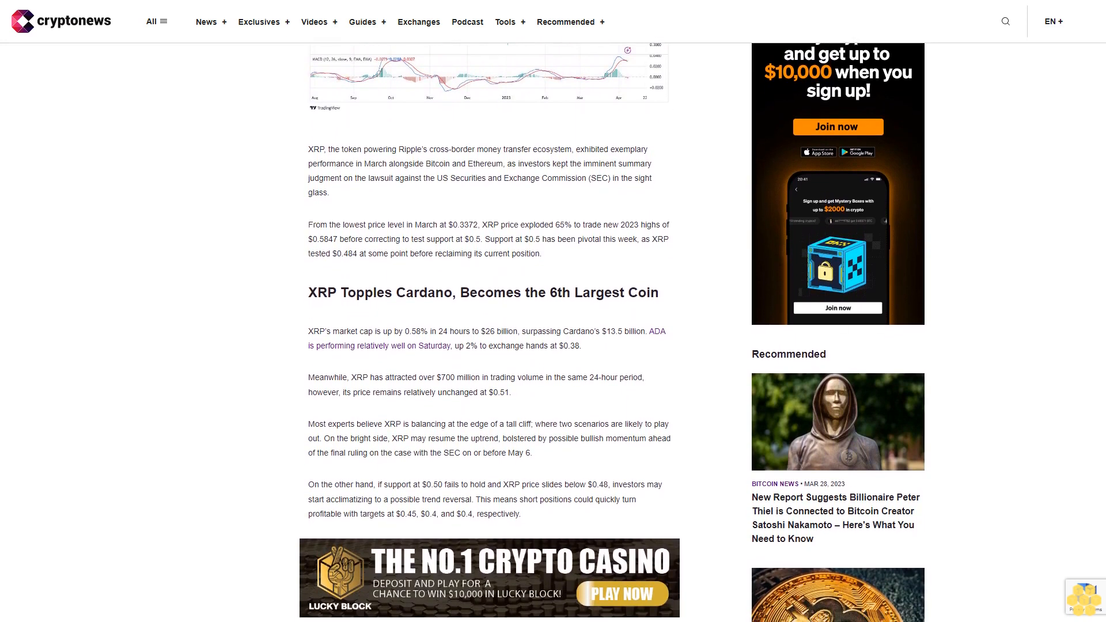
scroll(down, 3)
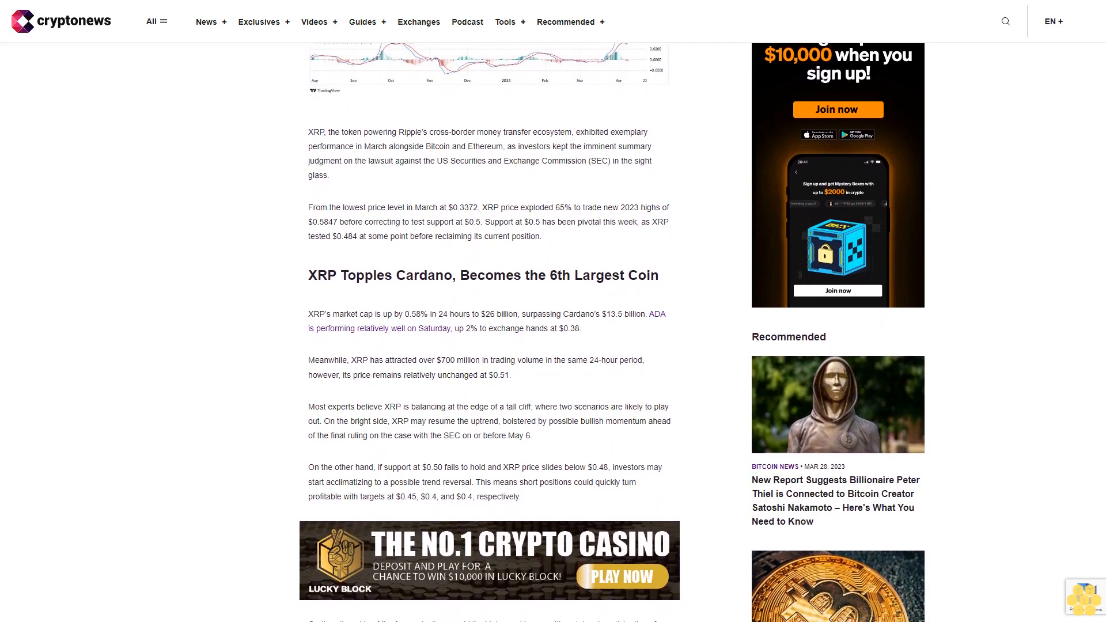
scroll(down, 3)
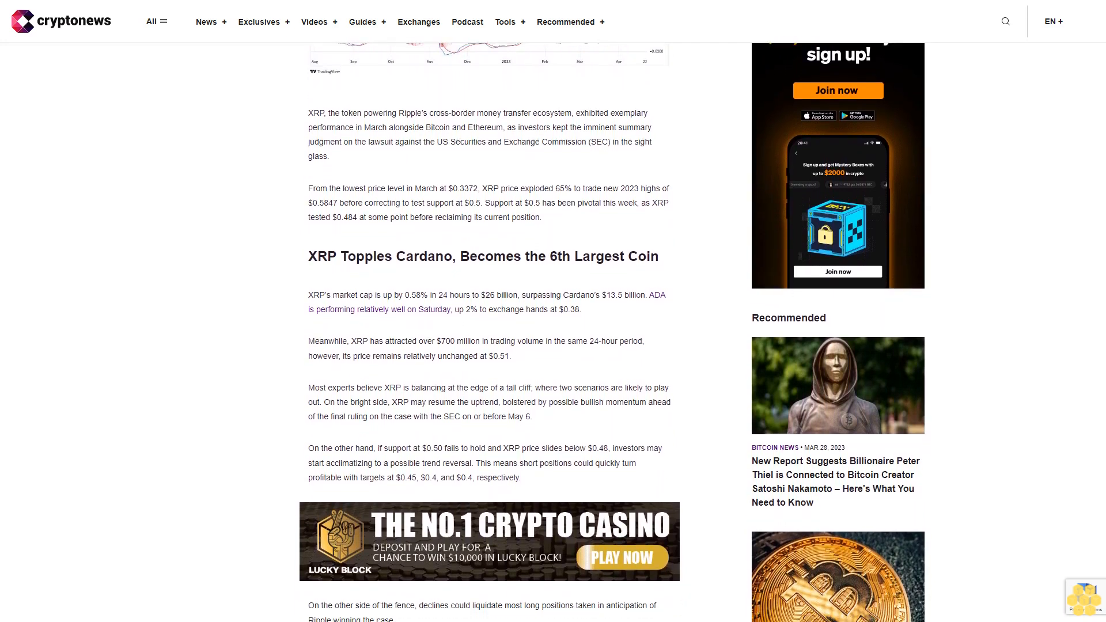
scroll(down, 3)
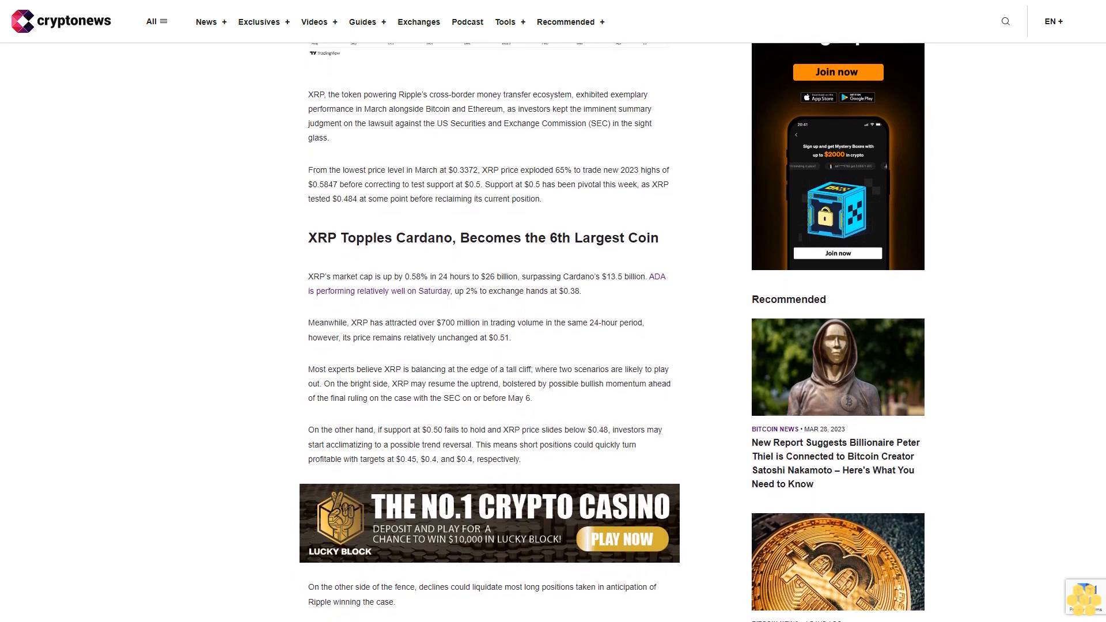
scroll(down, 3)
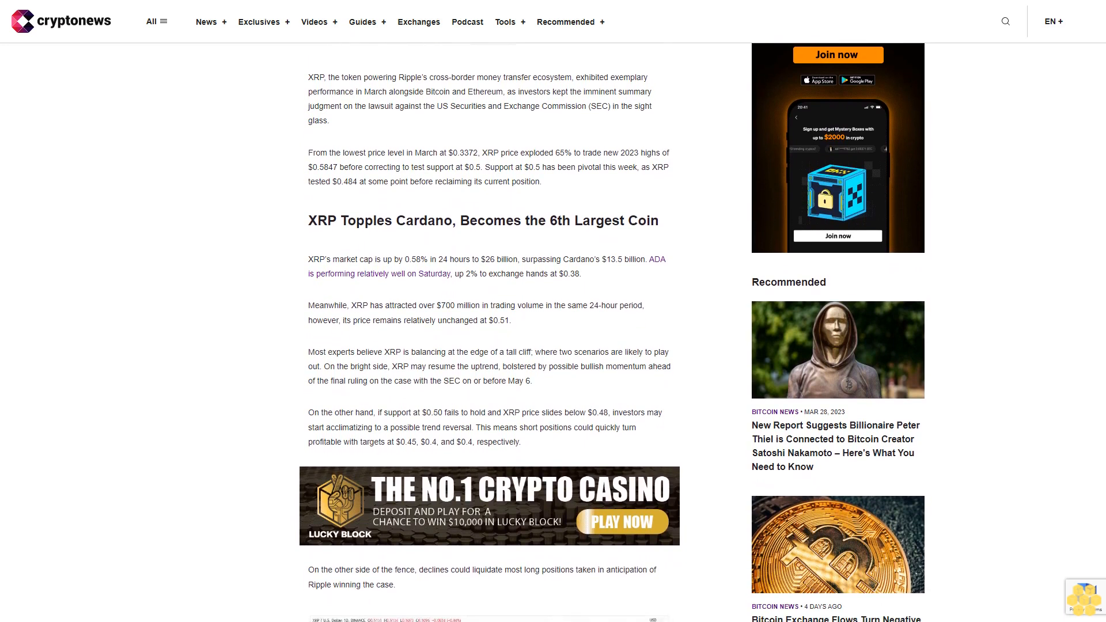
scroll(down, 3)
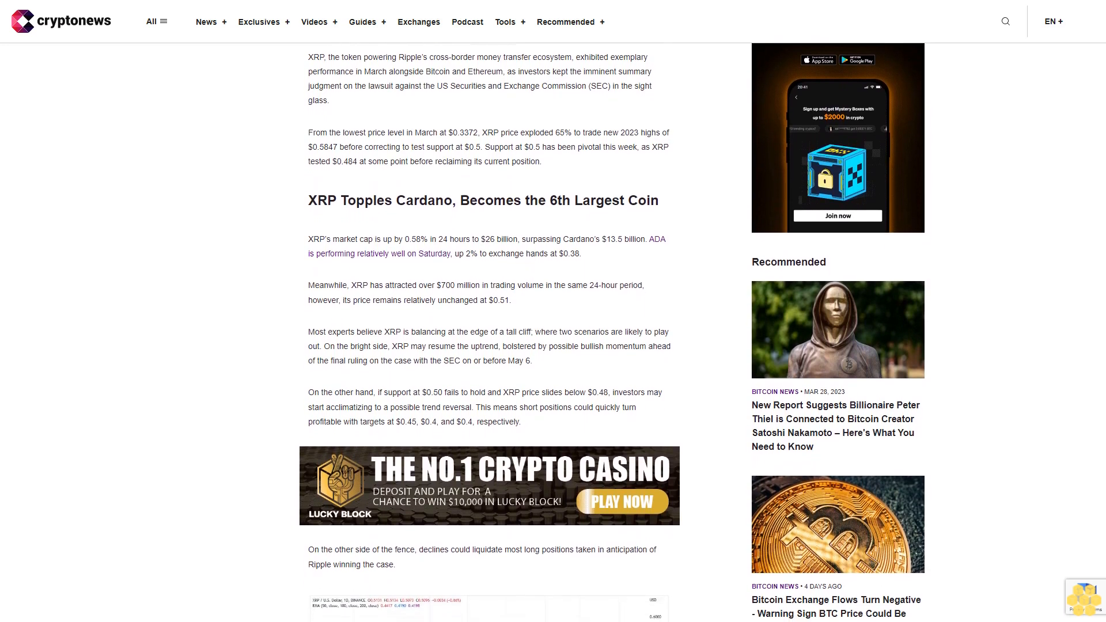
scroll(down, 3)
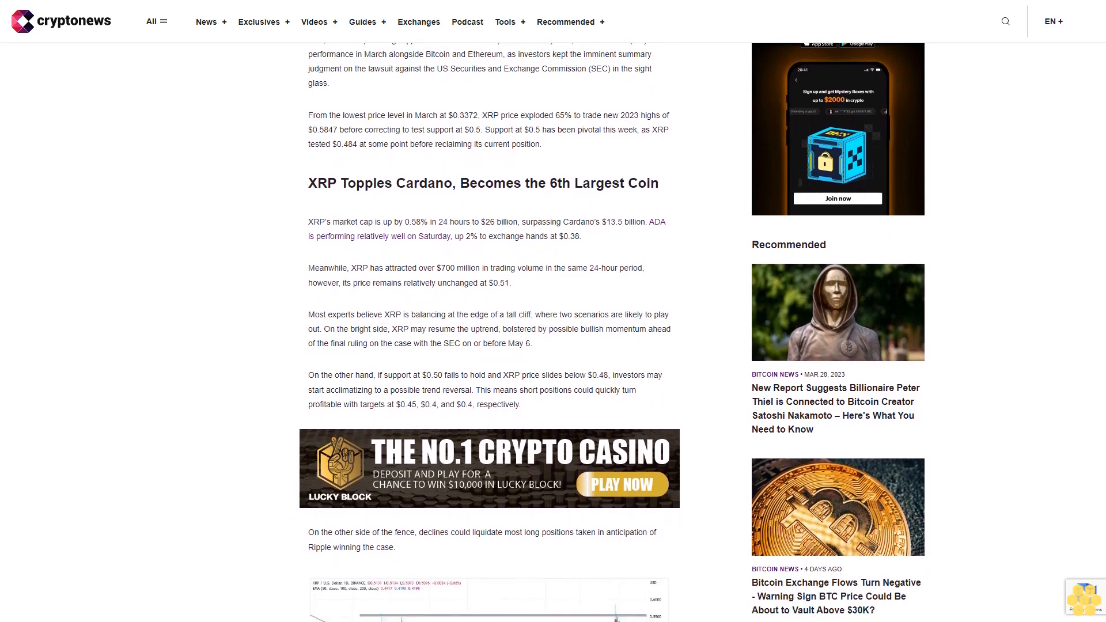
scroll(down, 3)
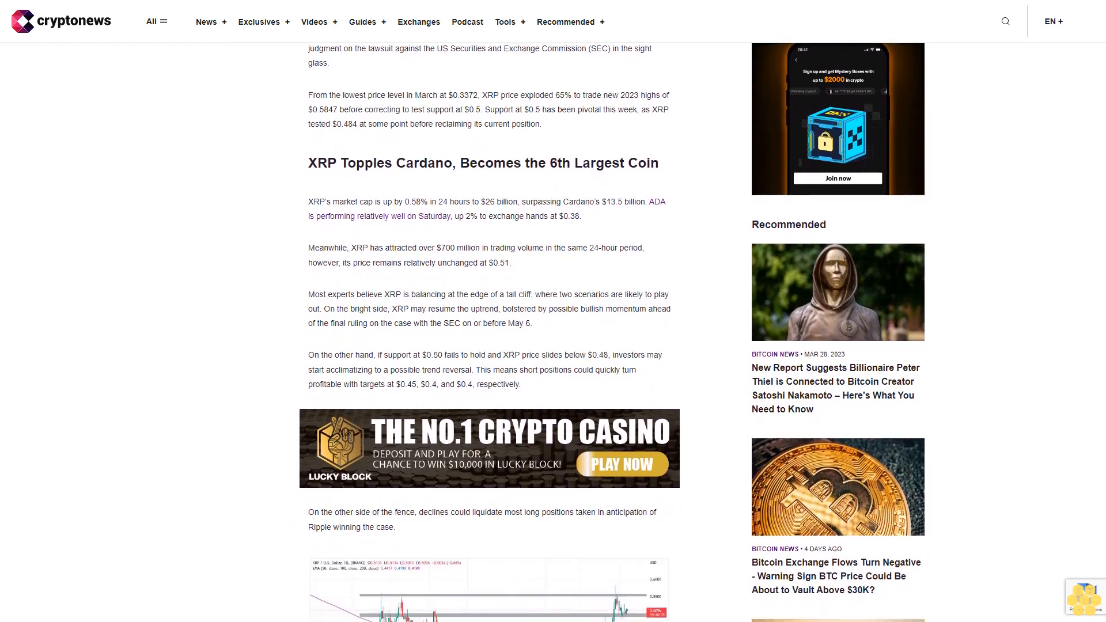
scroll(down, 3)
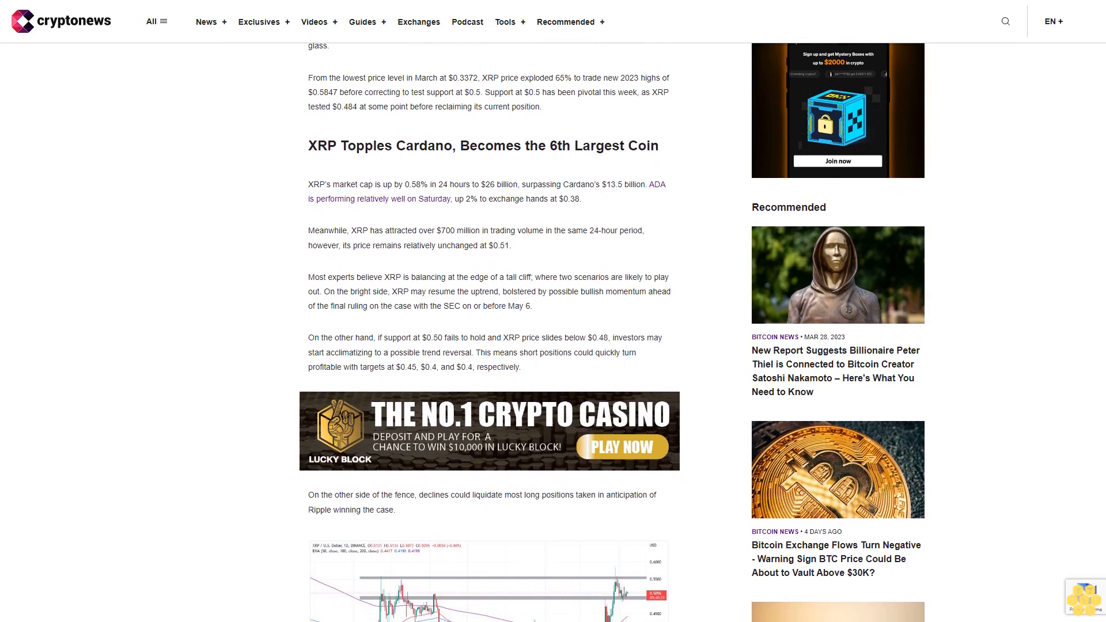
scroll(down, 3)
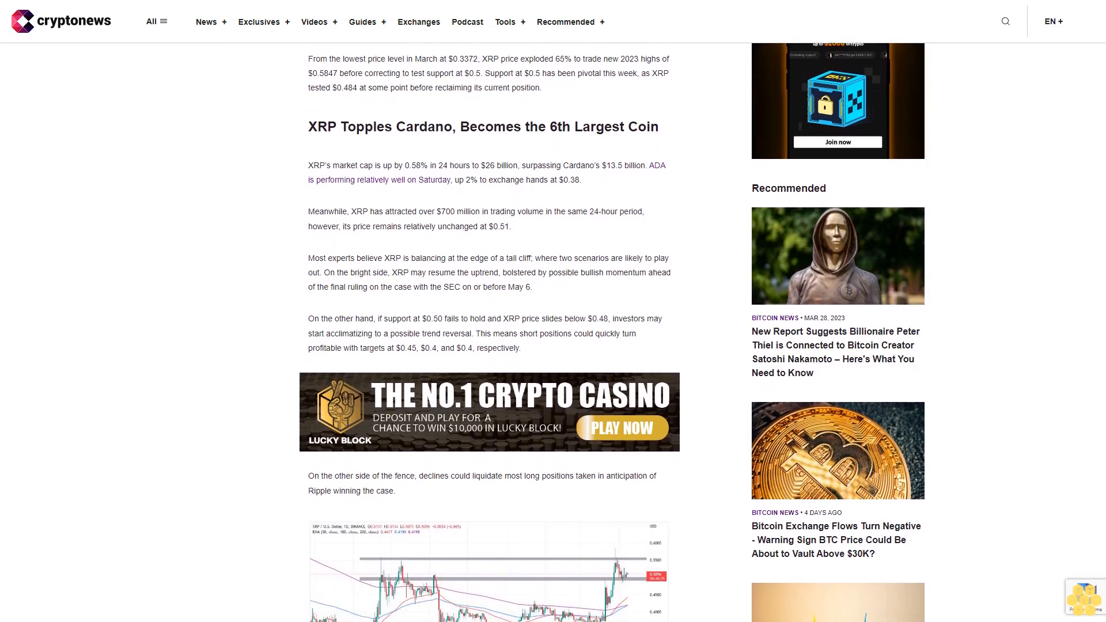
scroll(down, 3)
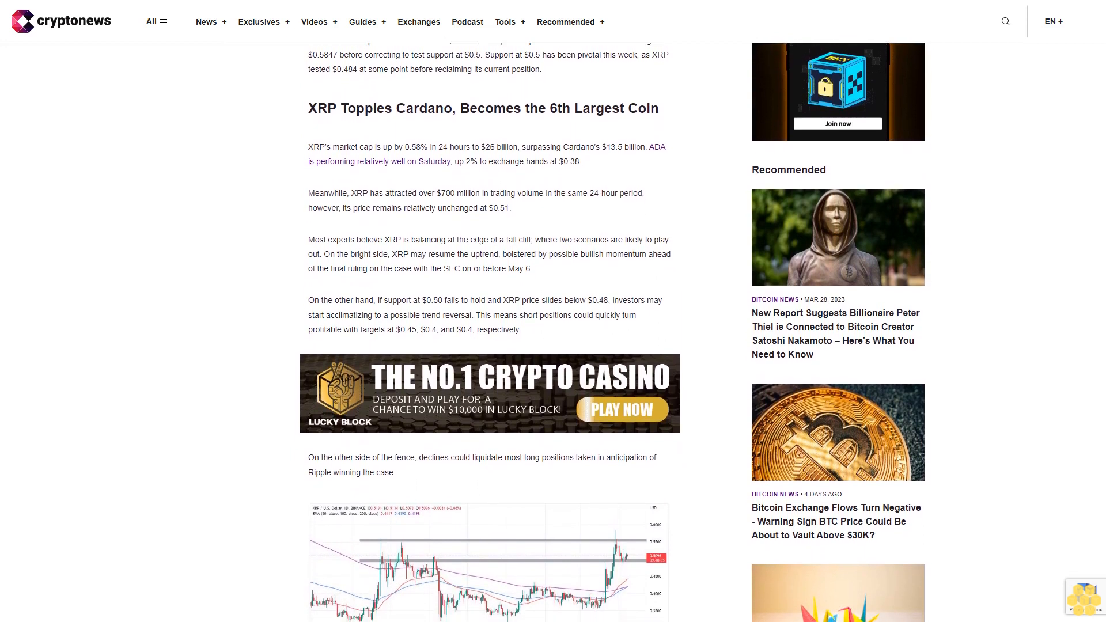
scroll(down, 3)
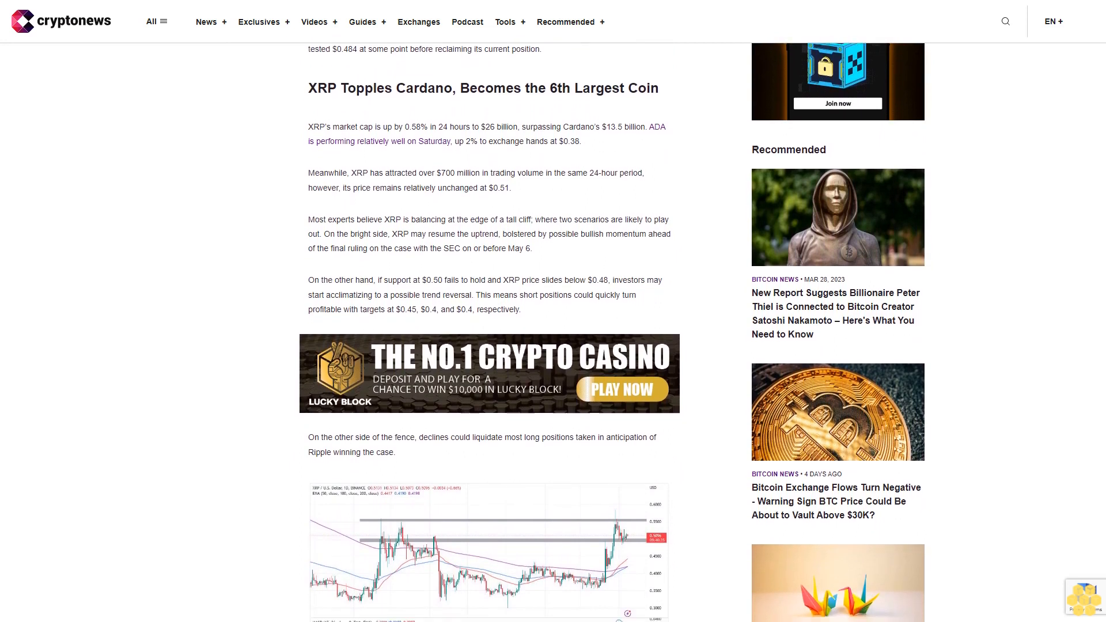
scroll(down, 3)
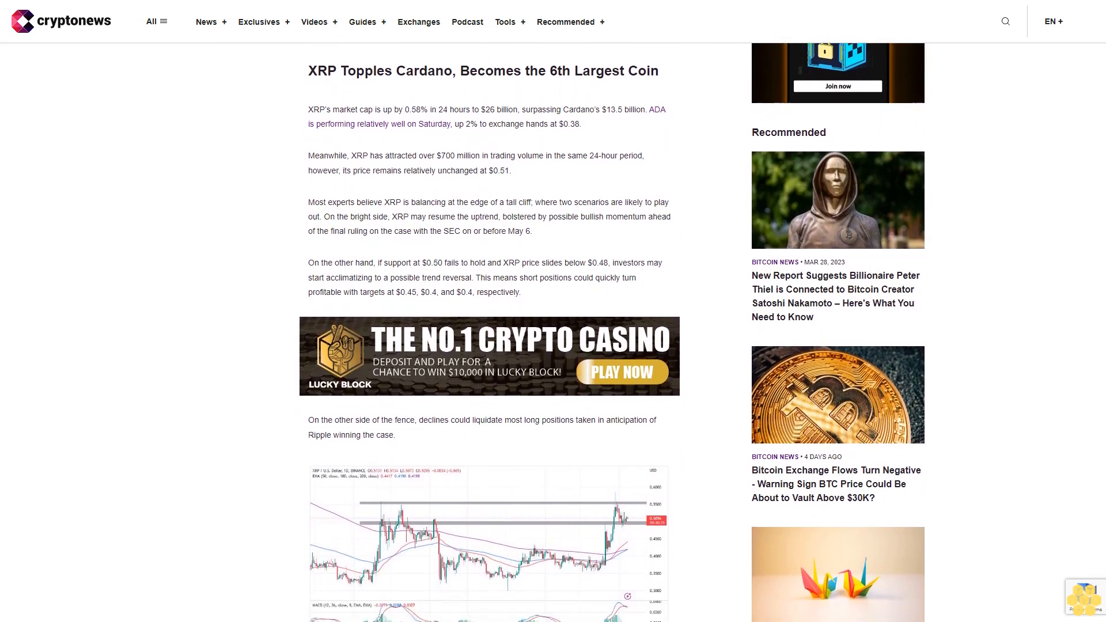
scroll(down, 3)
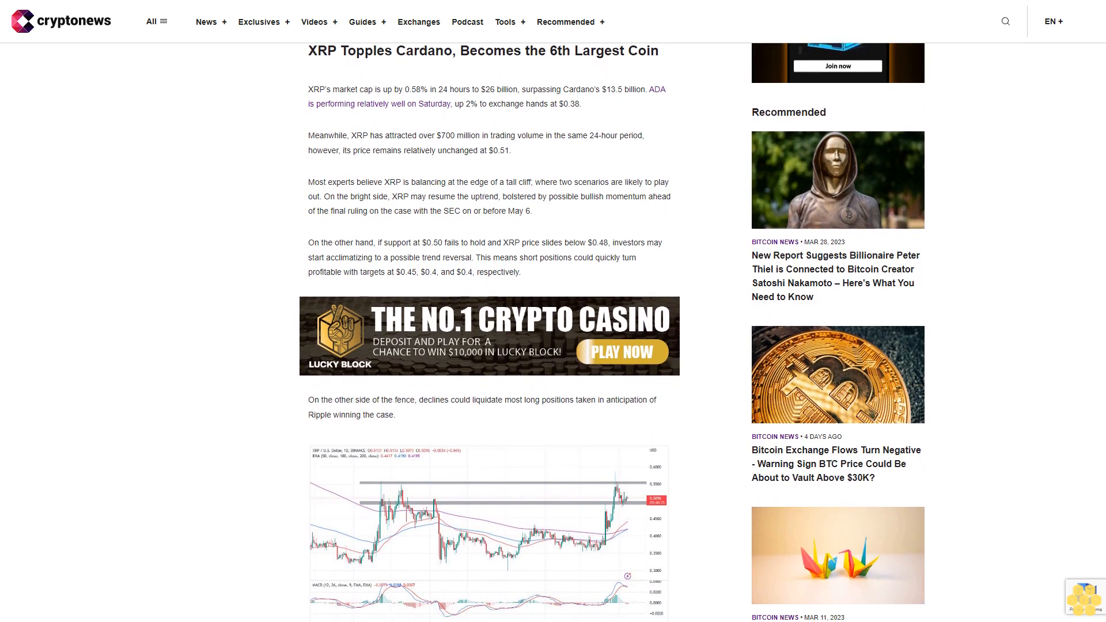
scroll(down, 3)
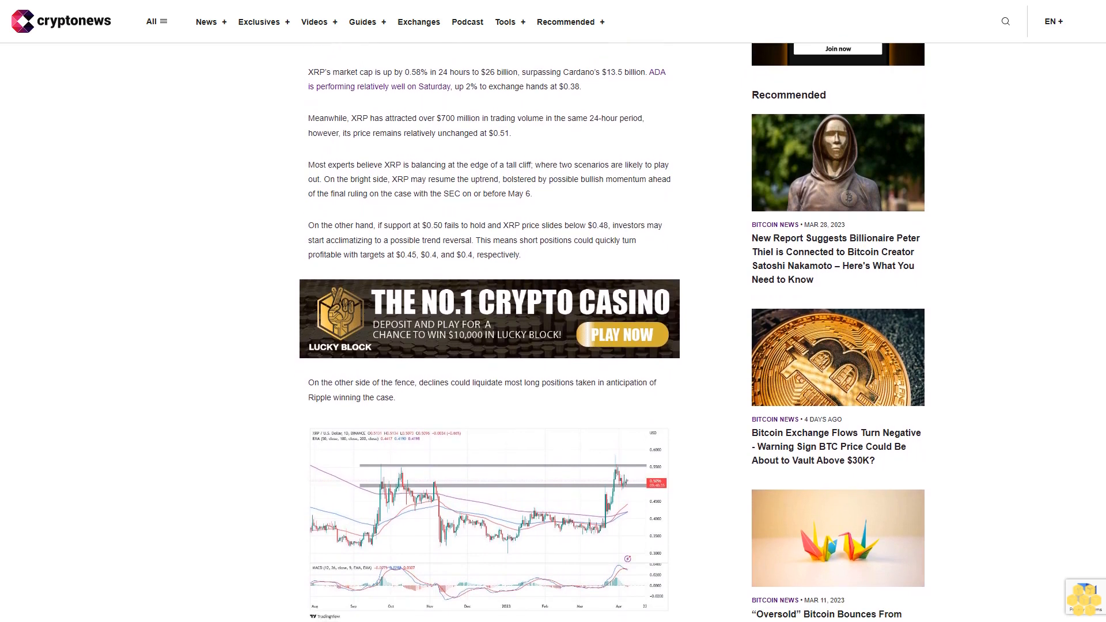
scroll(down, 3)
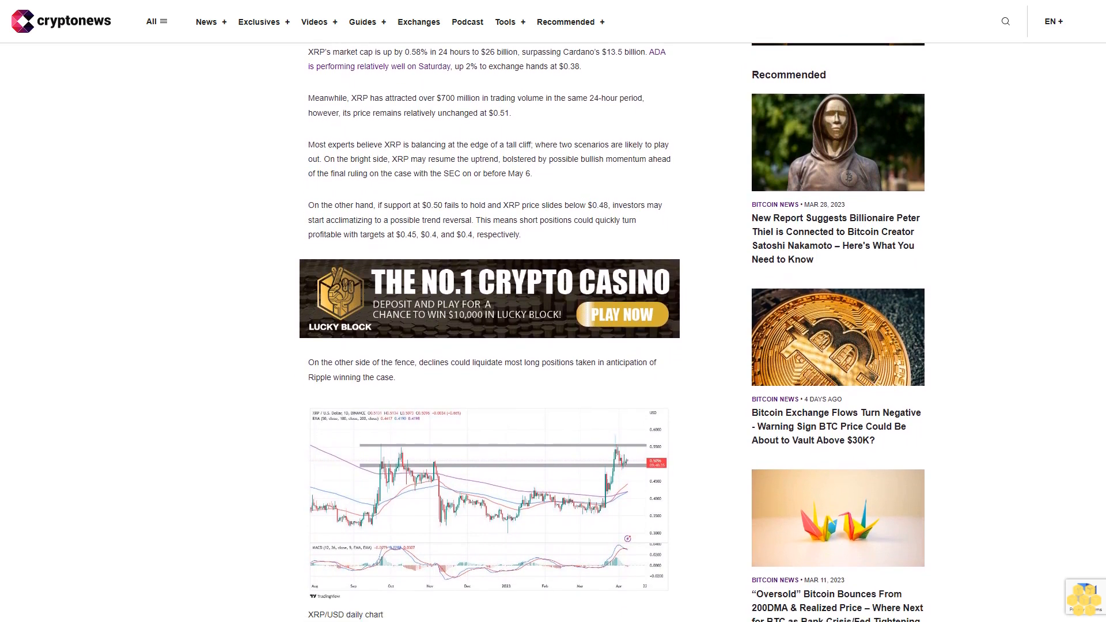
scroll(down, 3)
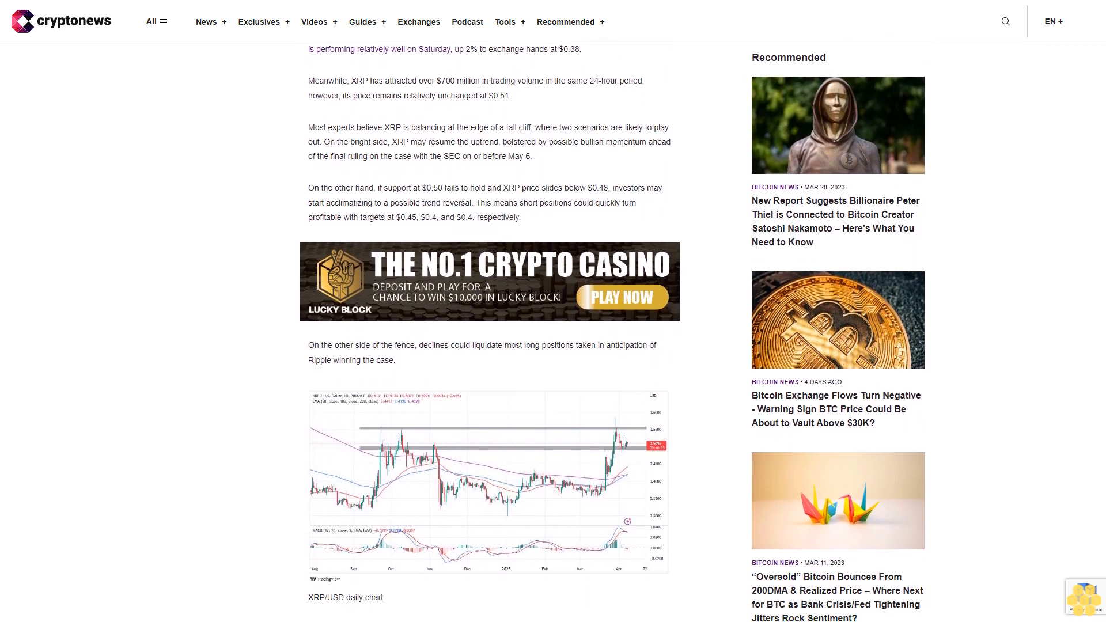
scroll(down, 3)
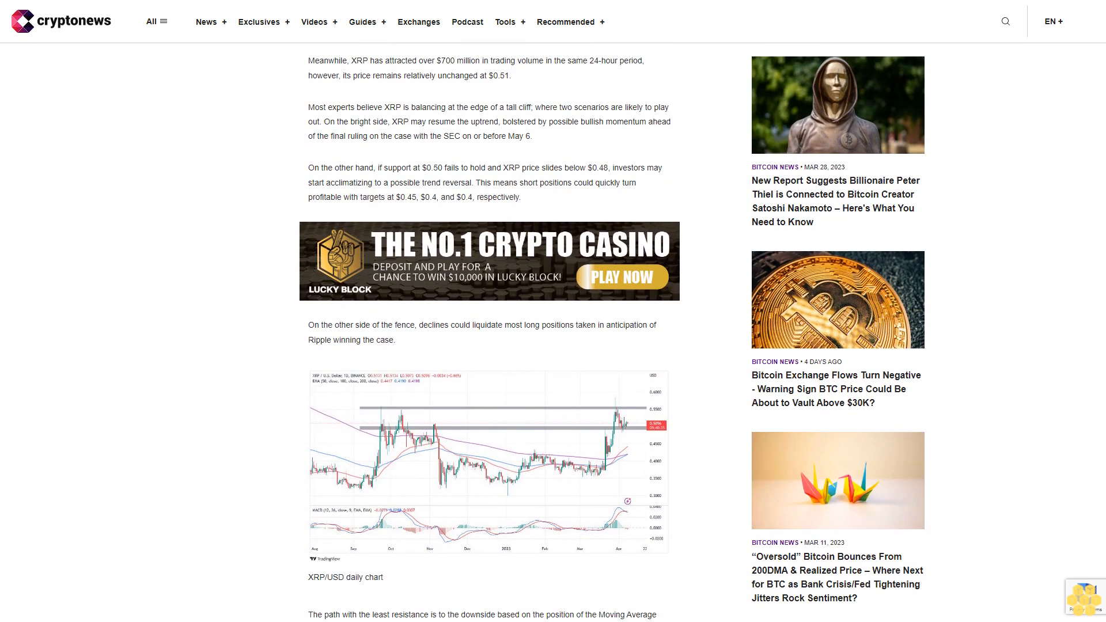
scroll(down, 3)
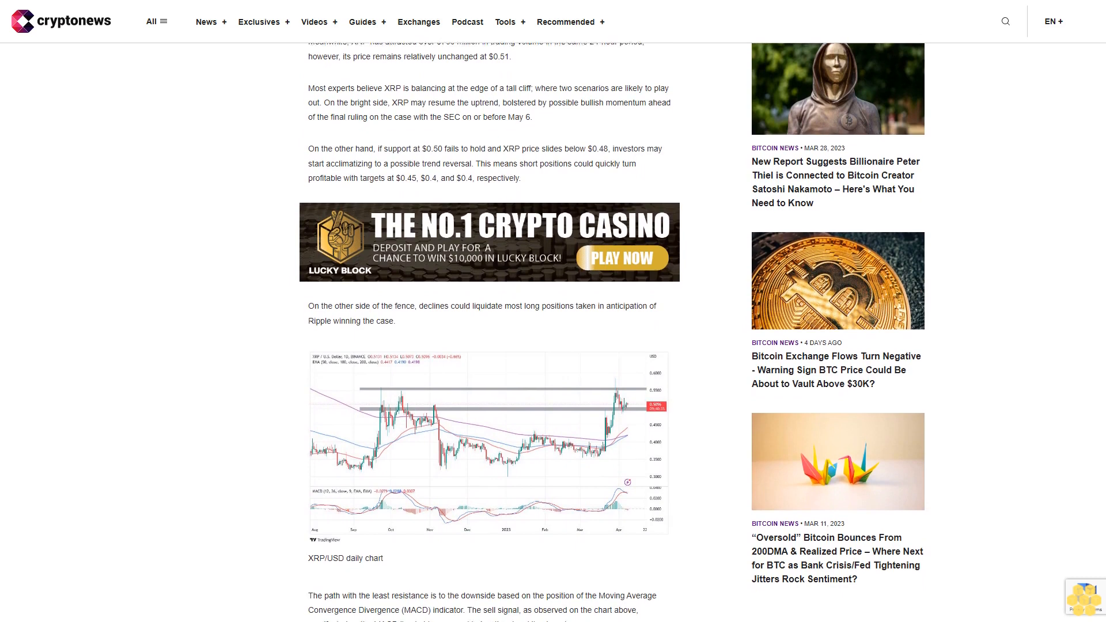
scroll(down, 3)
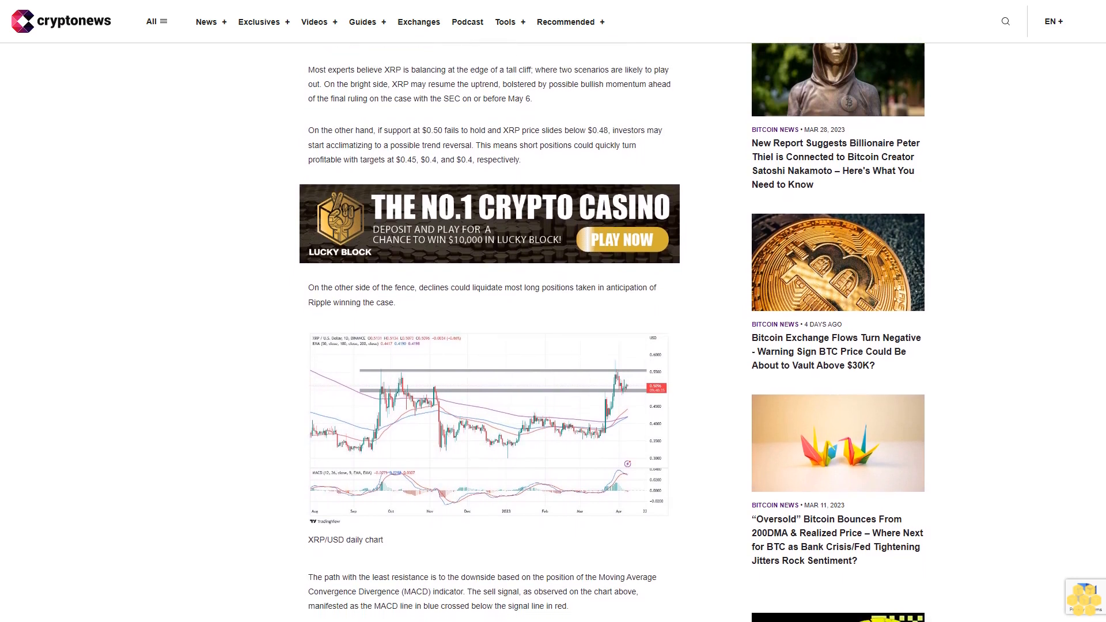
scroll(down, 3)
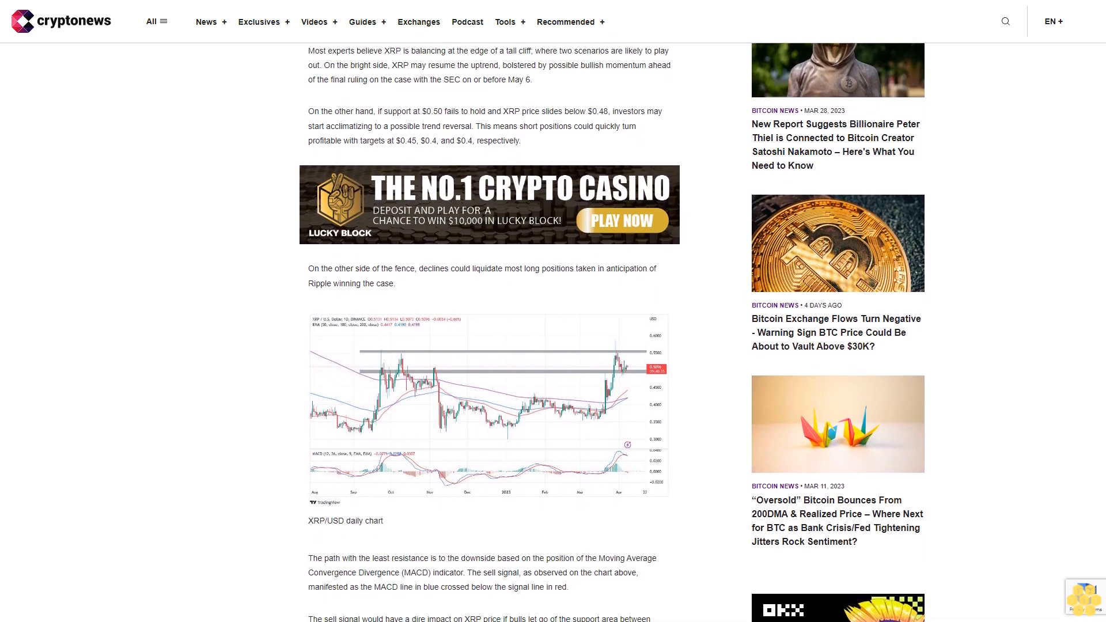
scroll(down, 3)
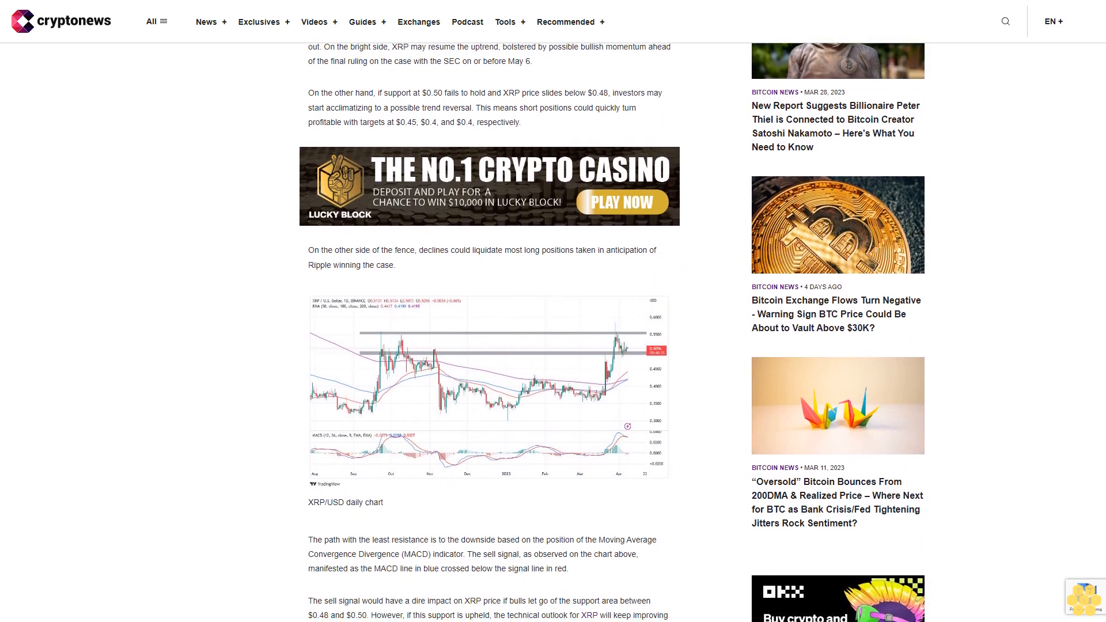
scroll(down, 3)
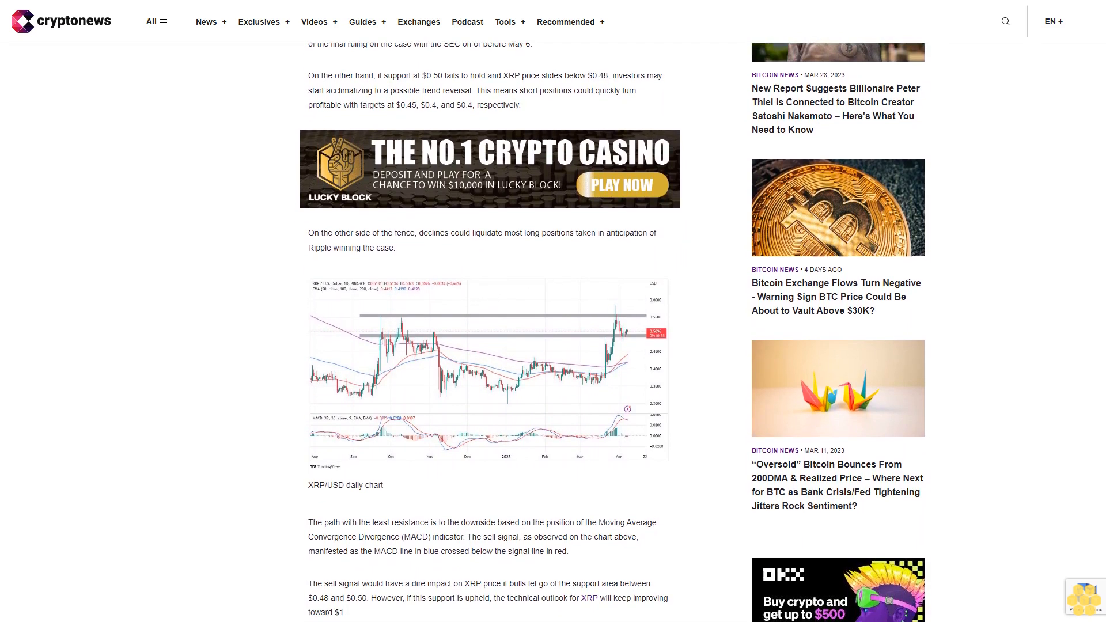
scroll(down, 3)
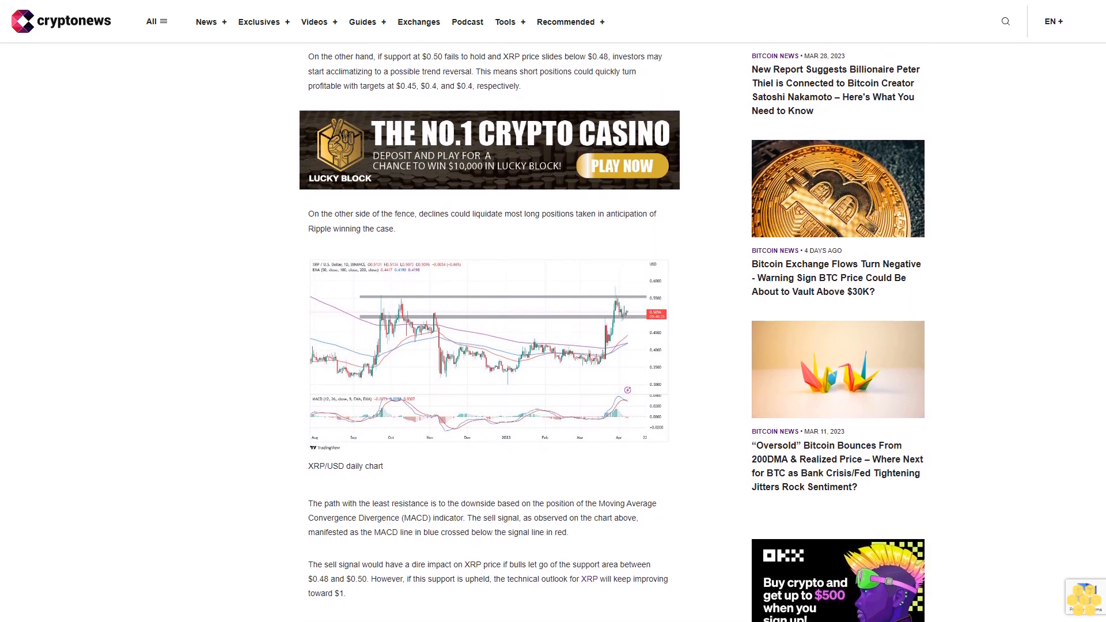
scroll(down, 3)
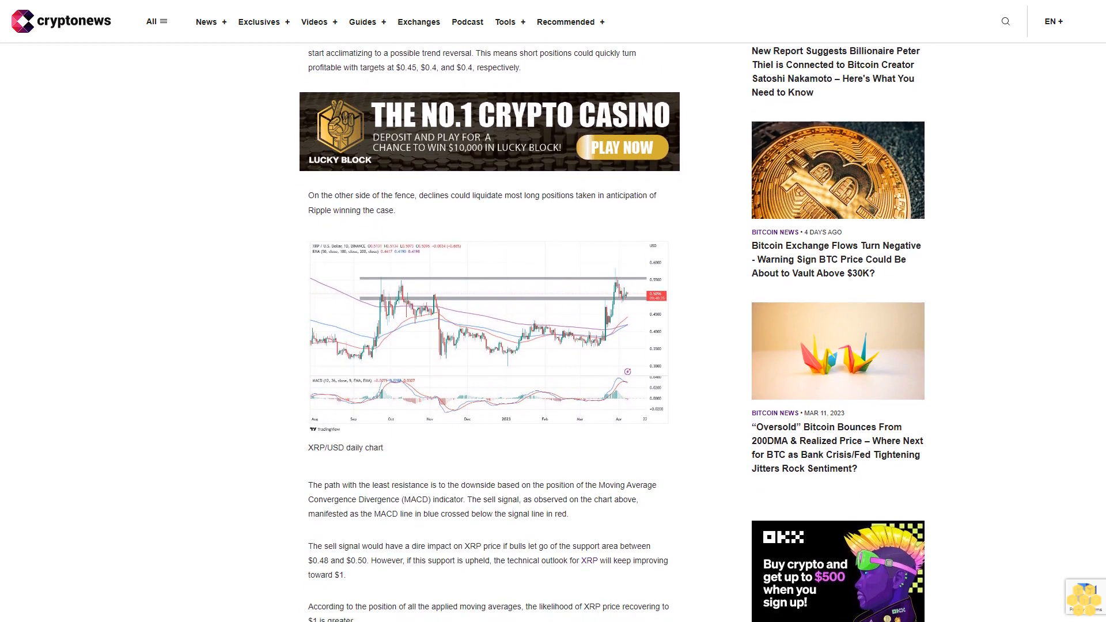
scroll(down, 3)
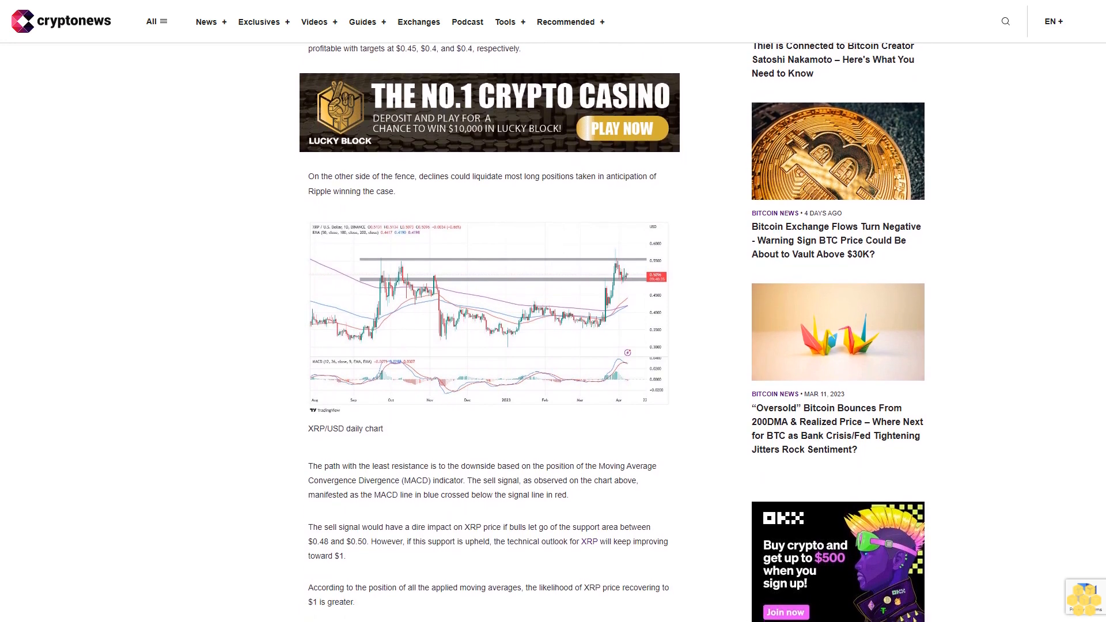
scroll(down, 3)
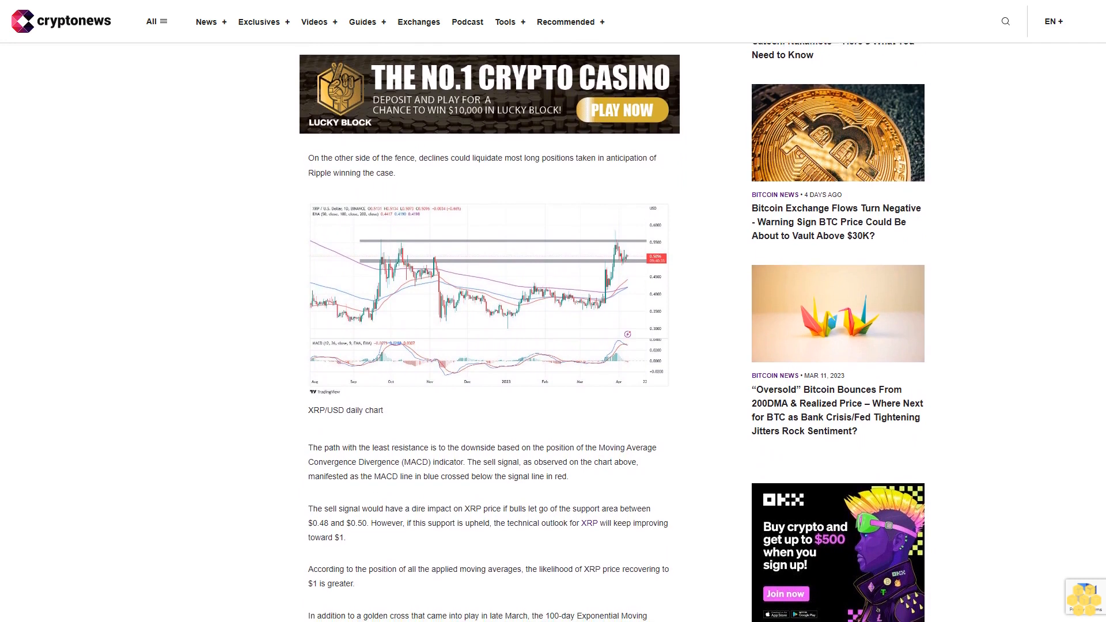
scroll(down, 3)
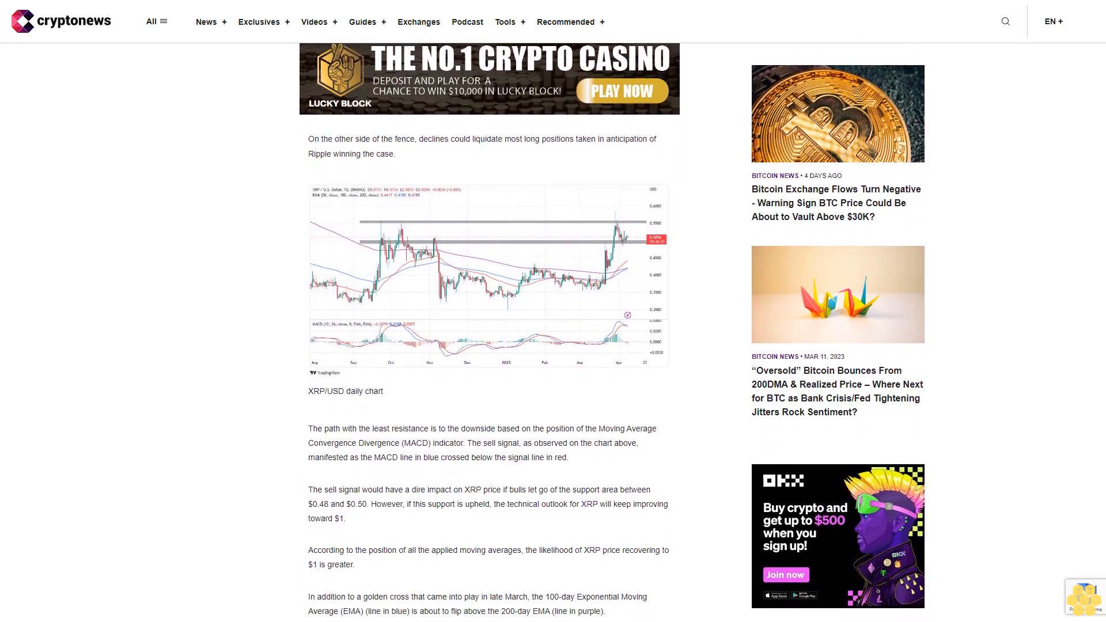
scroll(down, 3)
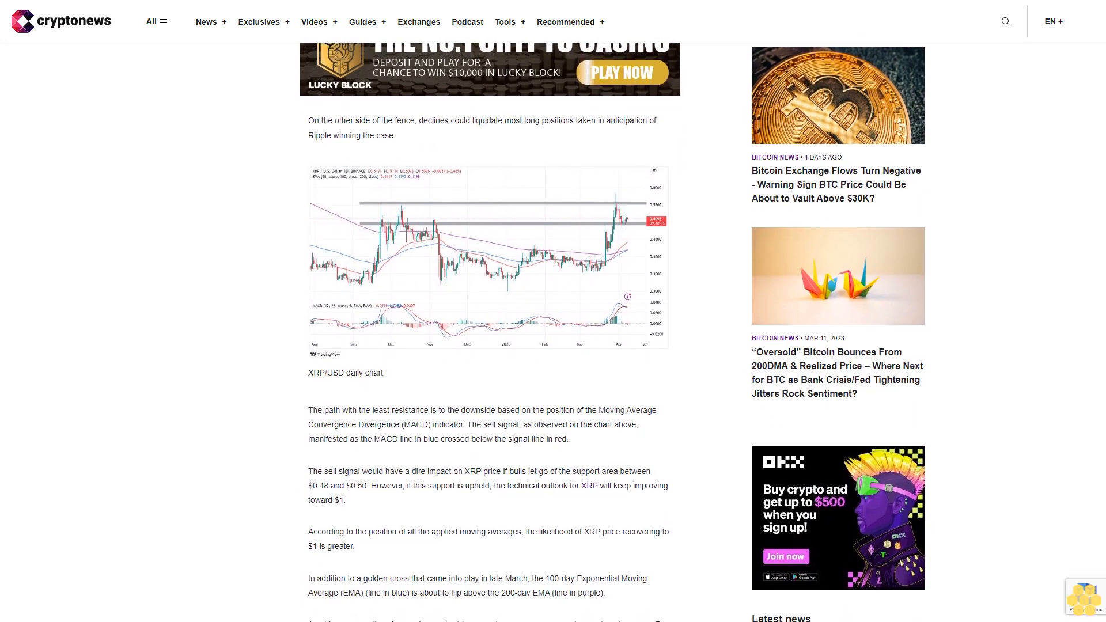
scroll(down, 3)
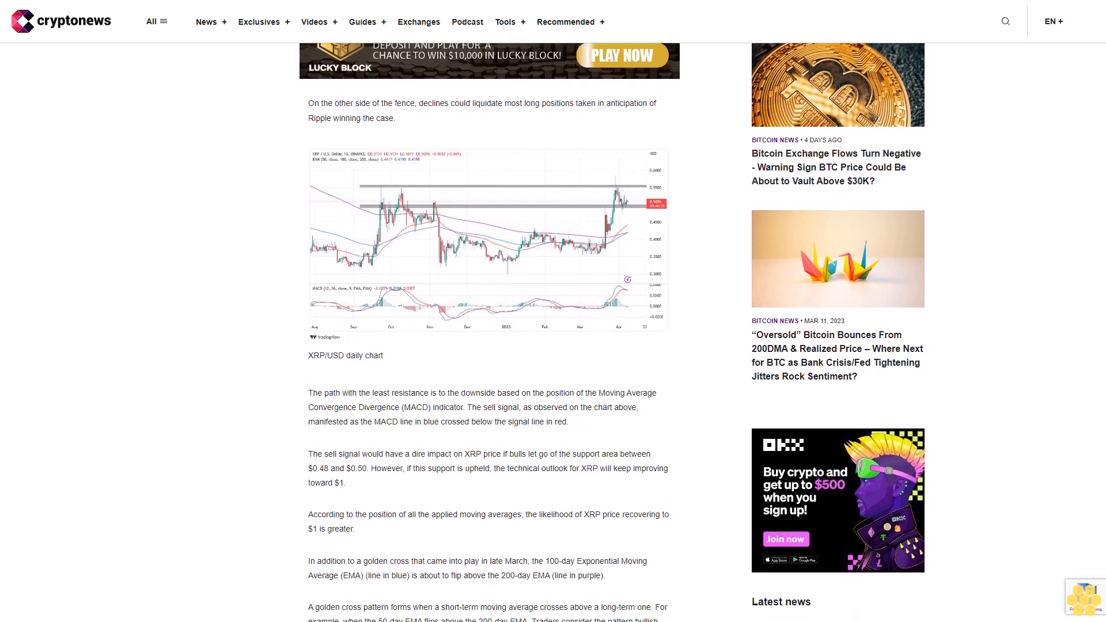
scroll(down, 3)
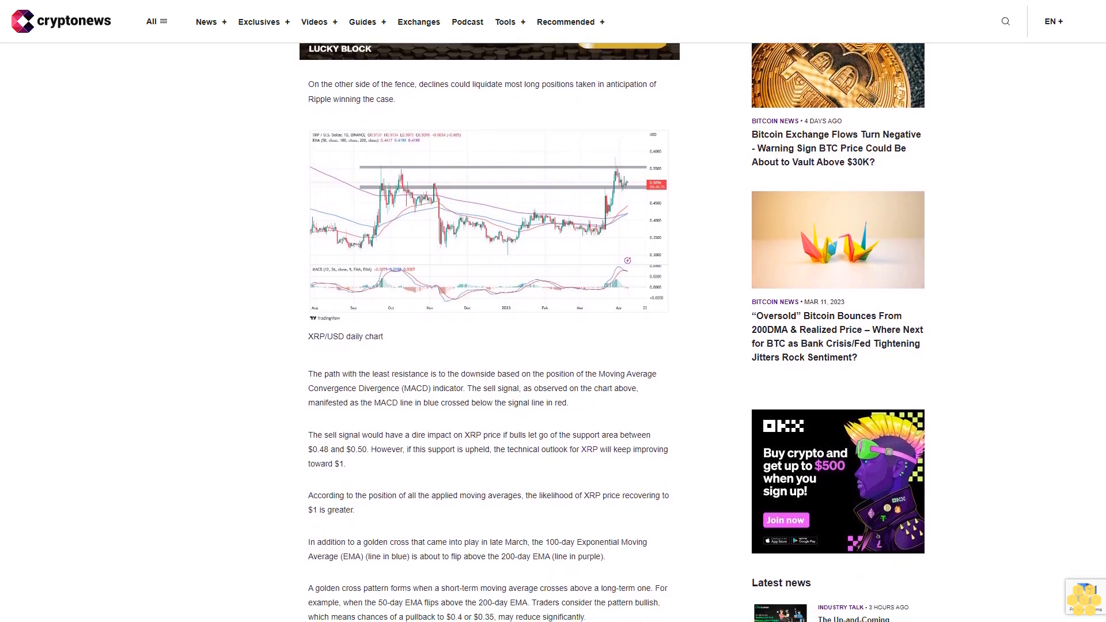
scroll(down, 3)
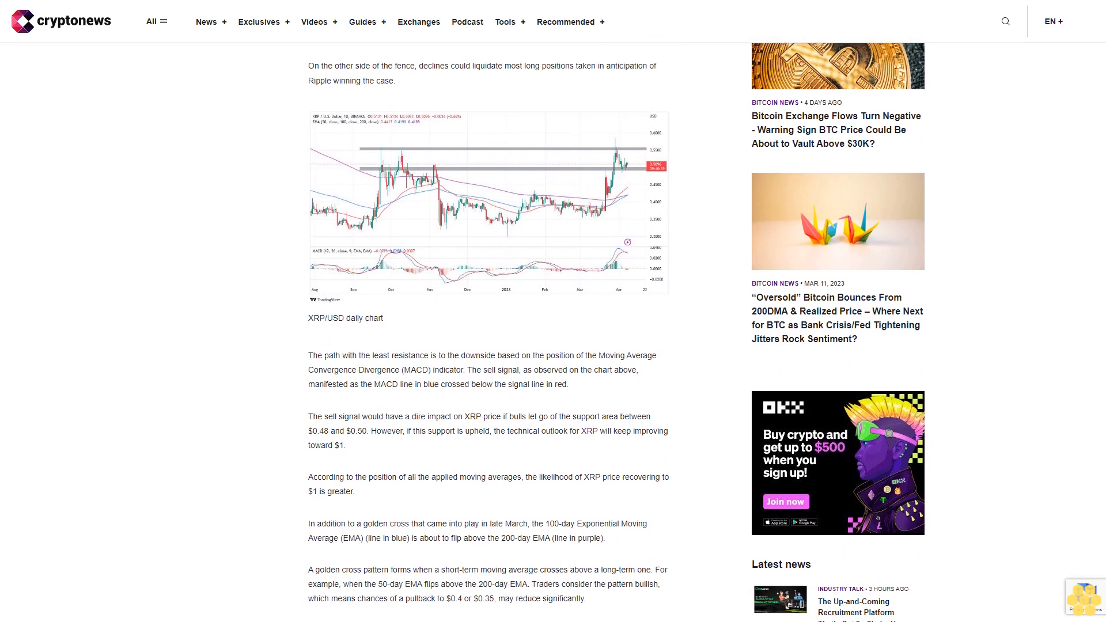
scroll(down, 3)
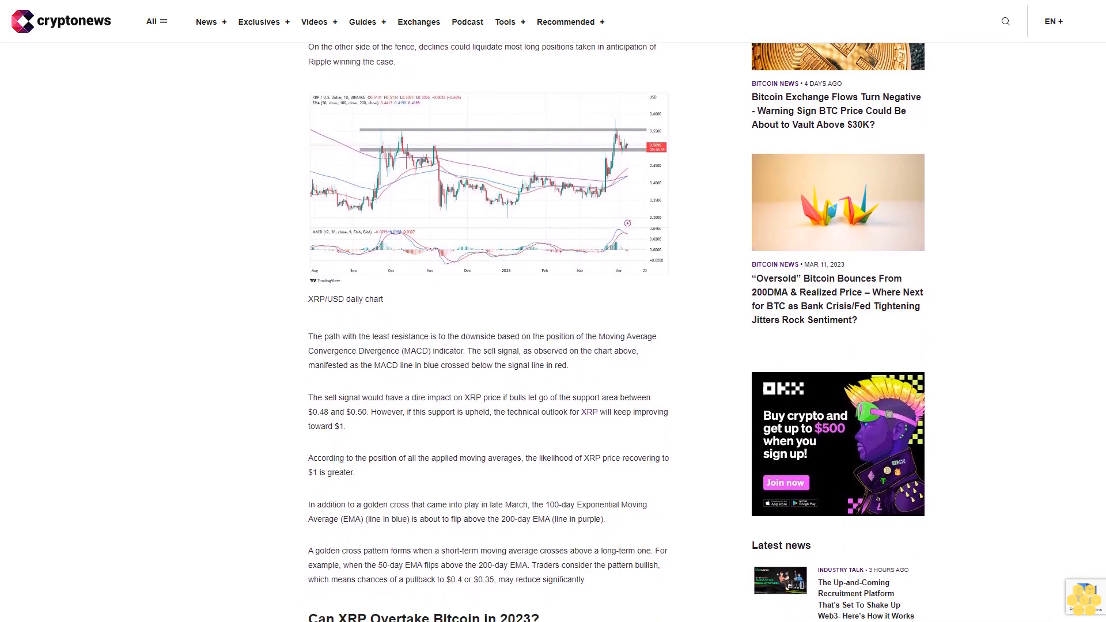
scroll(down, 3)
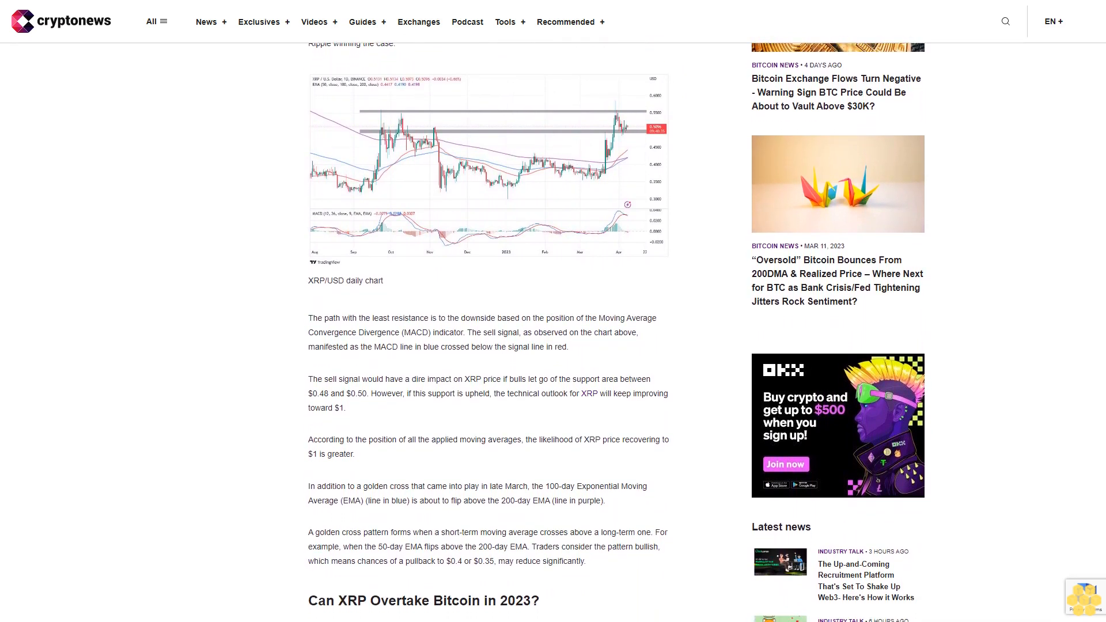
scroll(down, 3)
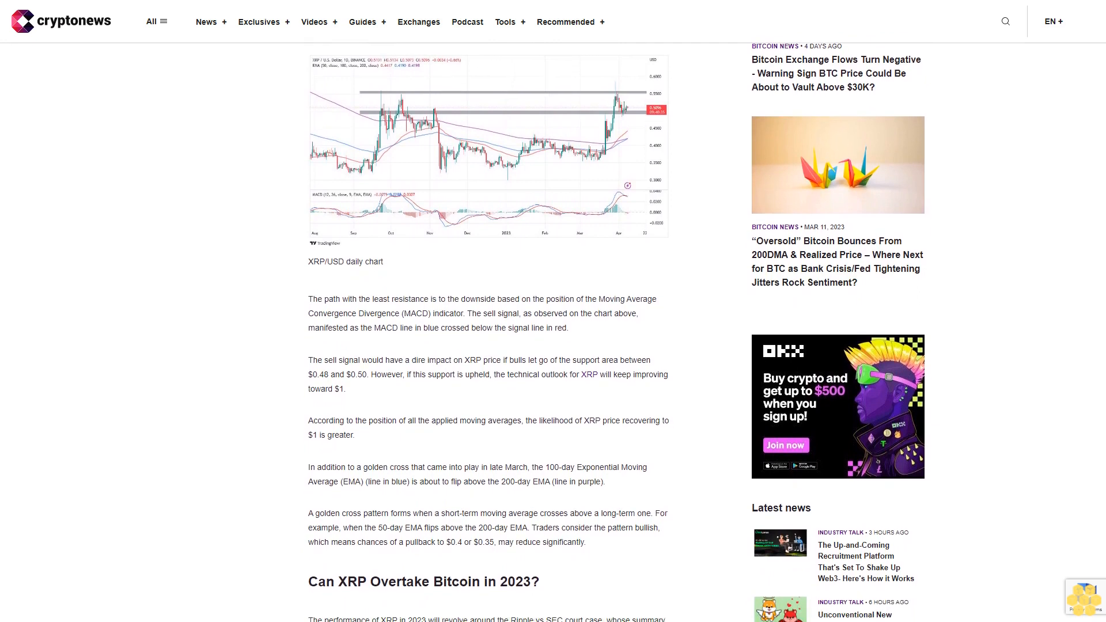
scroll(down, 3)
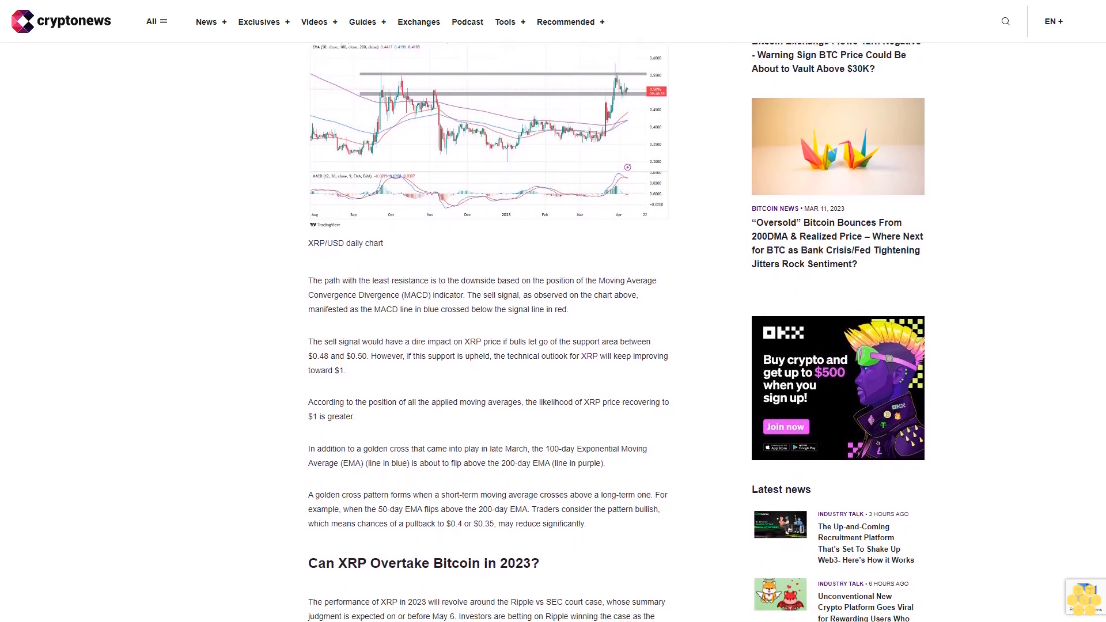
scroll(down, 3)
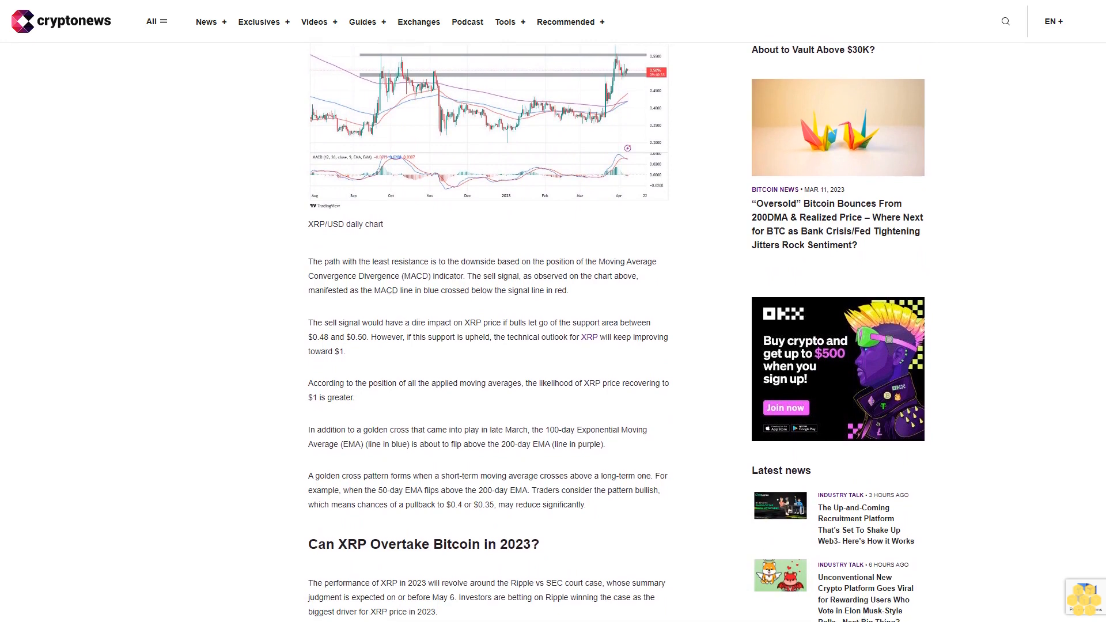
scroll(down, 3)
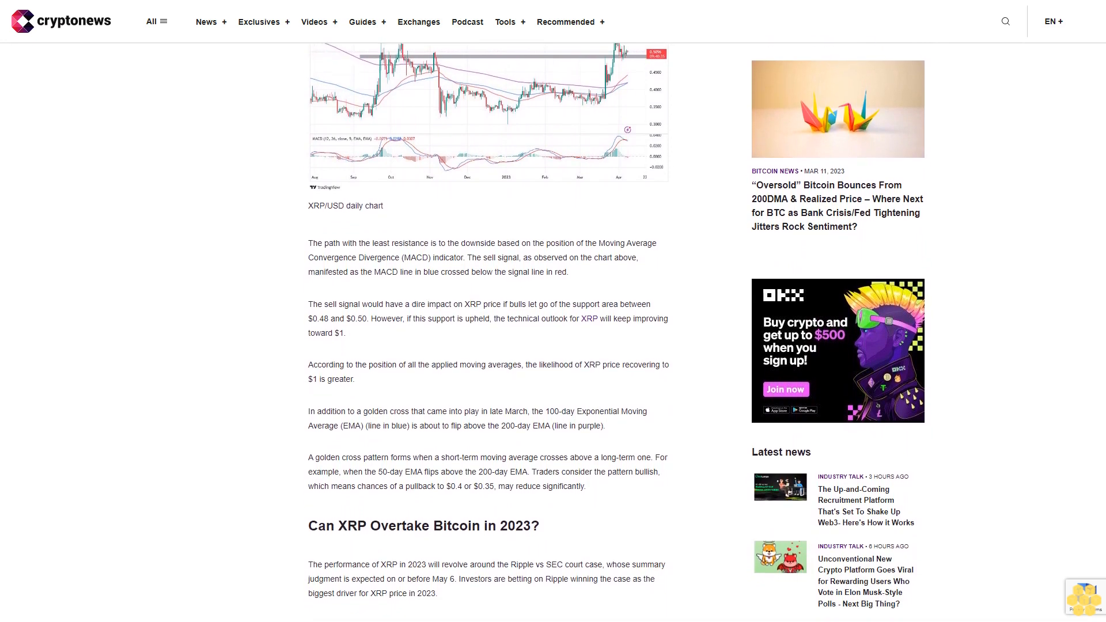
scroll(down, 3)
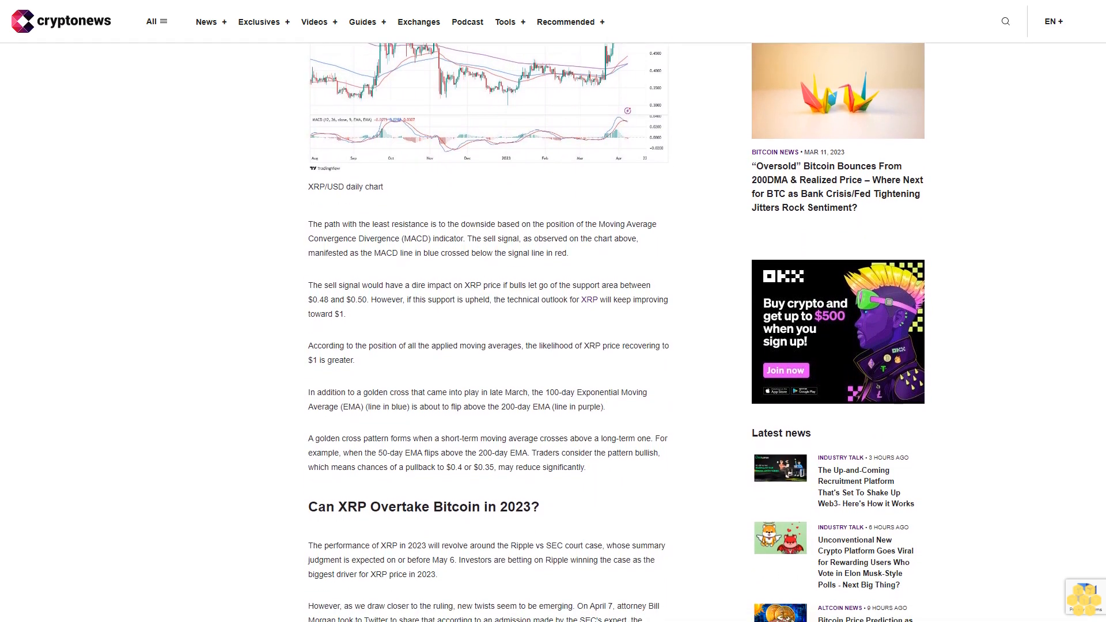
scroll(down, 3)
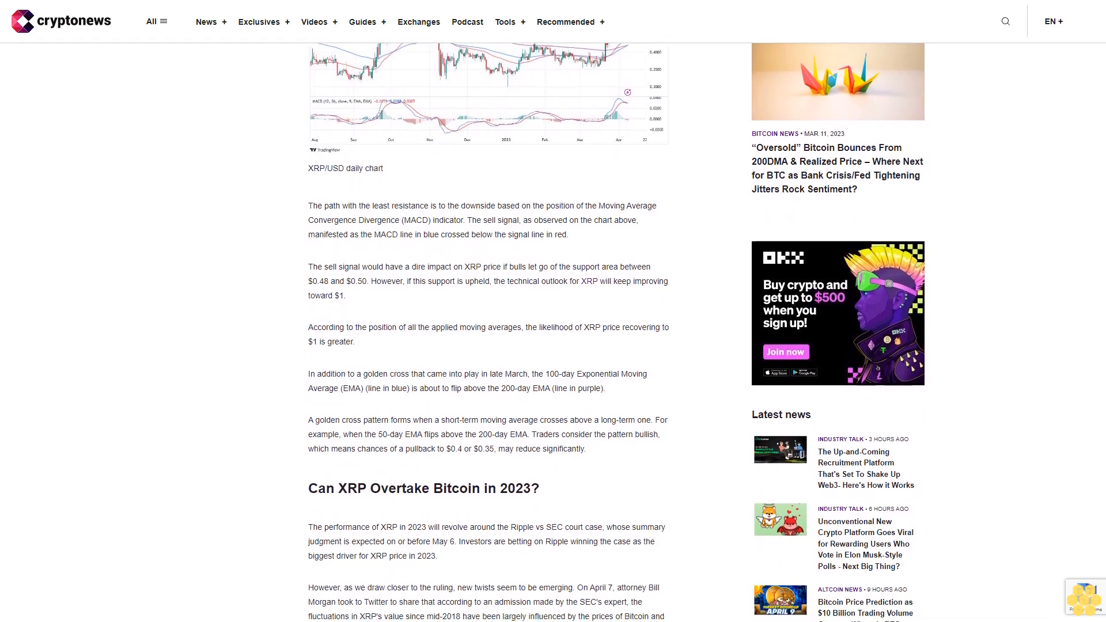
scroll(down, 3)
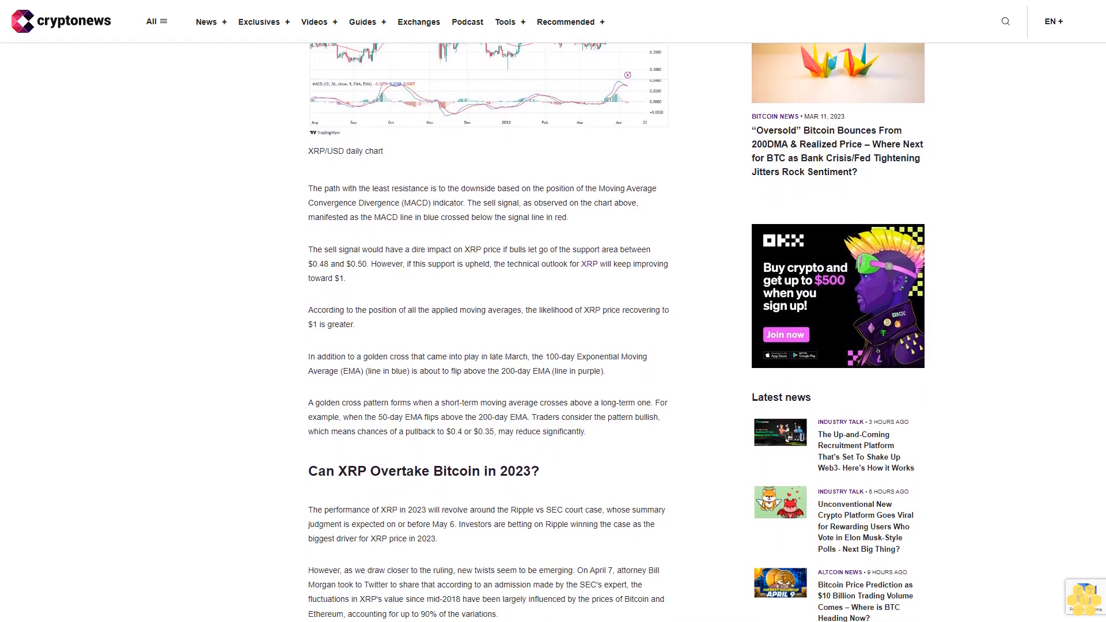
scroll(down, 3)
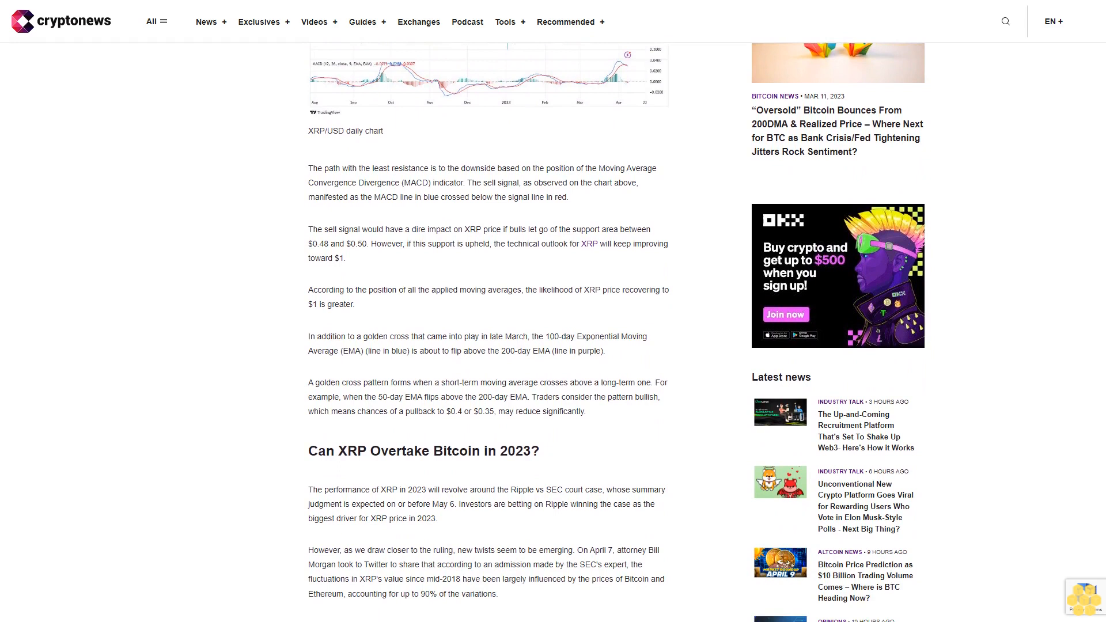
scroll(down, 3)
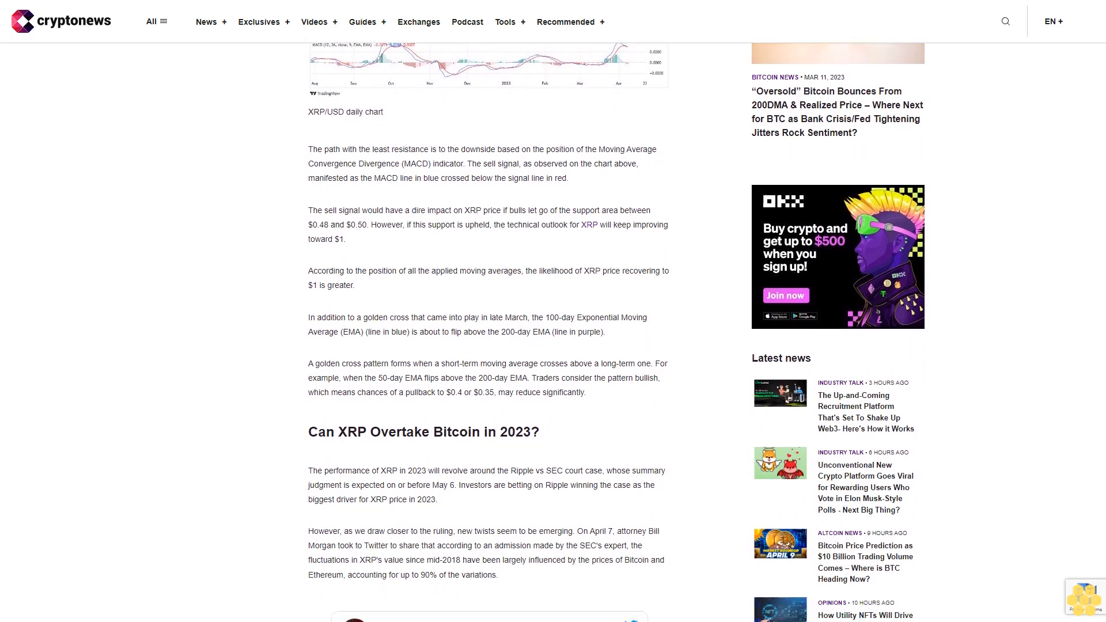
scroll(down, 3)
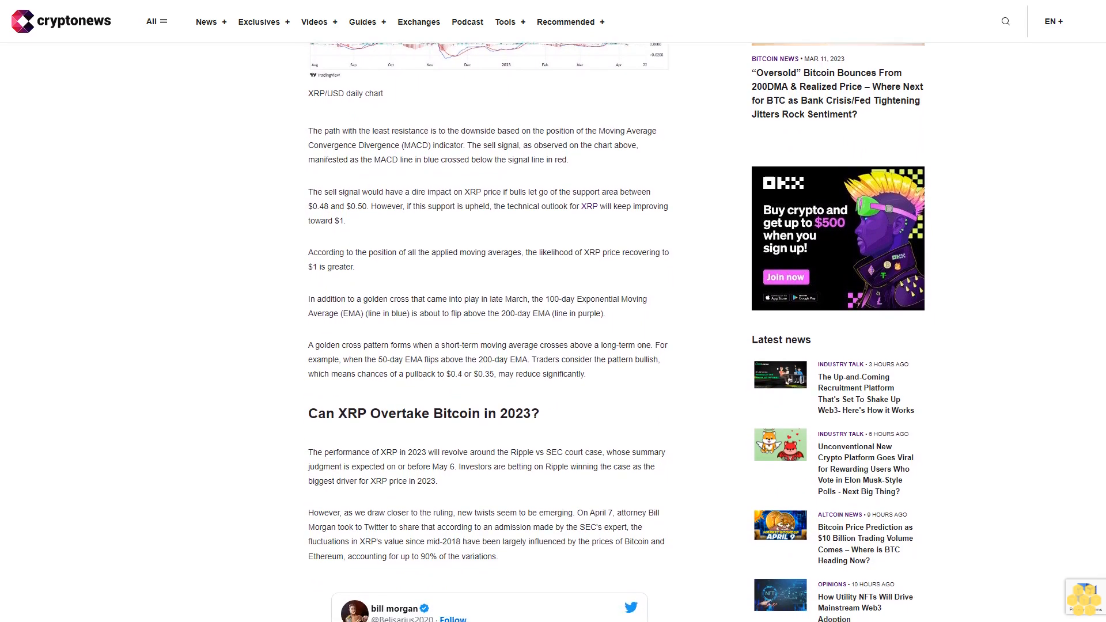
scroll(down, 3)
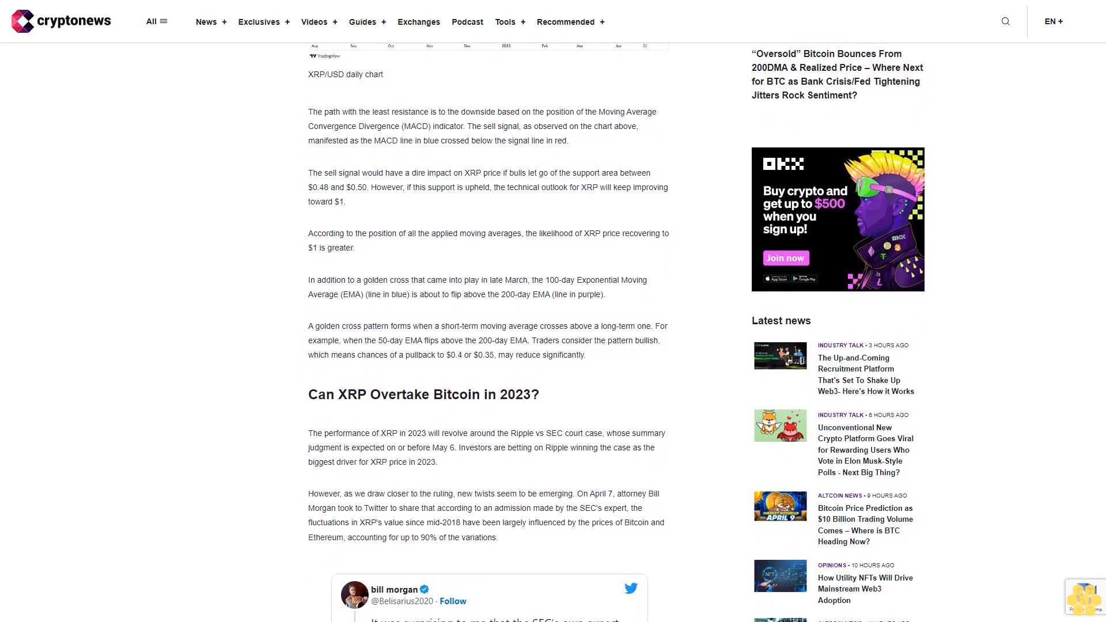
scroll(down, 3)
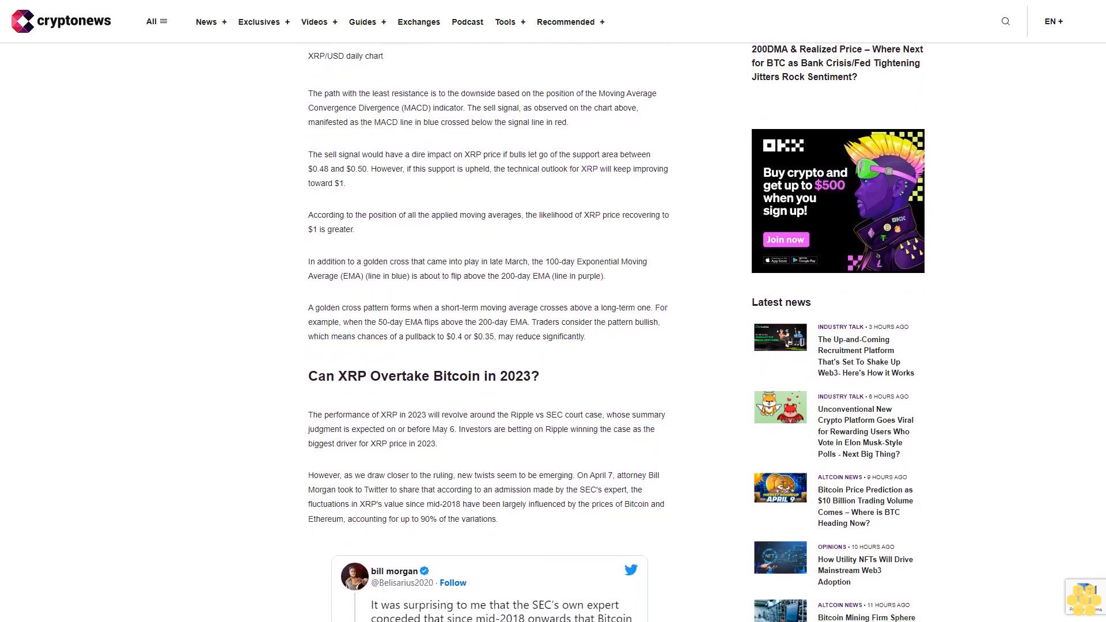
scroll(down, 3)
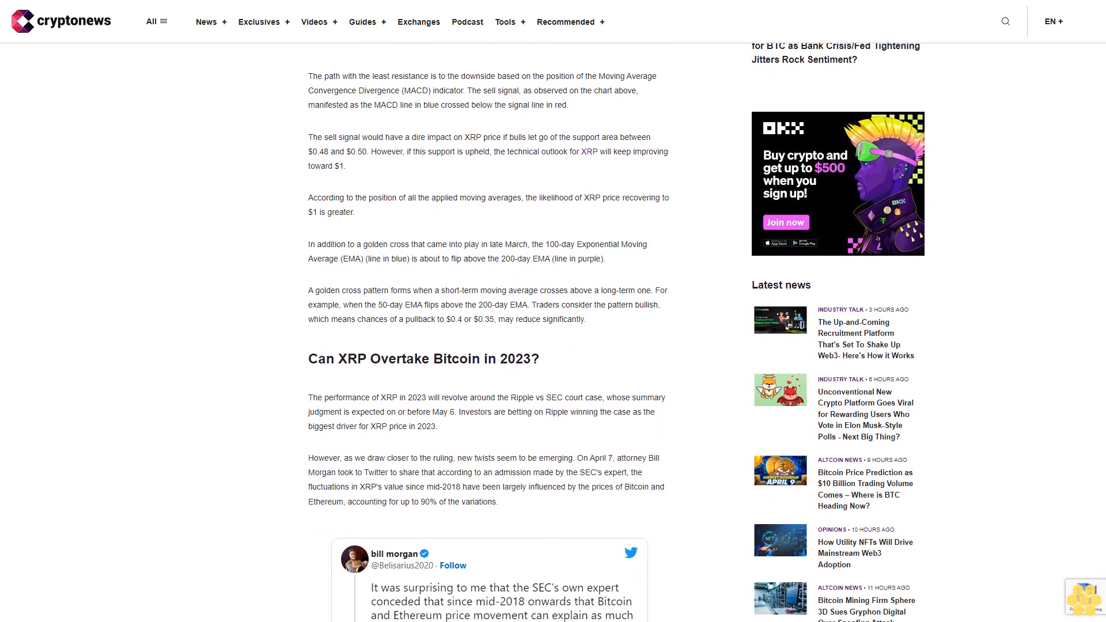
scroll(down, 3)
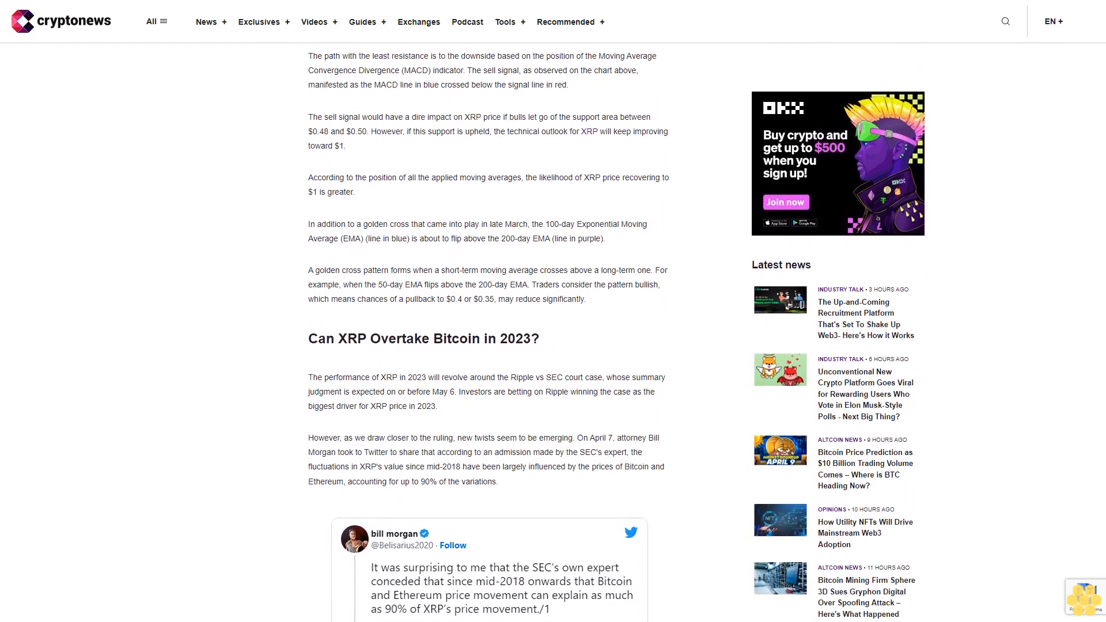
scroll(down, 3)
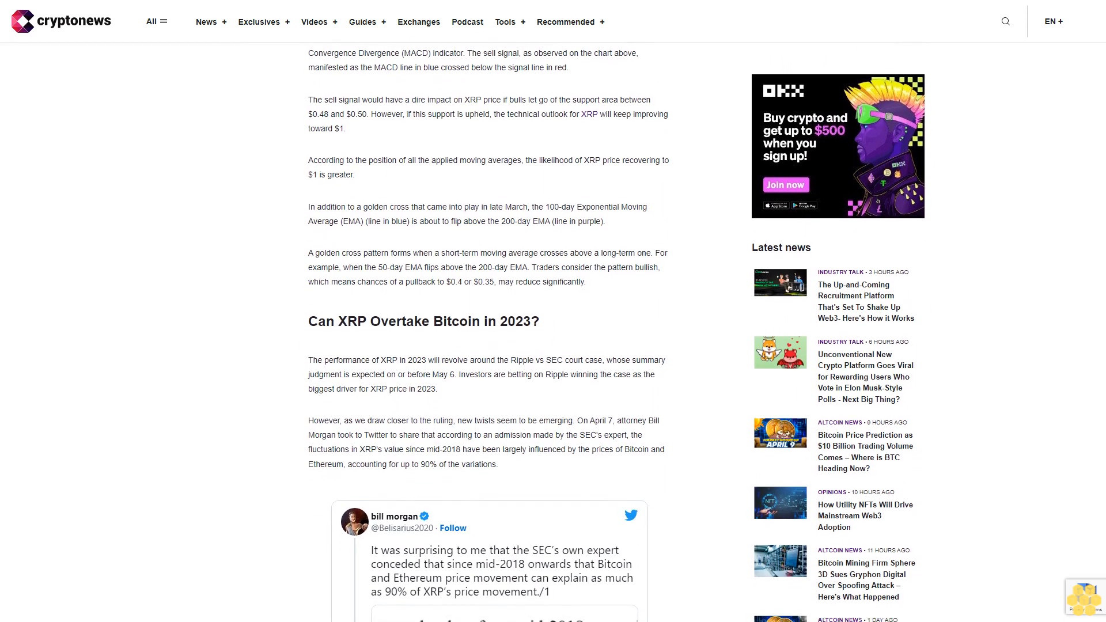
scroll(down, 3)
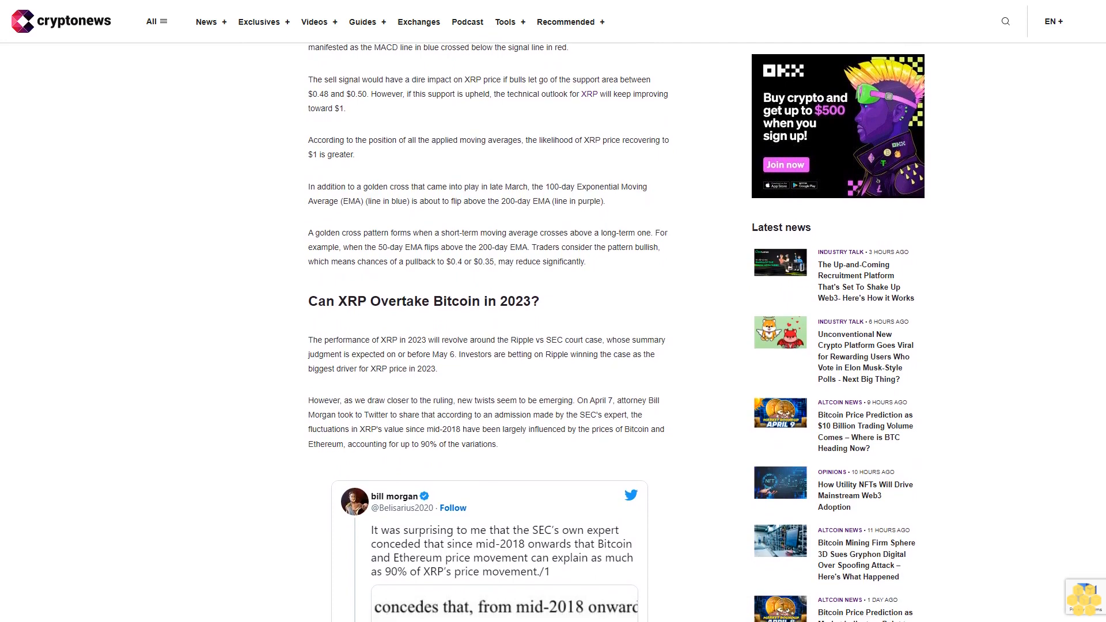
scroll(down, 3)
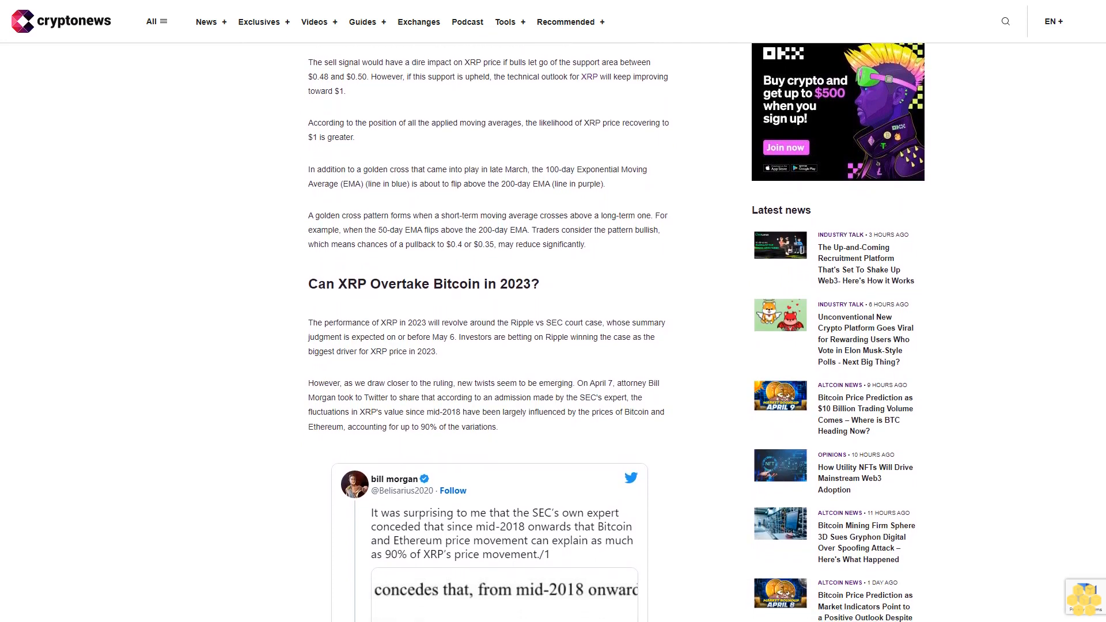
scroll(down, 3)
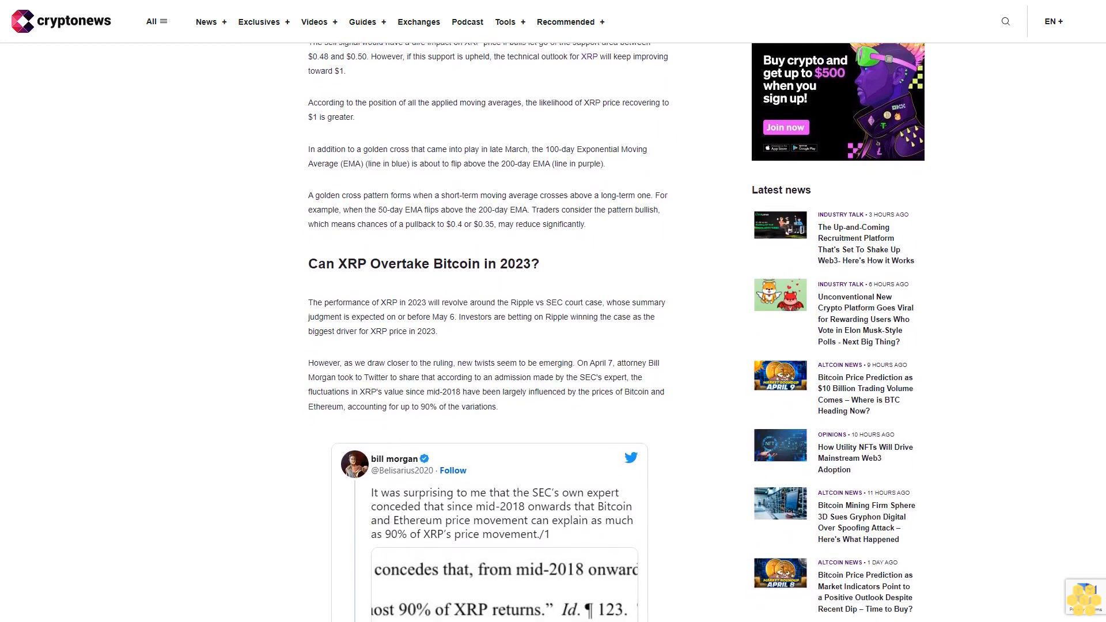
scroll(down, 3)
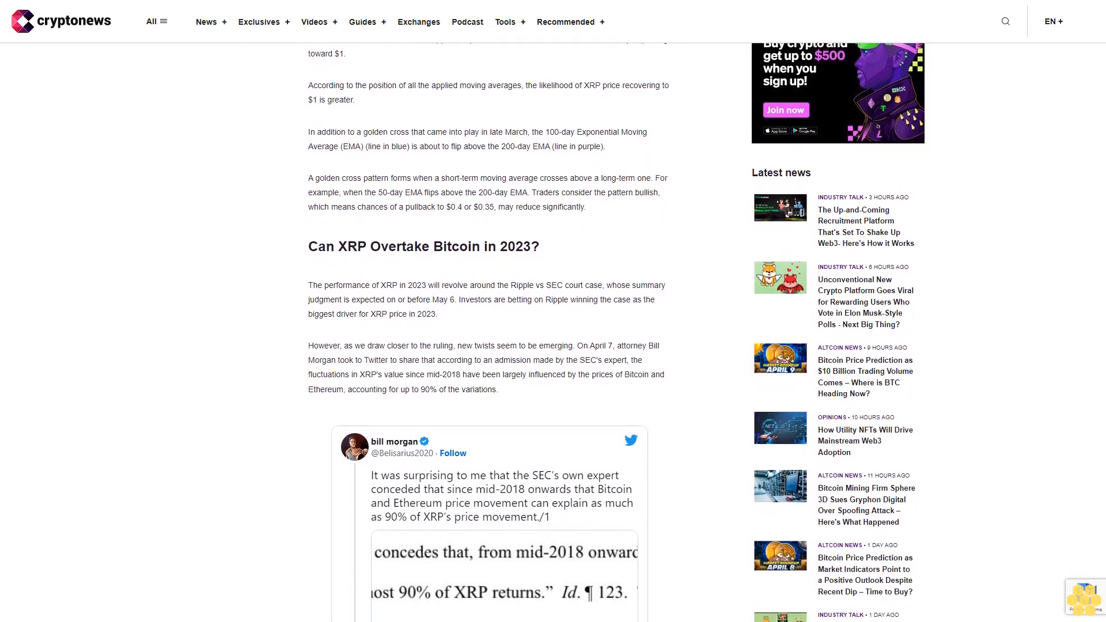
scroll(down, 3)
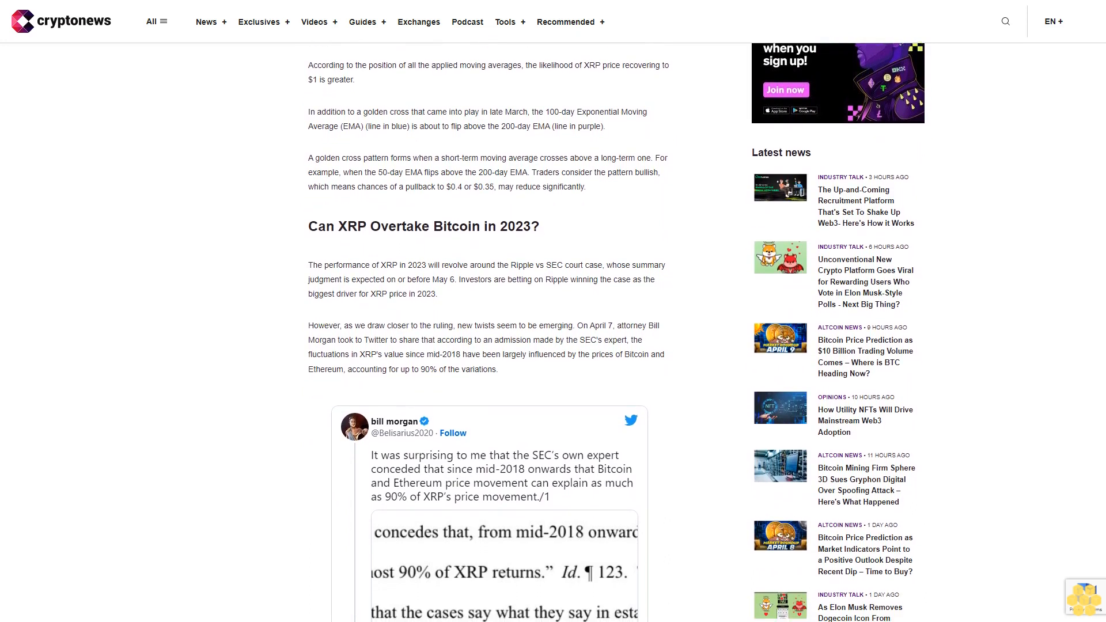
scroll(down, 3)
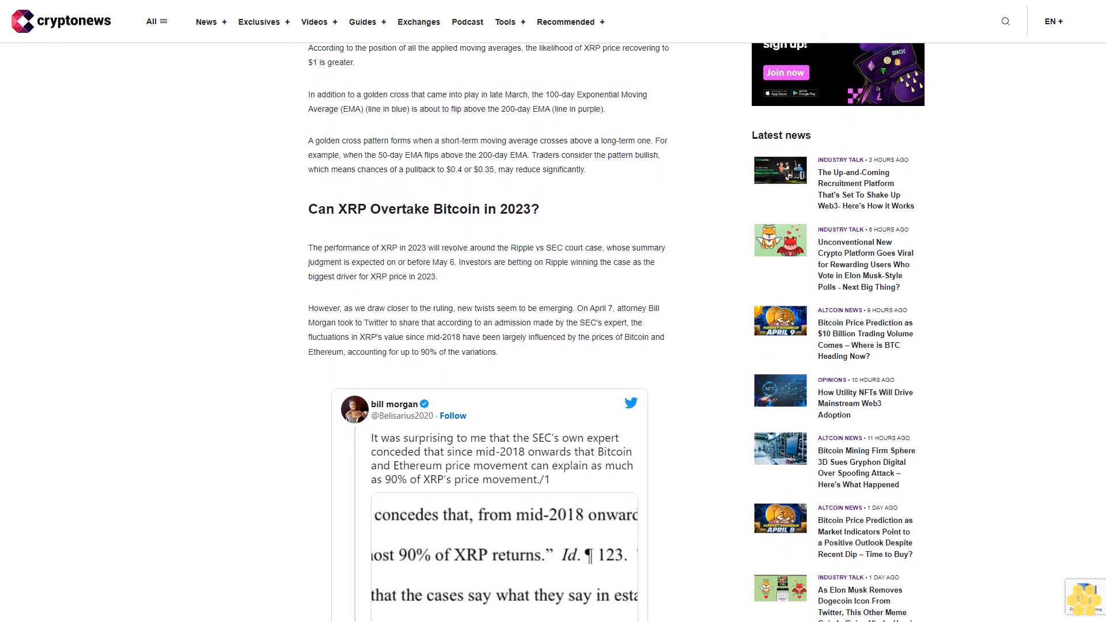
scroll(down, 3)
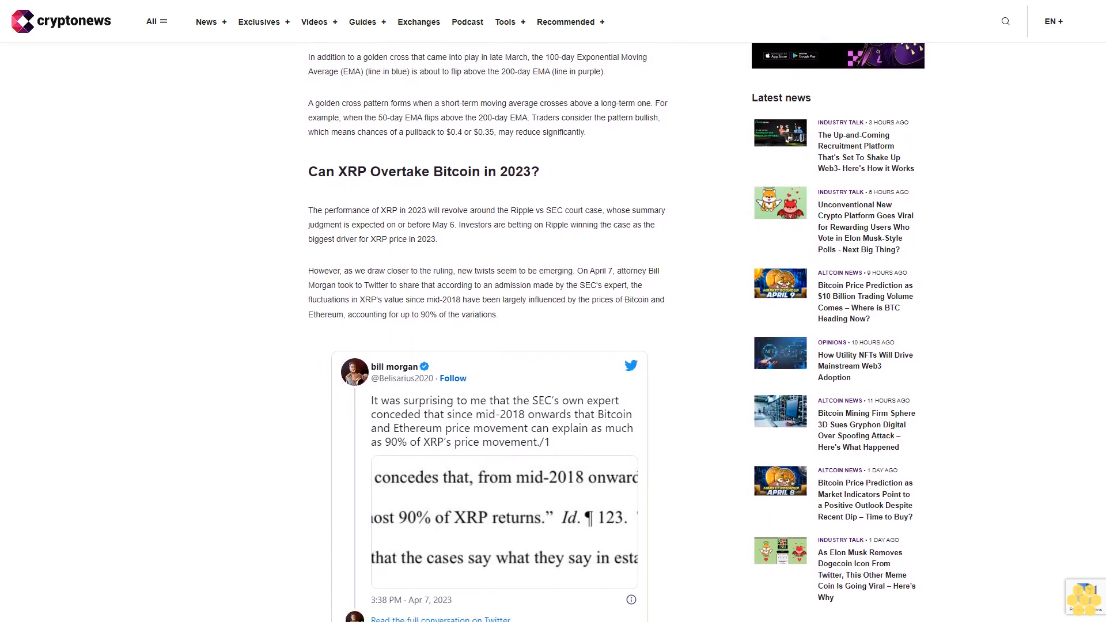
scroll(down, 3)
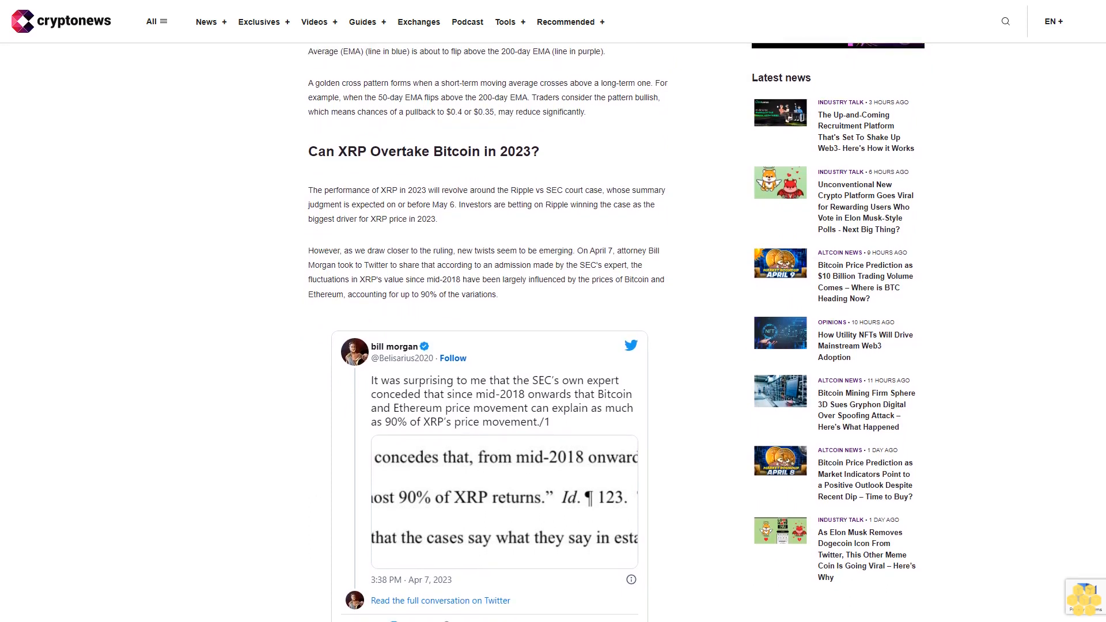
scroll(down, 3)
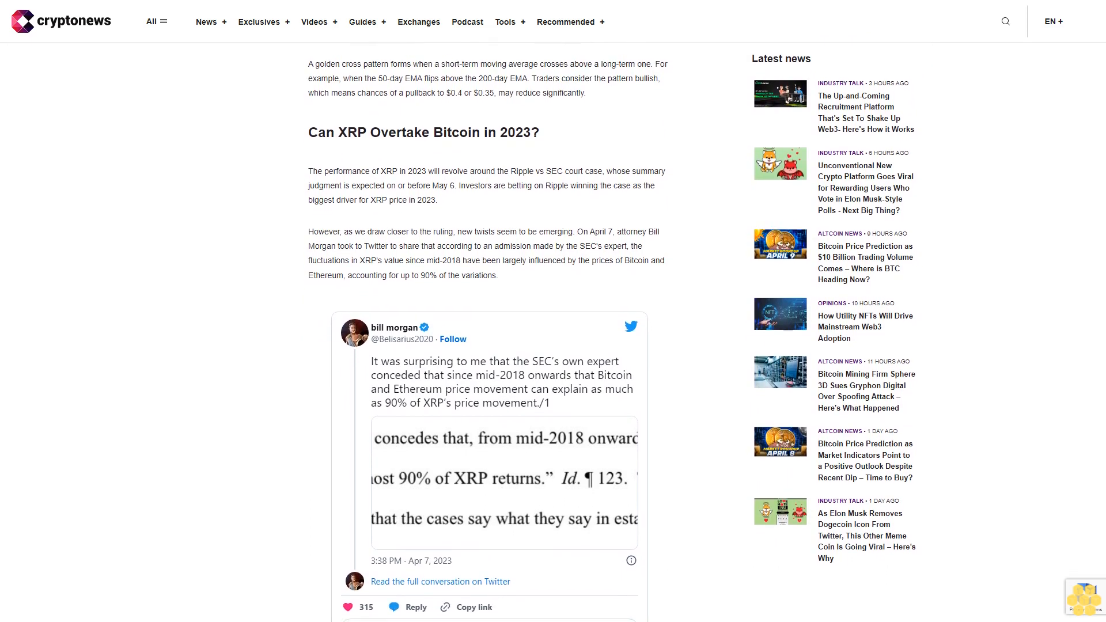
scroll(down, 3)
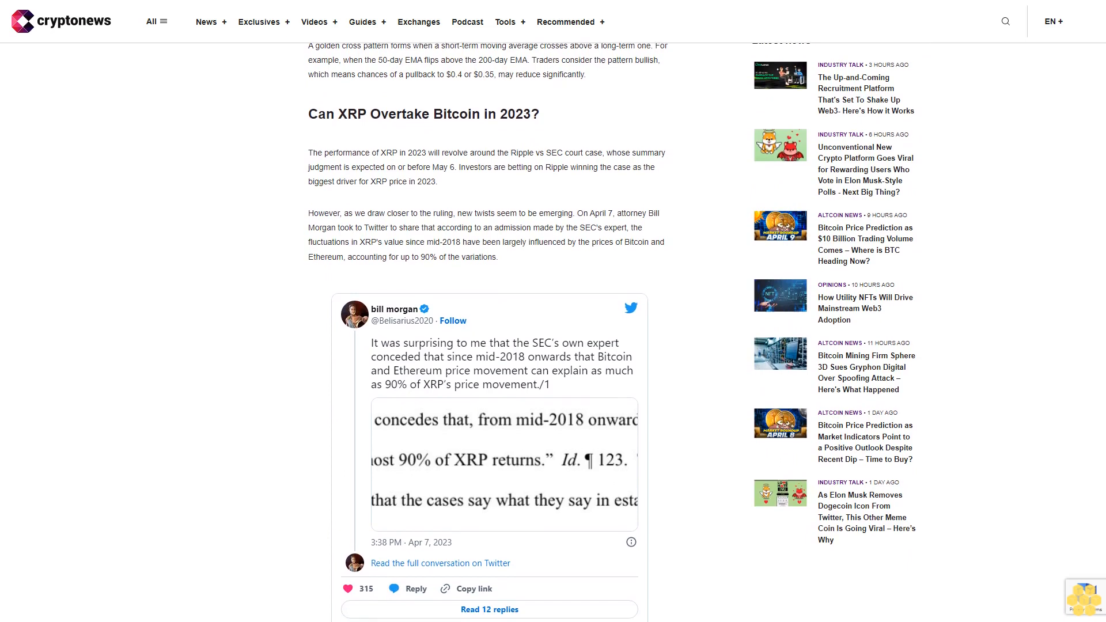
scroll(down, 3)
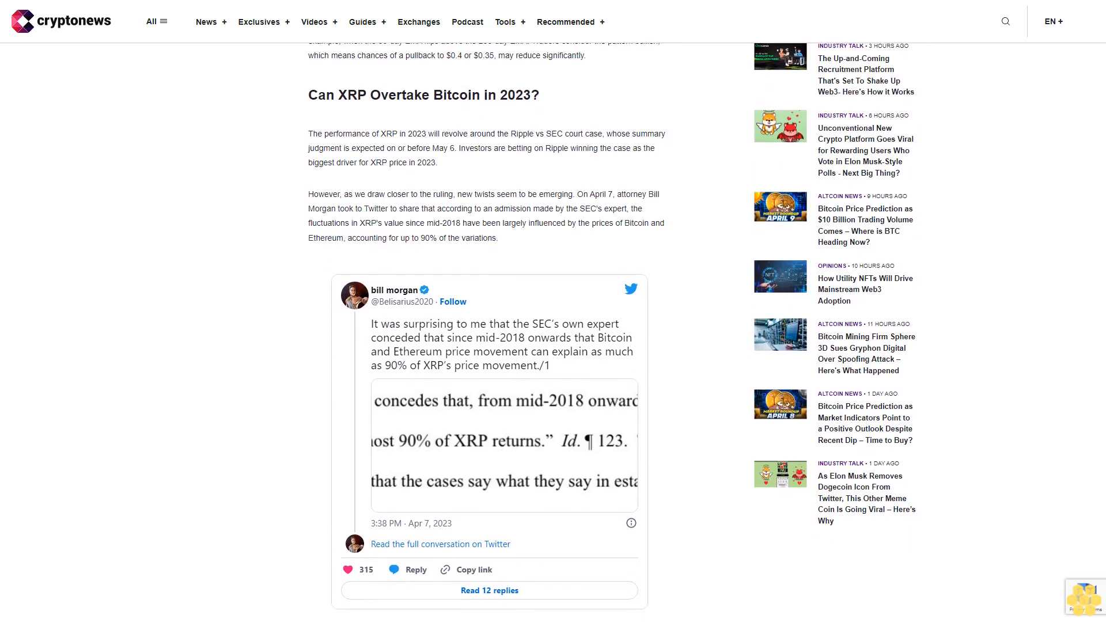
scroll(down, 3)
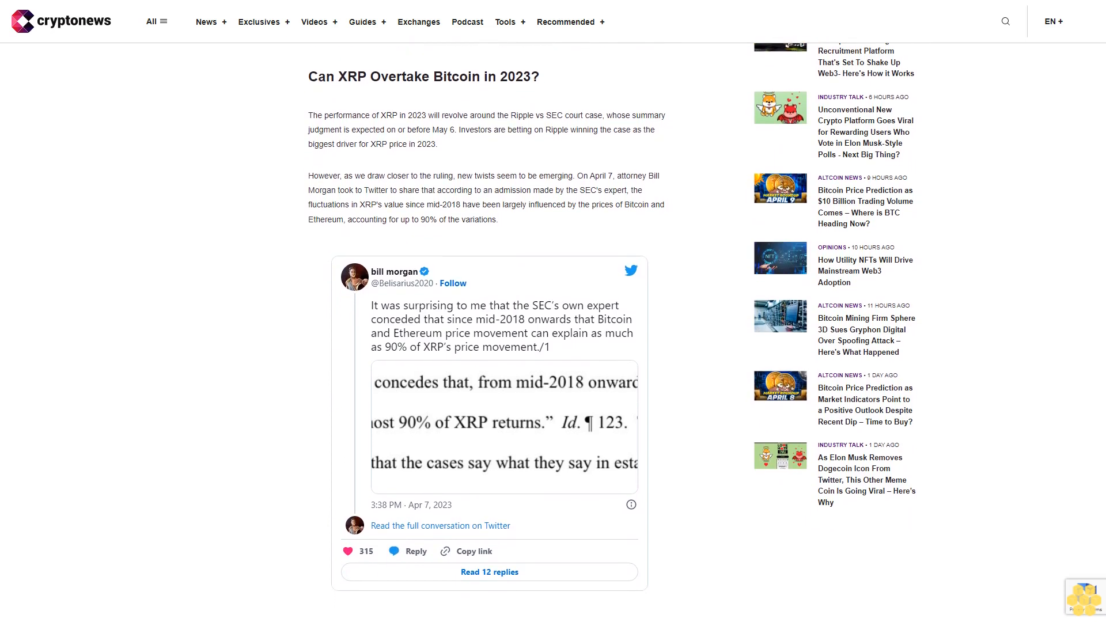
scroll(down, 3)
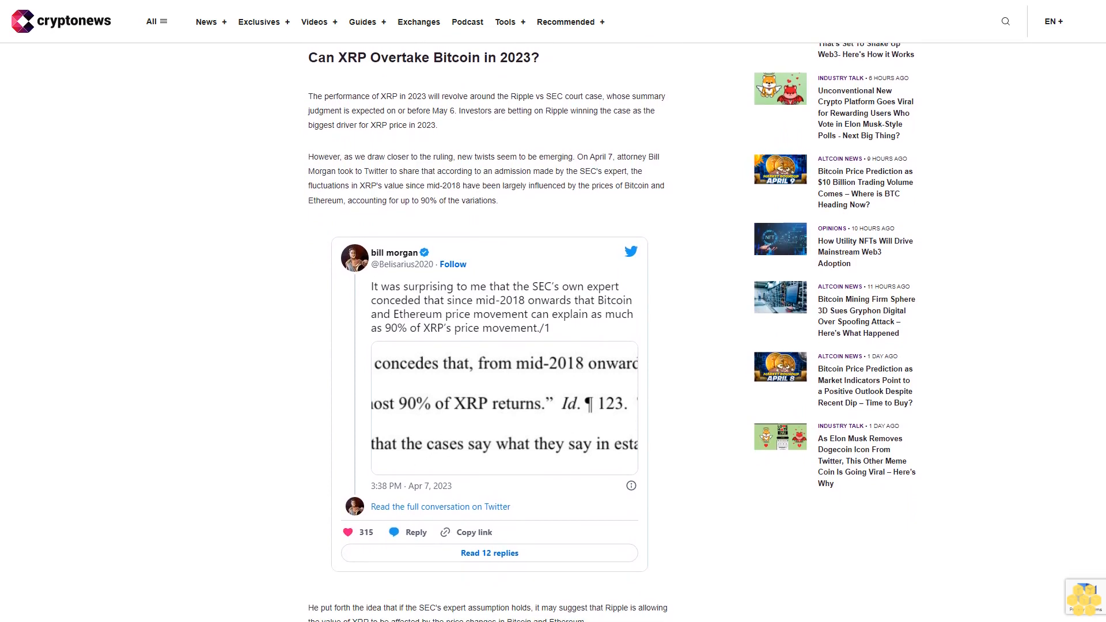
scroll(down, 3)
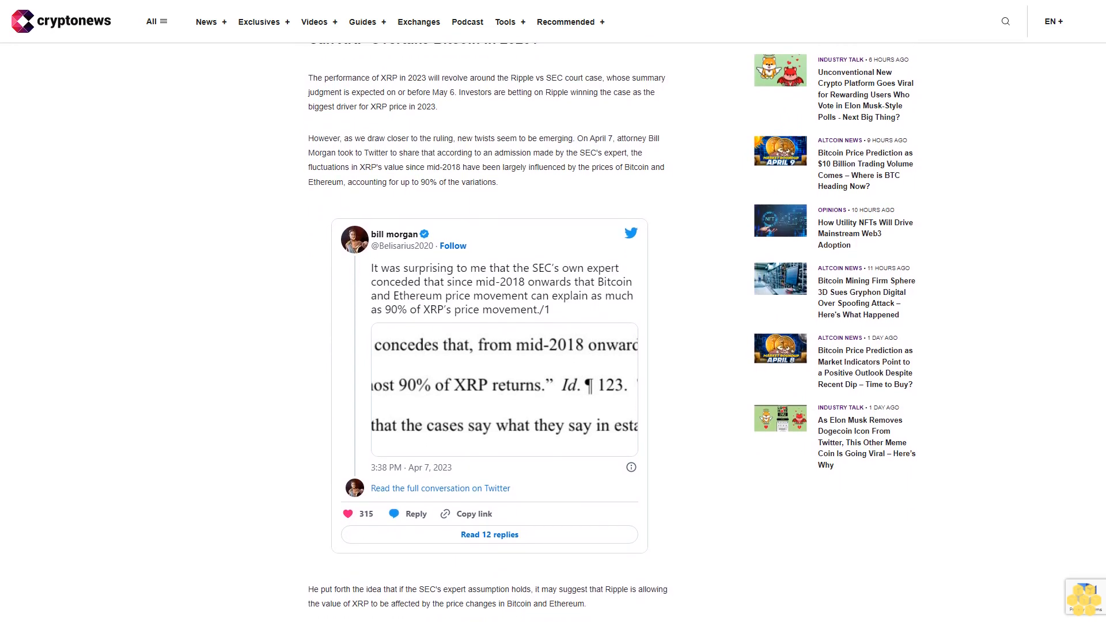
scroll(down, 3)
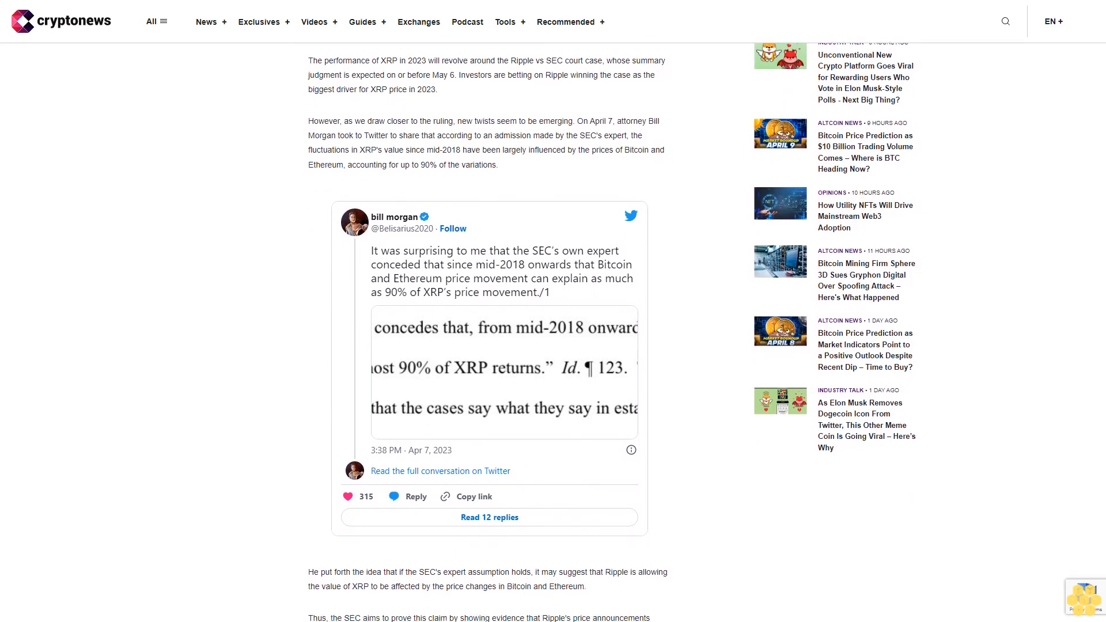
scroll(down, 3)
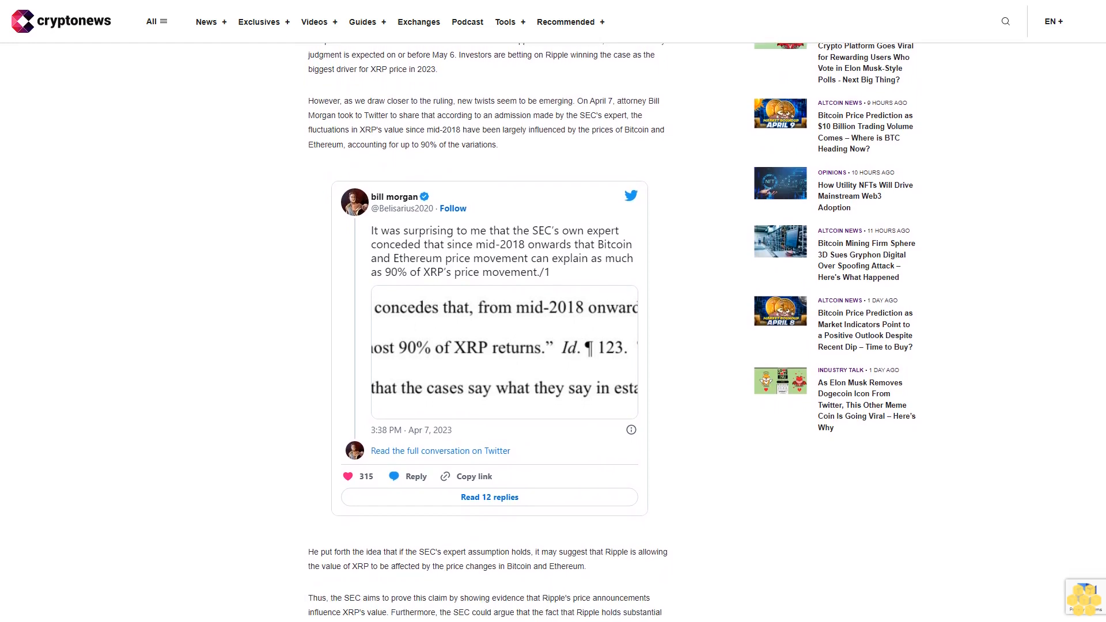
scroll(down, 3)
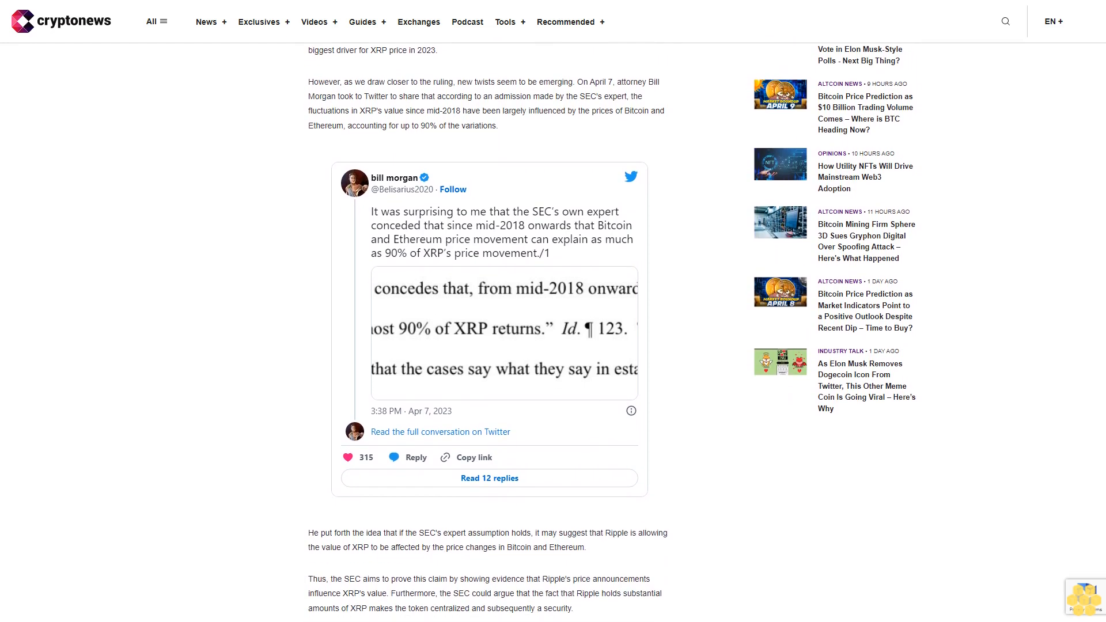
scroll(down, 3)
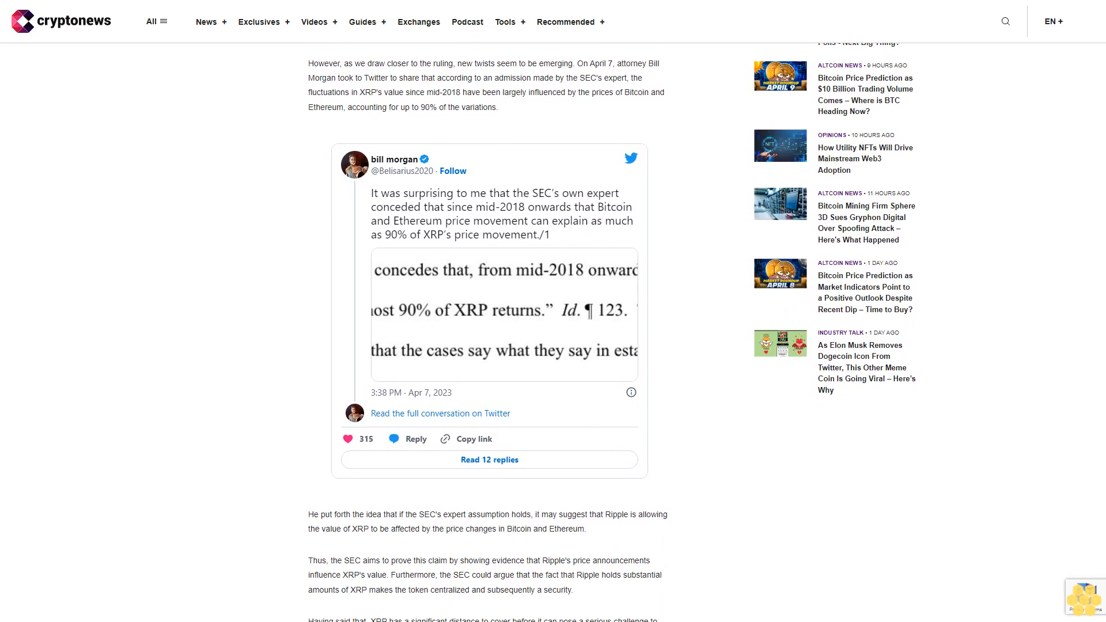
scroll(down, 3)
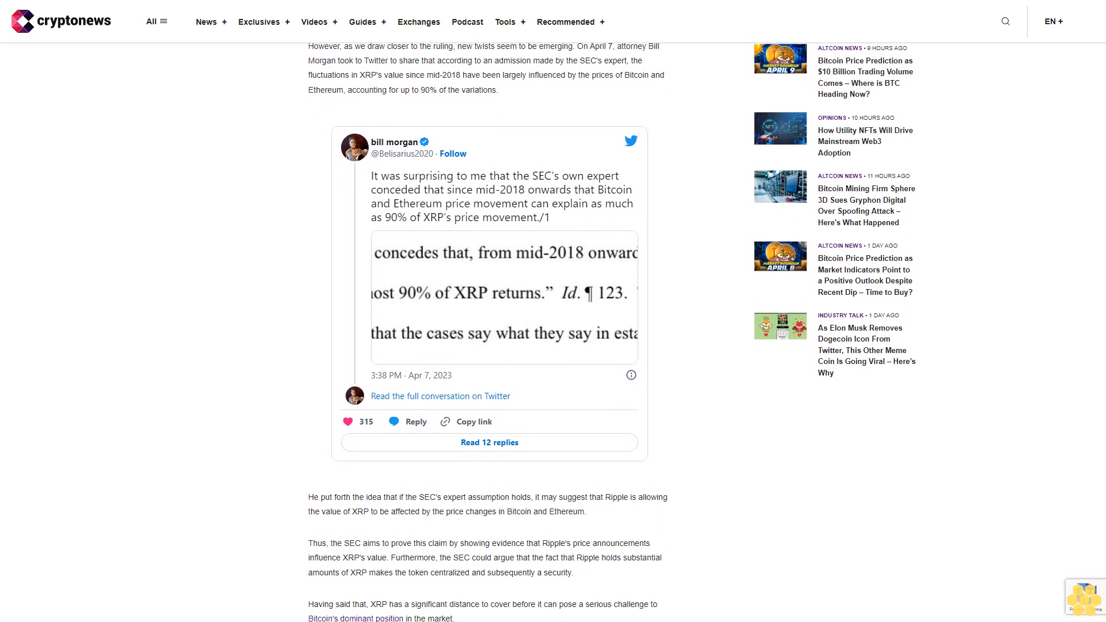
scroll(down, 3)
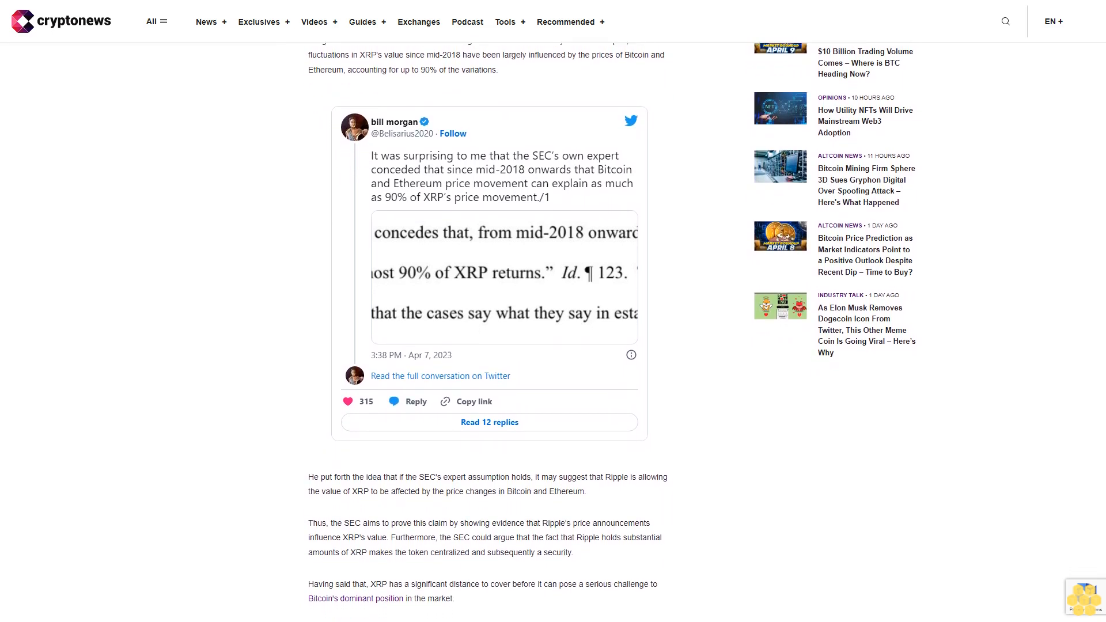
scroll(down, 3)
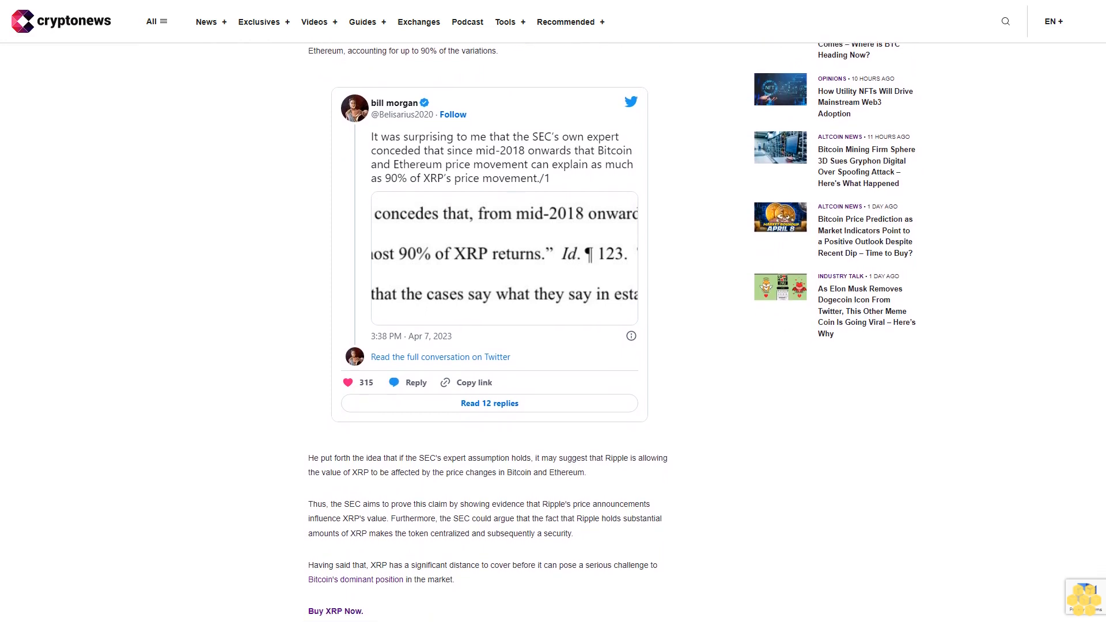
scroll(down, 3)
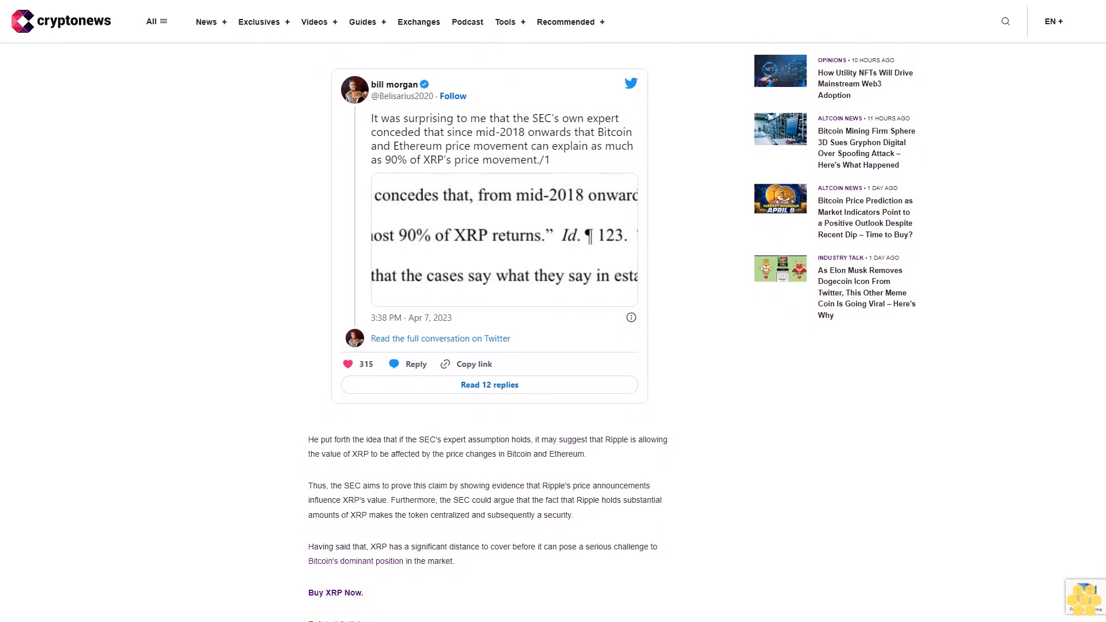
scroll(down, 3)
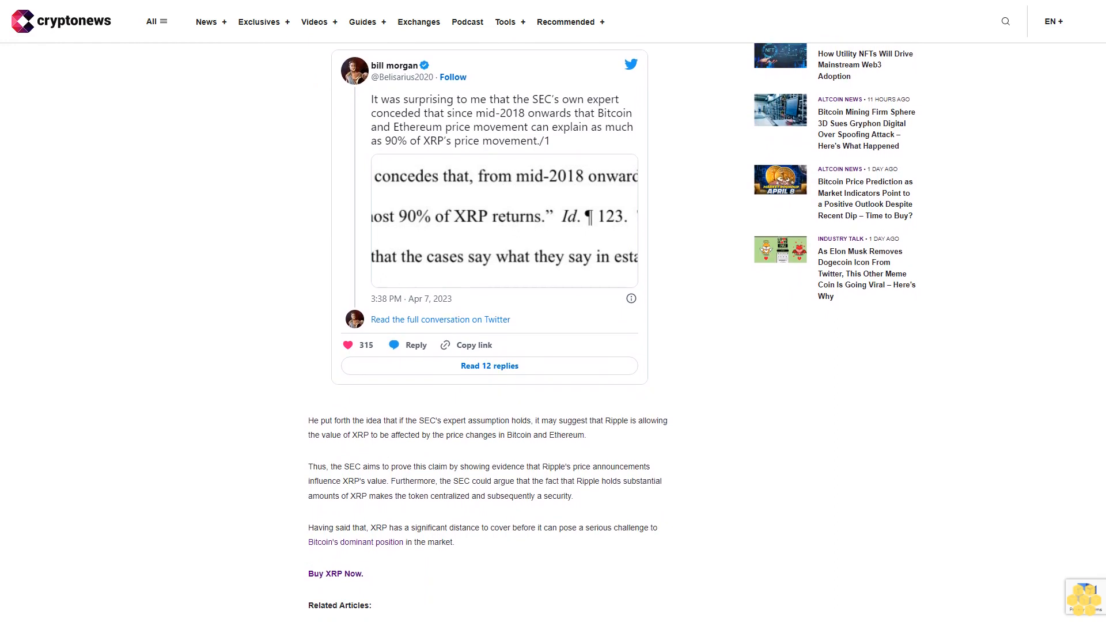
scroll(down, 3)
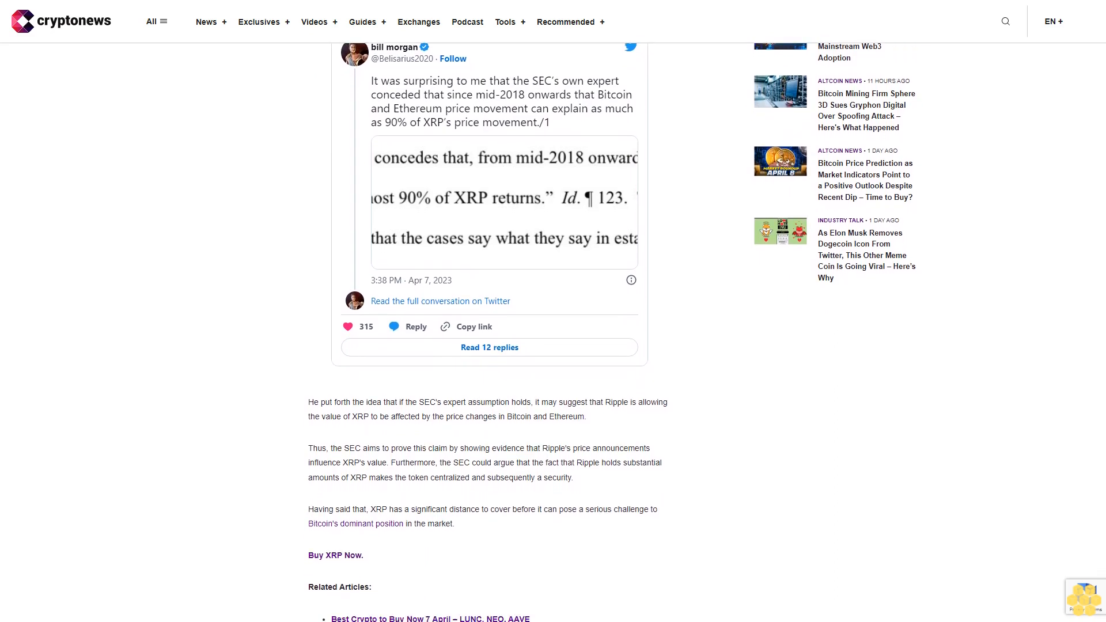
scroll(down, 3)
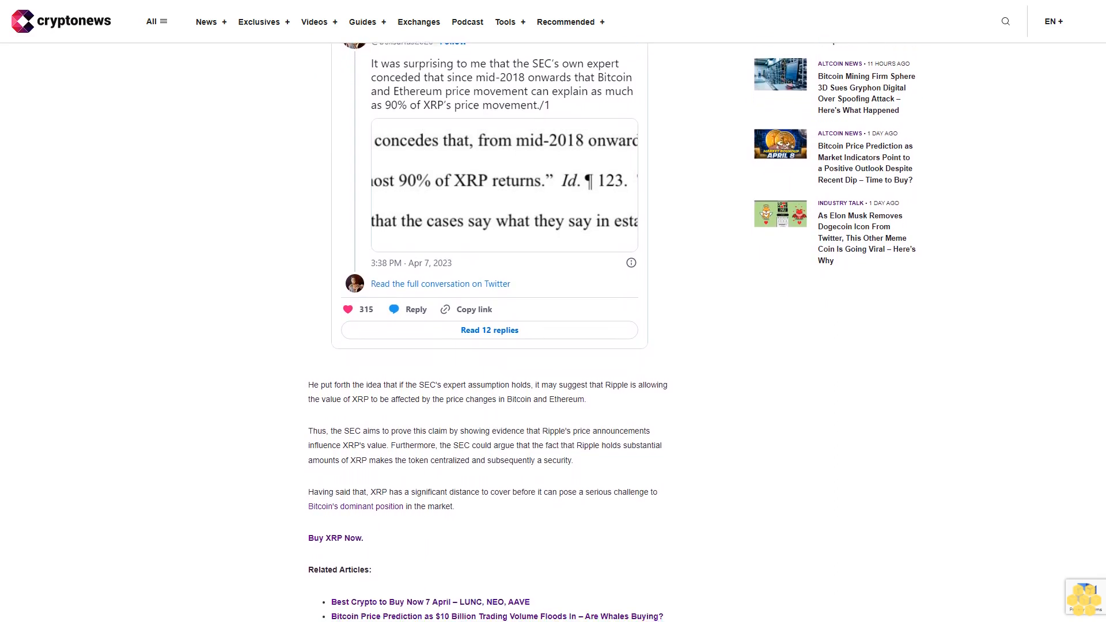
scroll(down, 3)
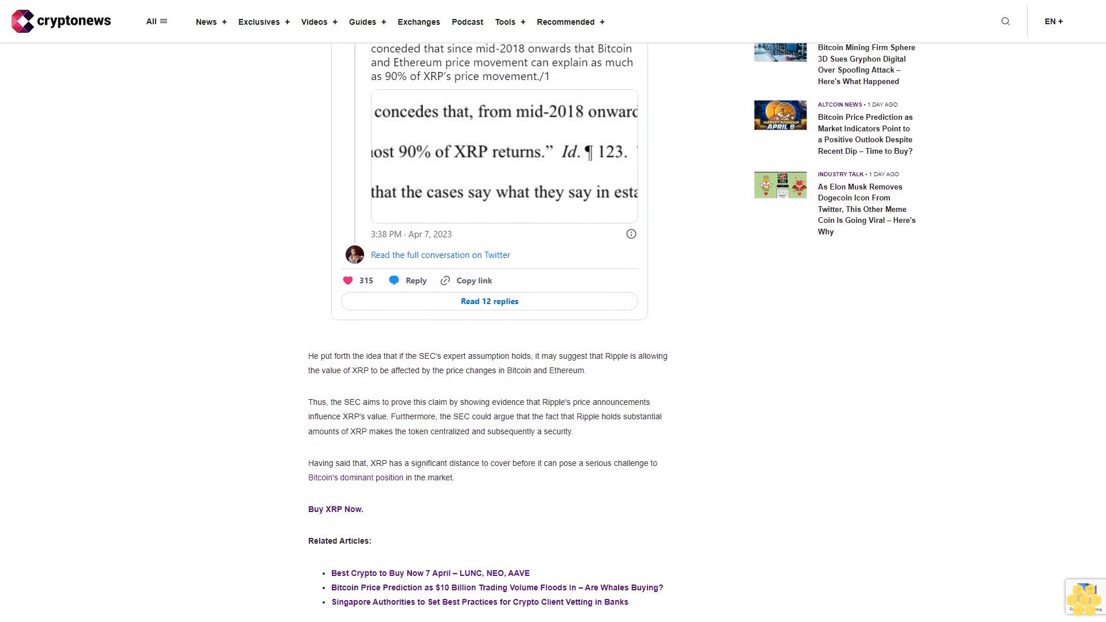
scroll(down, 3)
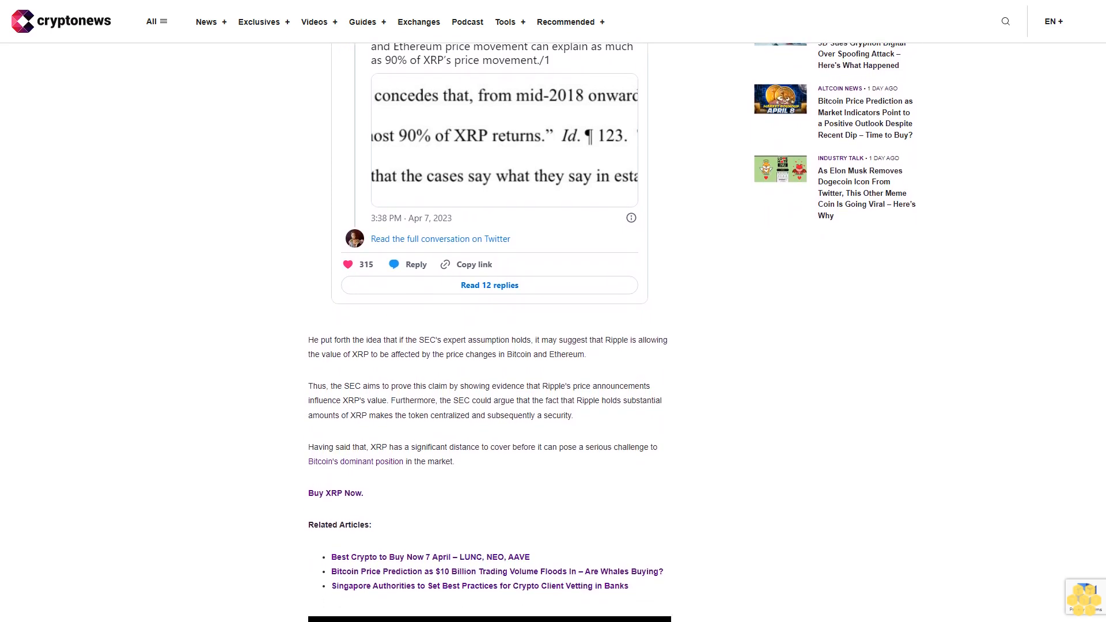
scroll(down, 3)
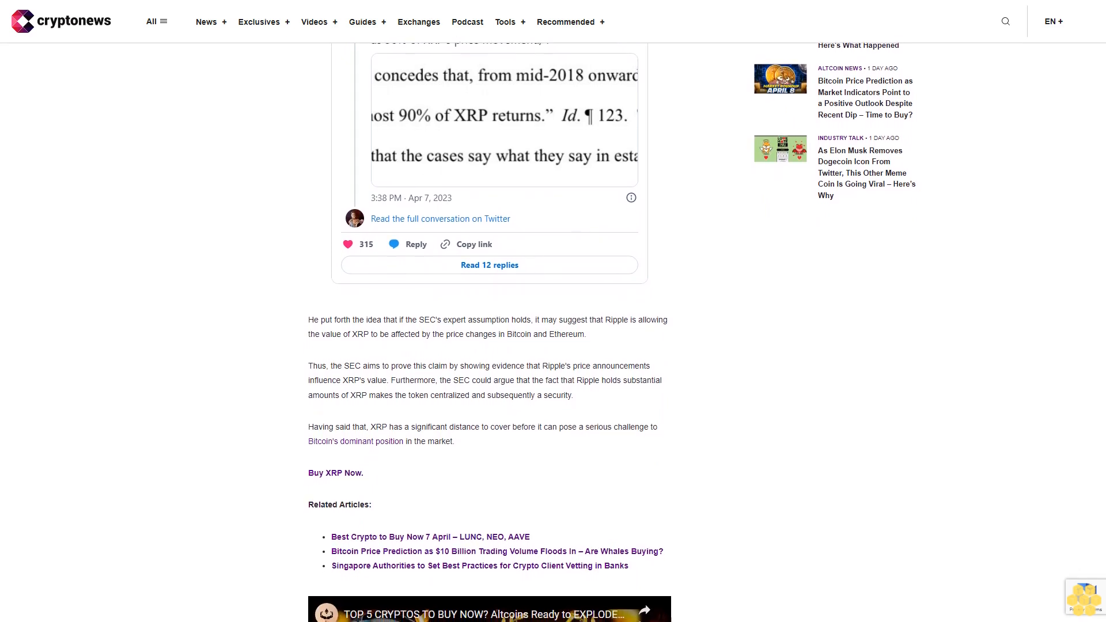
scroll(down, 3)
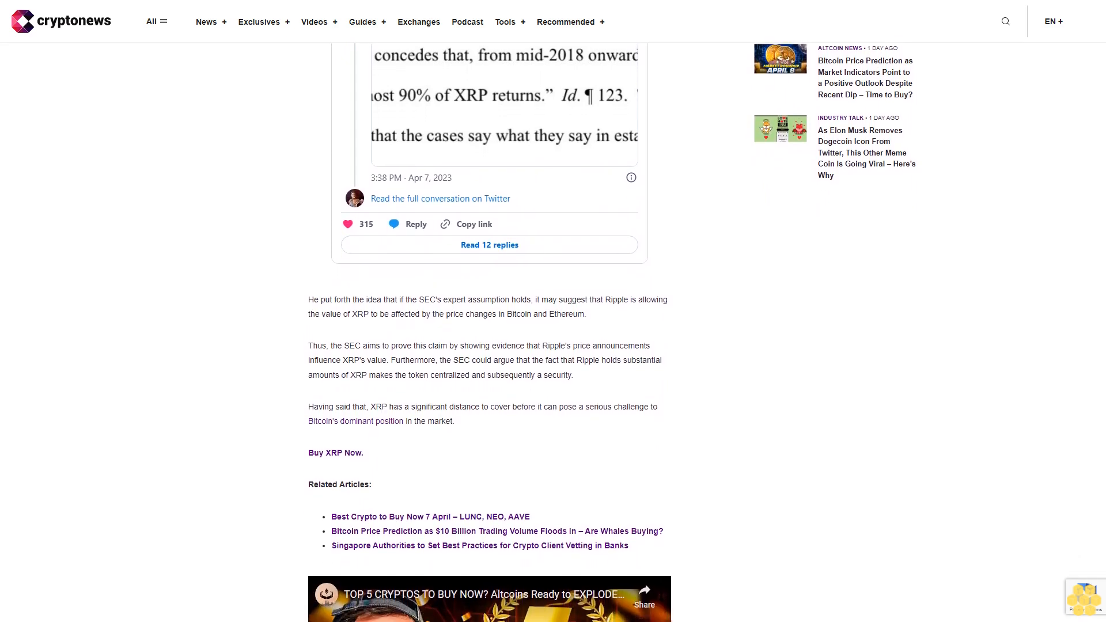
scroll(down, 3)
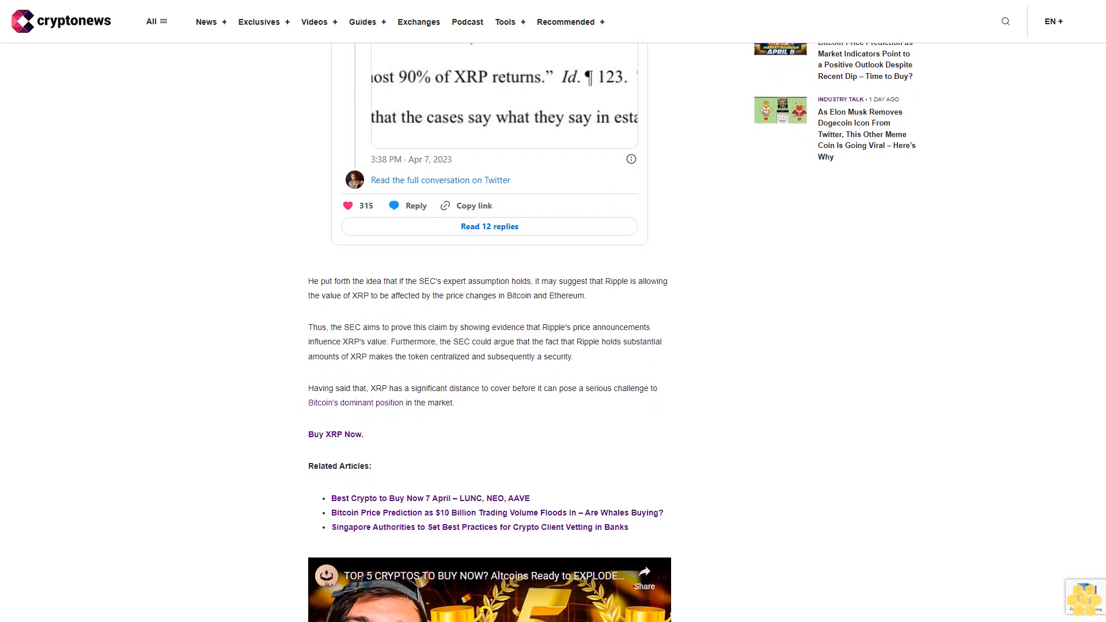
scroll(down, 3)
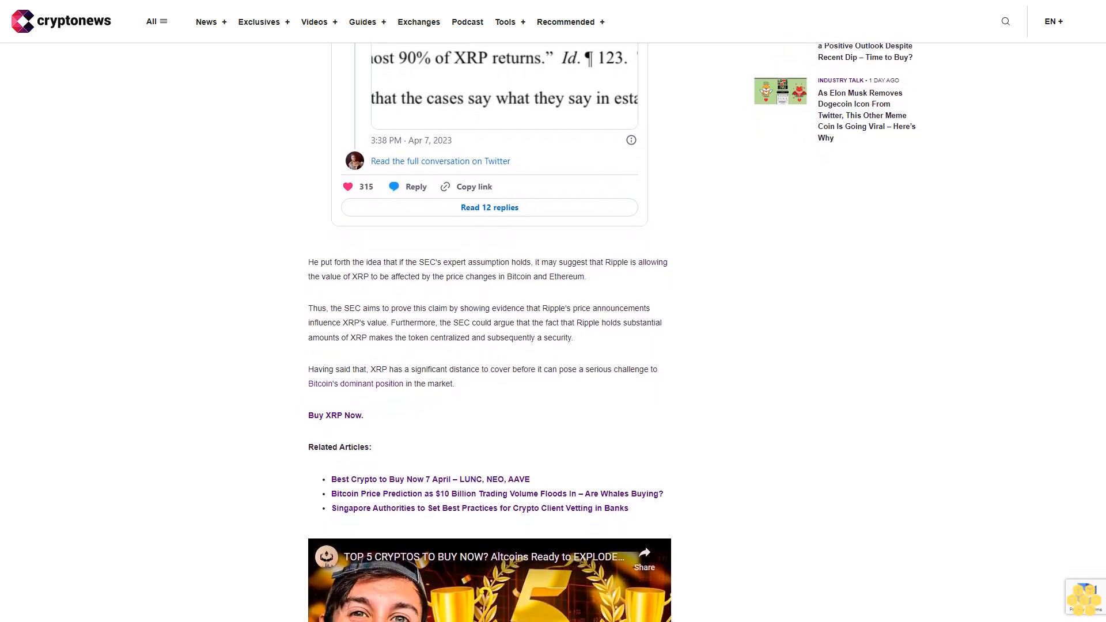
scroll(down, 3)
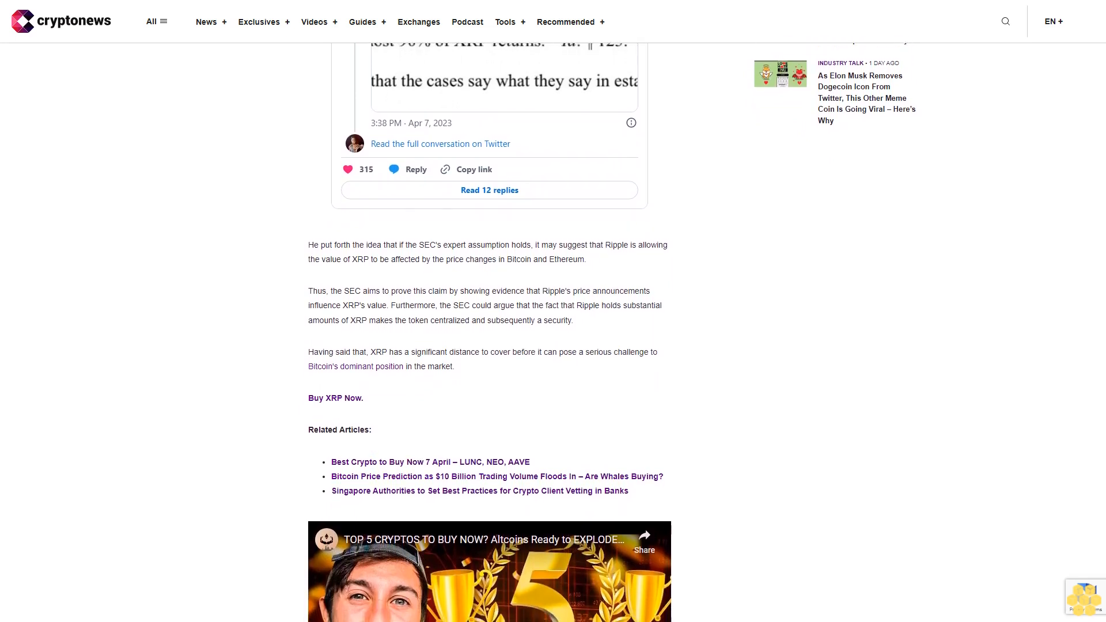
scroll(down, 3)
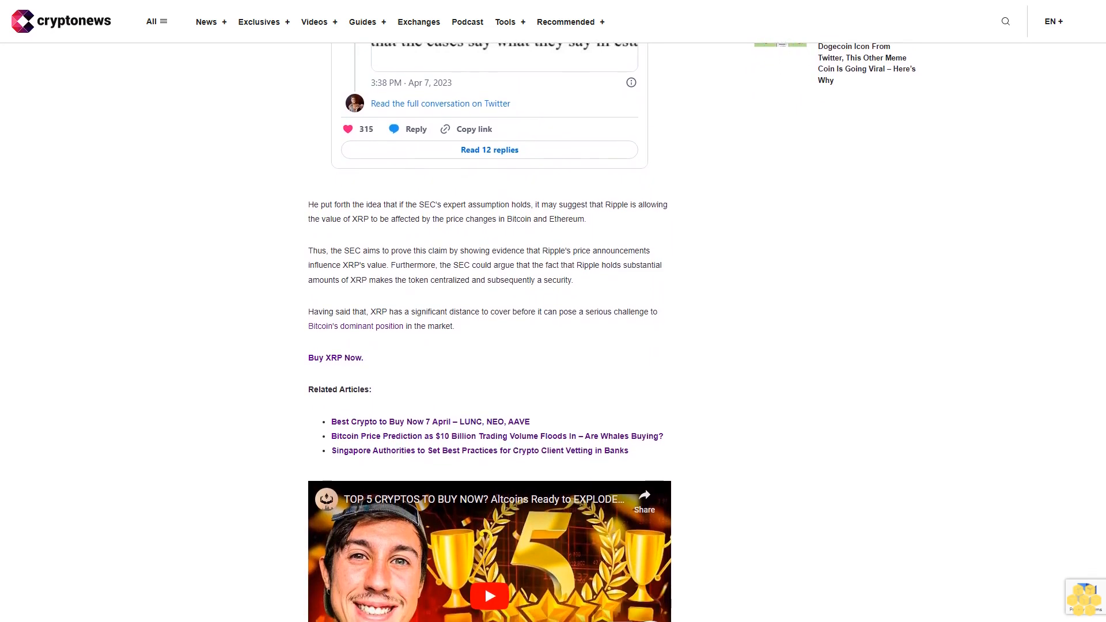
scroll(down, 3)
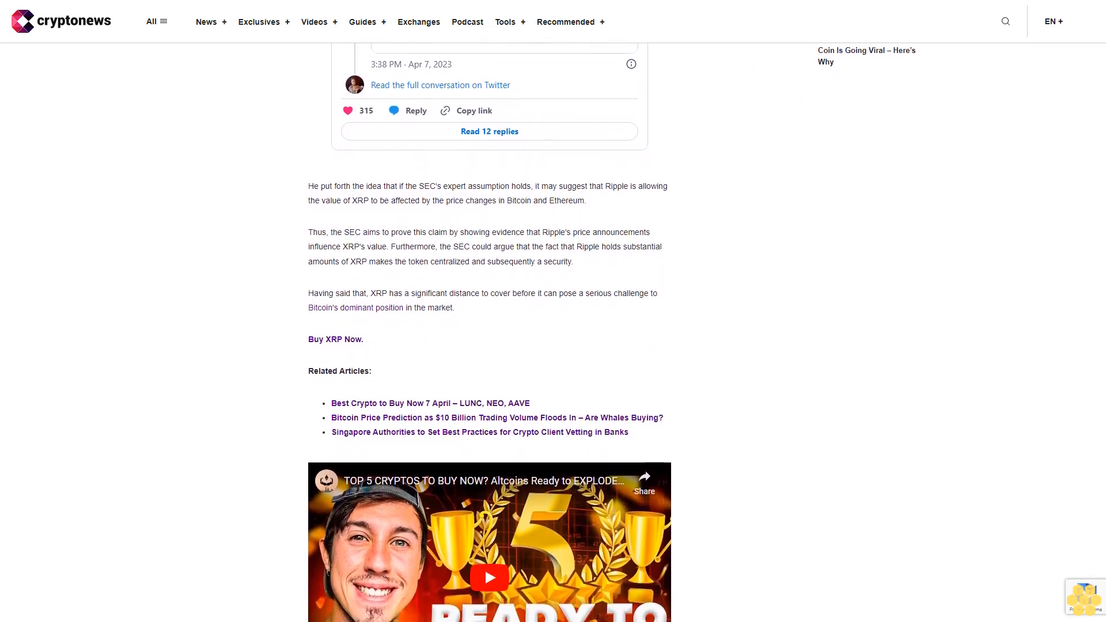
scroll(down, 3)
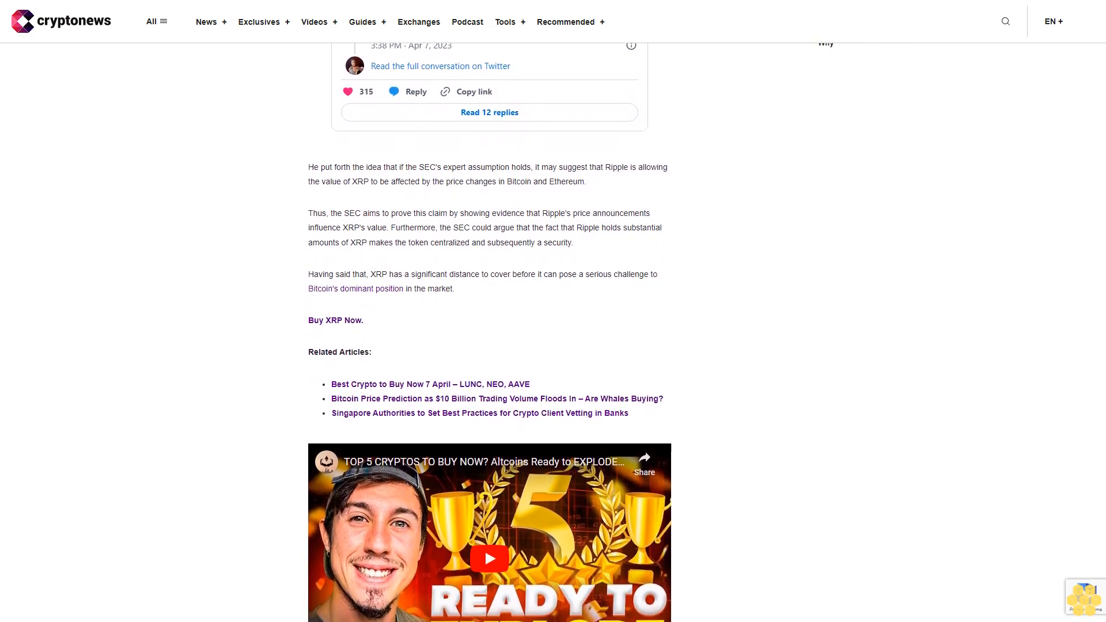
scroll(down, 3)
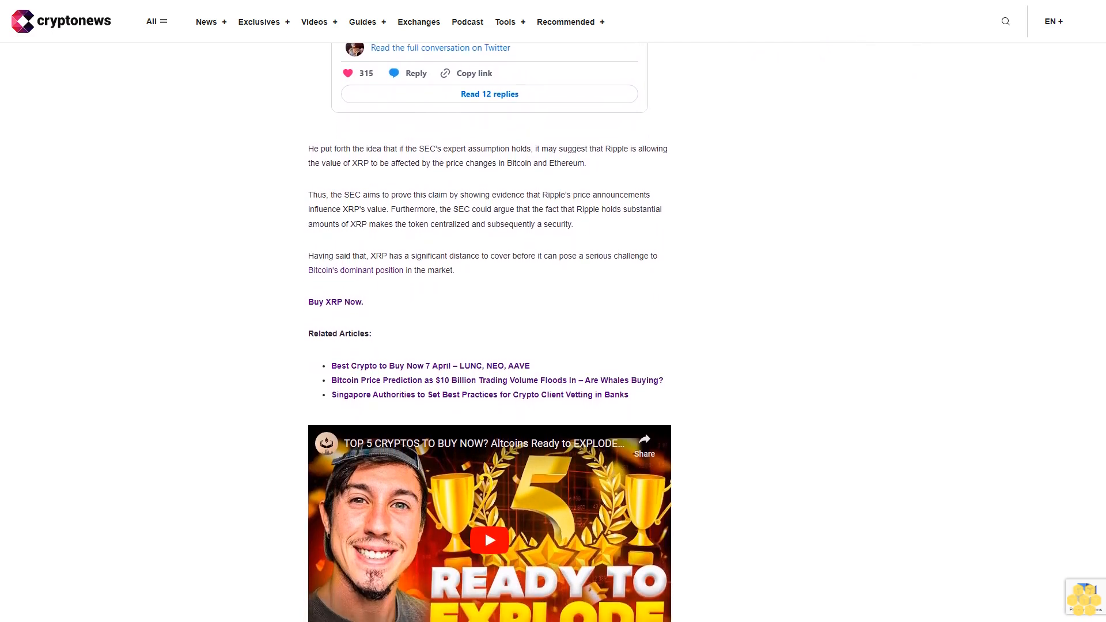
scroll(down, 3)
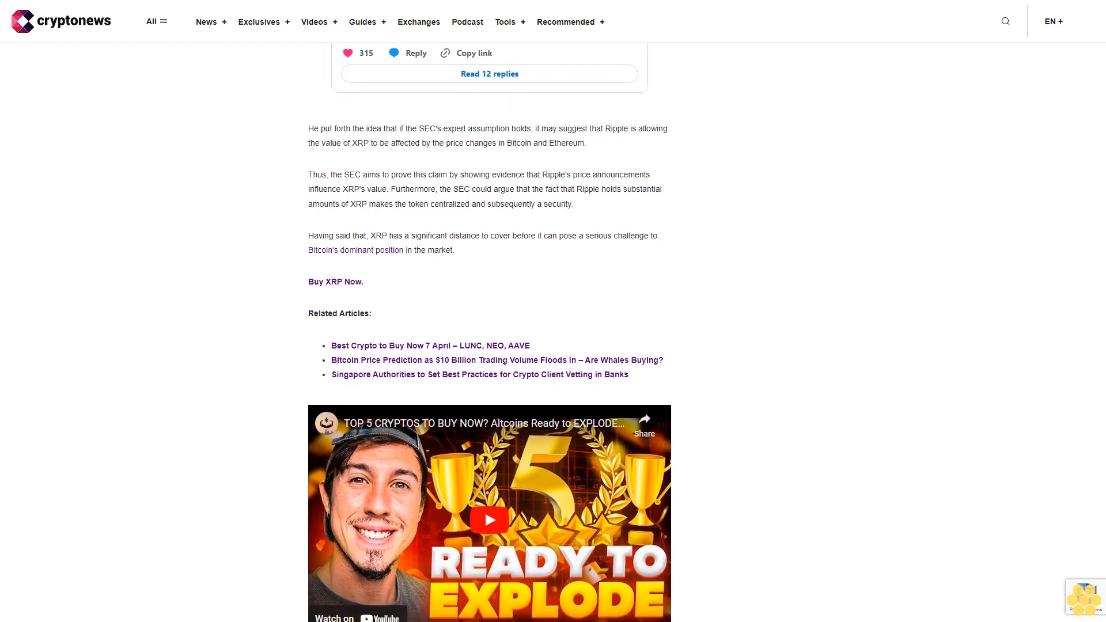
scroll(down, 3)
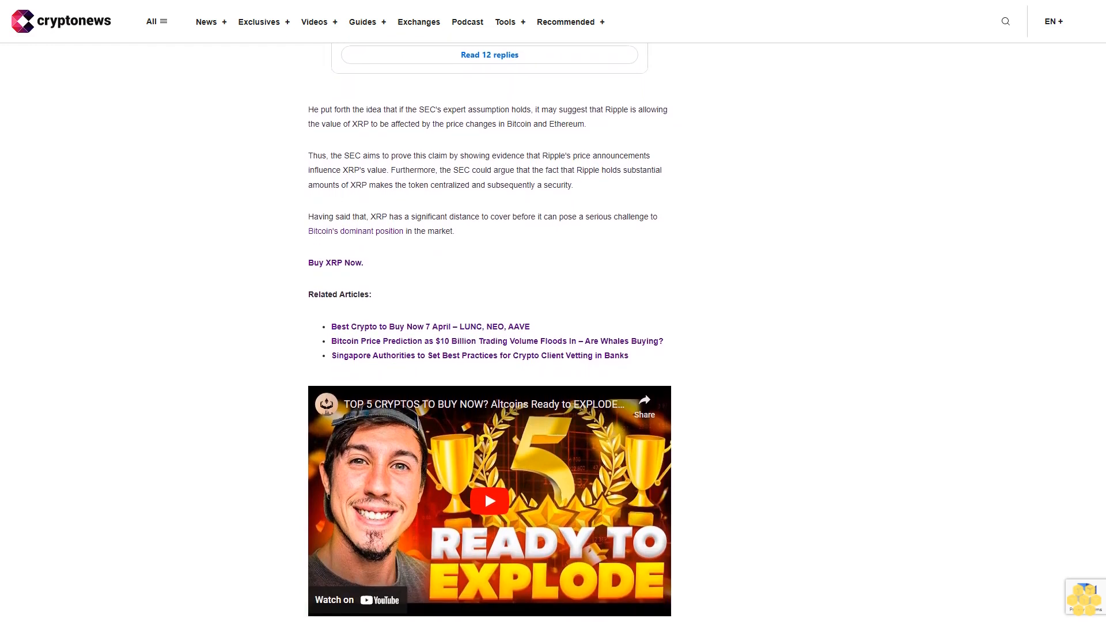
scroll(down, 3)
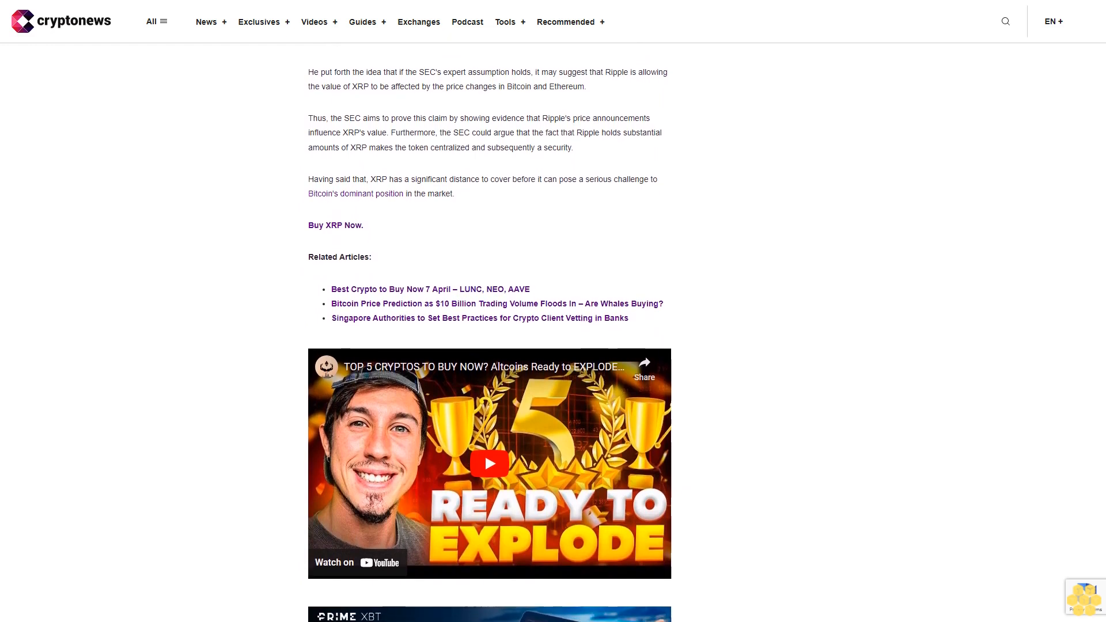
scroll(down, 3)
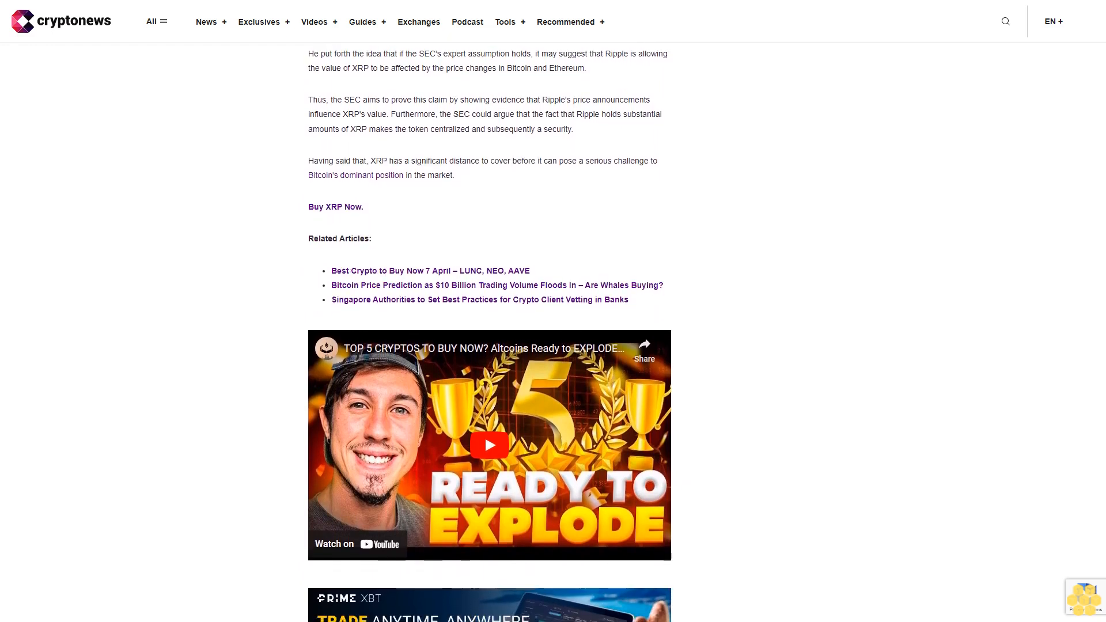
scroll(down, 3)
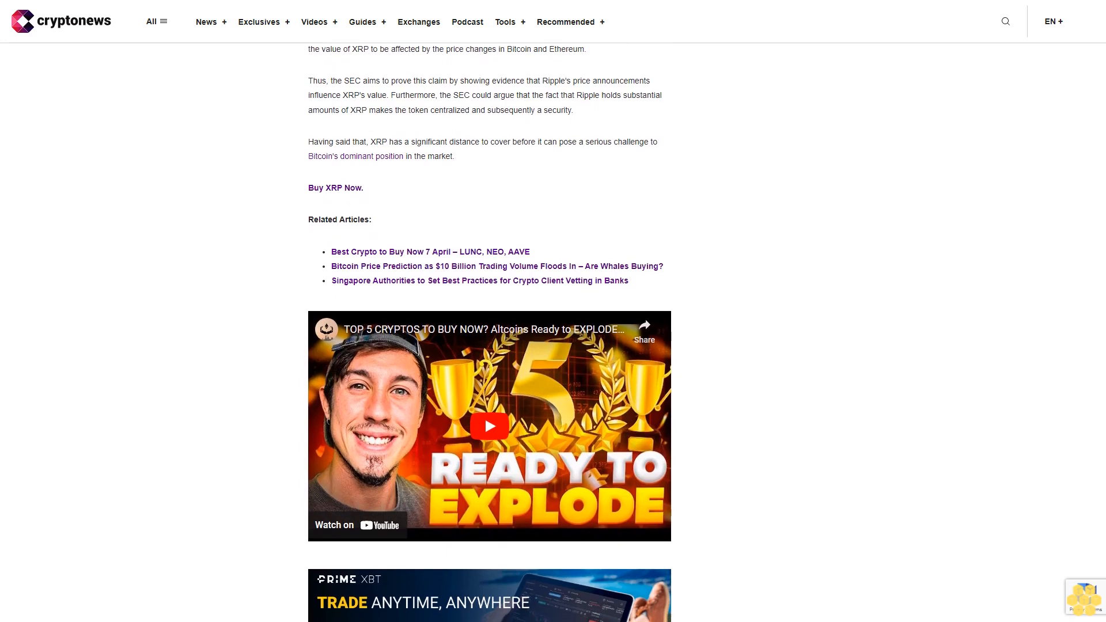
scroll(down, 3)
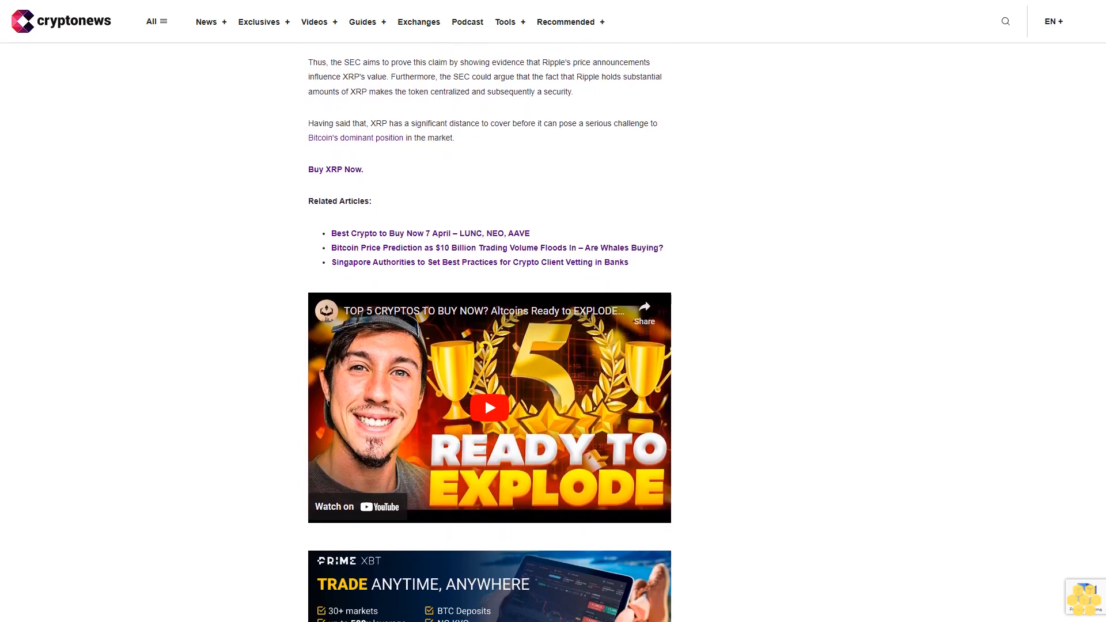
scroll(down, 3)
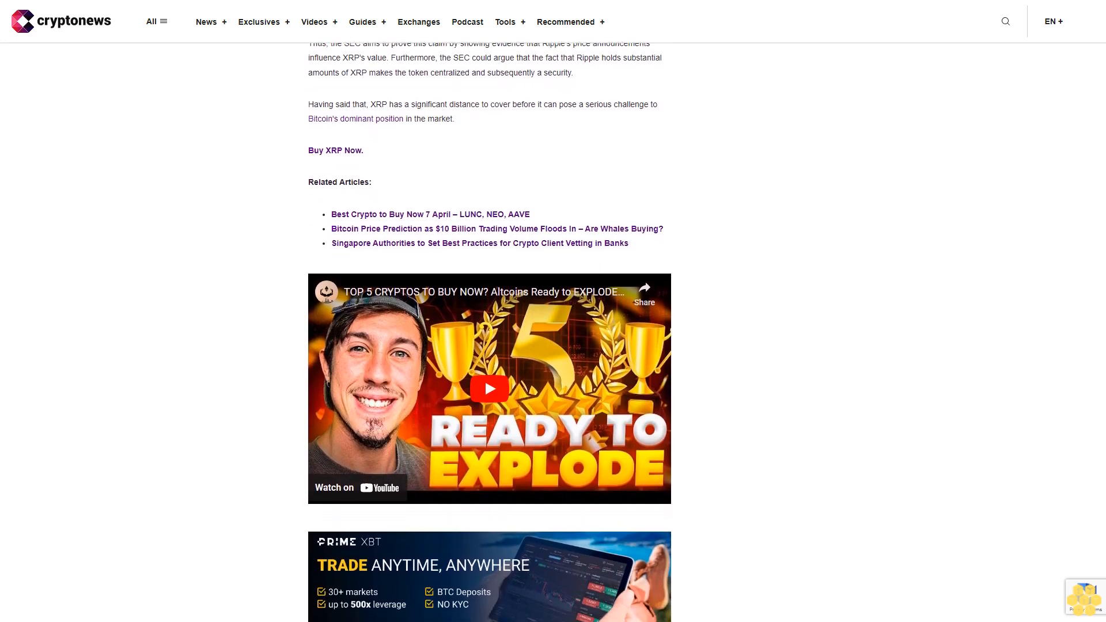
scroll(down, 3)
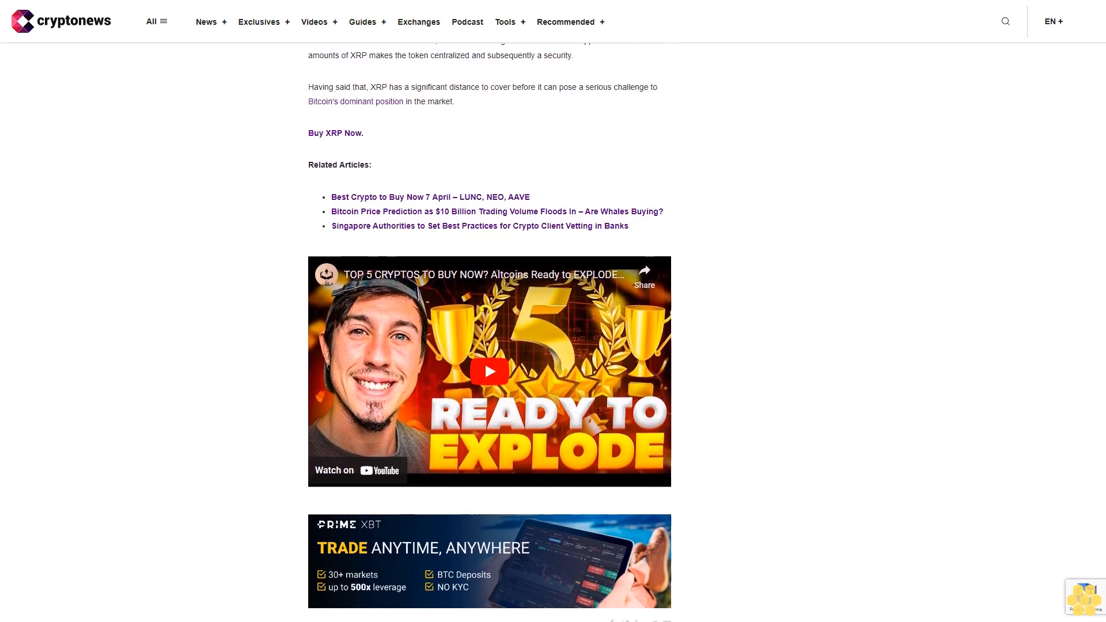